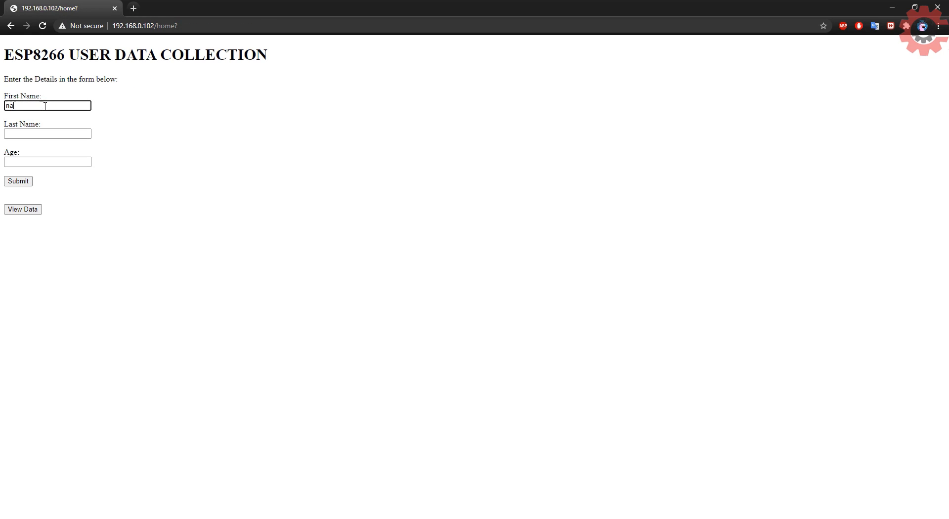
Step: Enter age 34 and submit the ESP8266 form filled with name3 and last3
type("34")
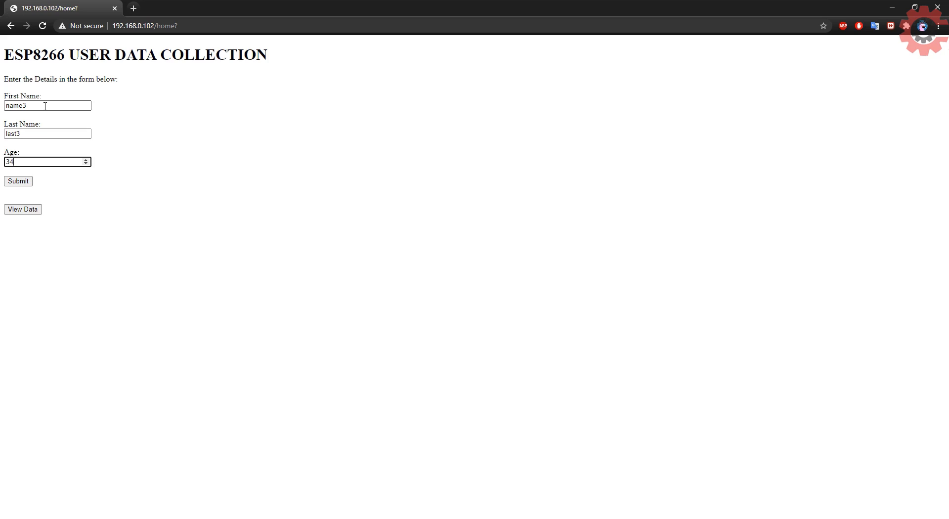
left_click(22, 208)
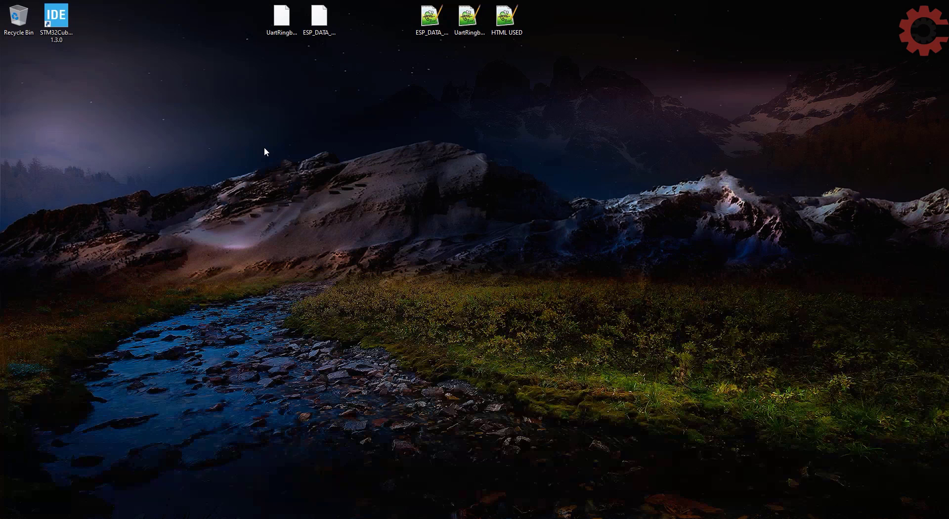
mouse_move(297, 197)
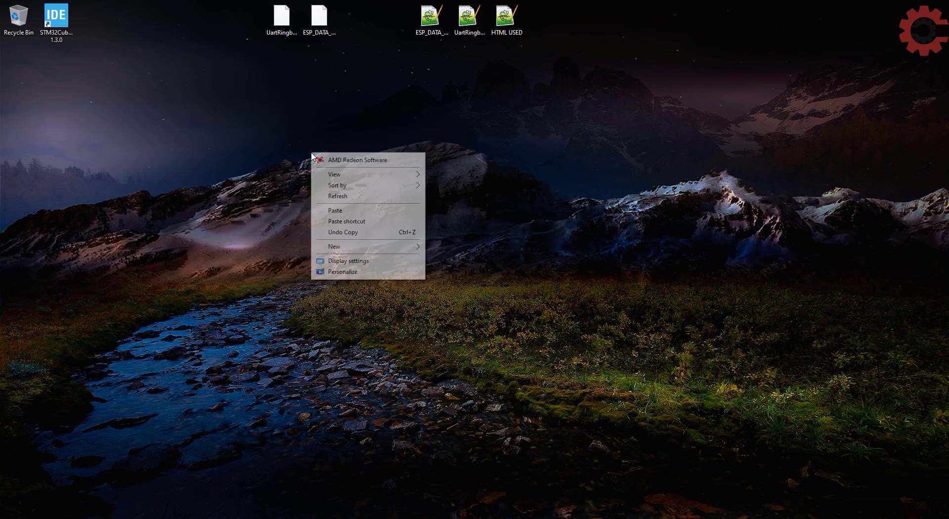
Step: Dismiss the desktop menu and launch STM32CubeIDE from its desktop shortcut
left_click(326, 142)
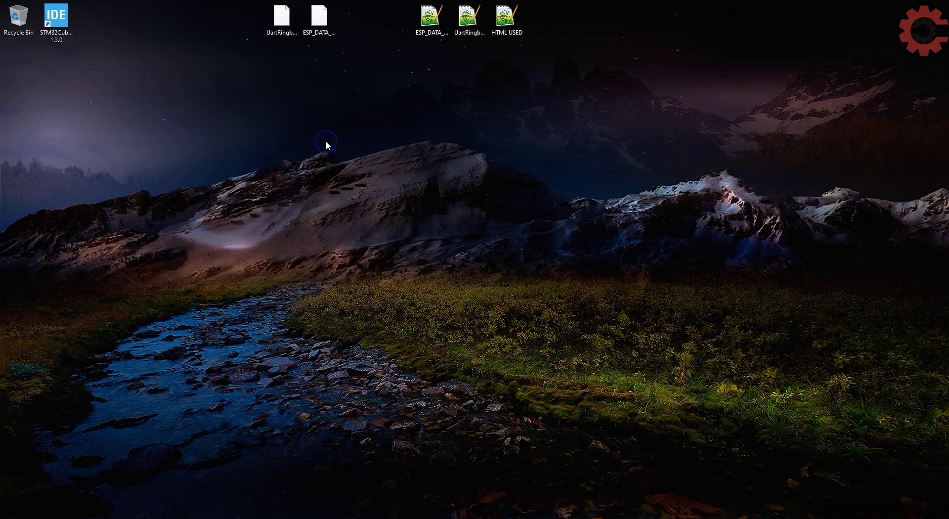
mouse_move(246, 144)
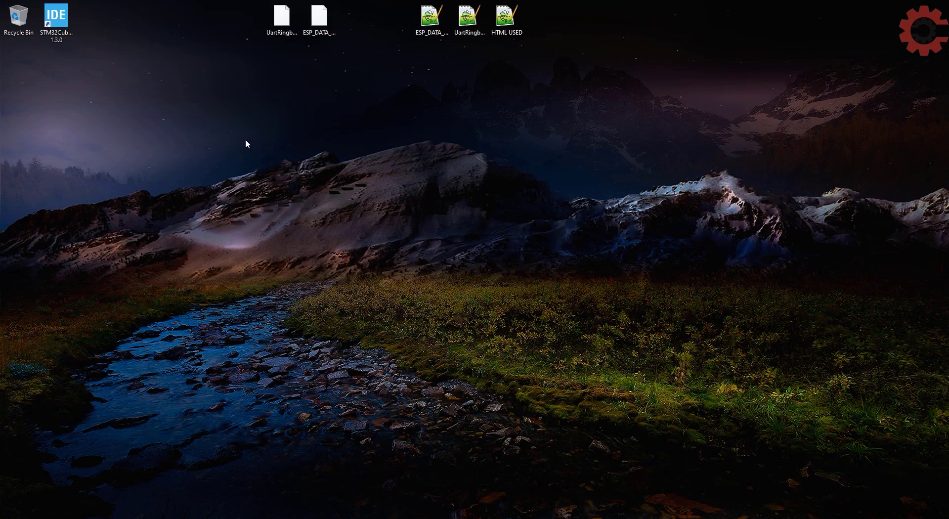
left_click(430, 15)
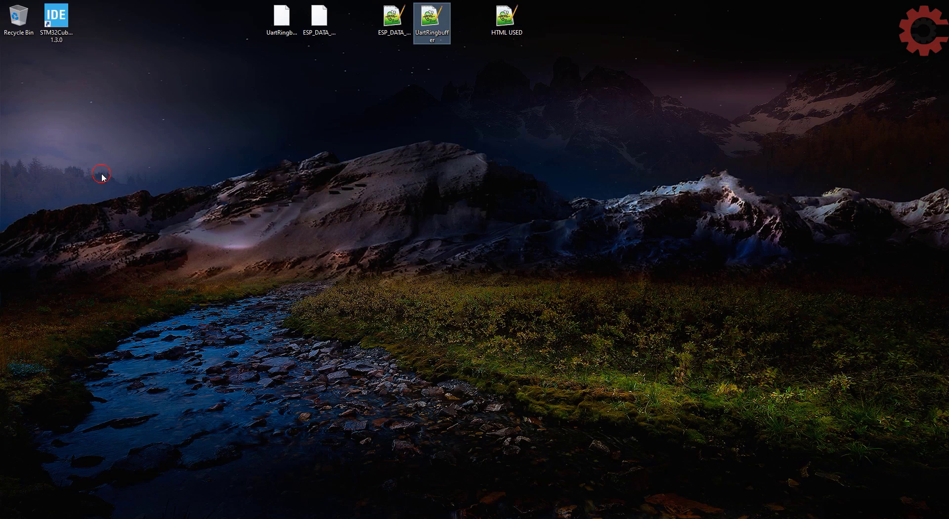
double_click(56, 15)
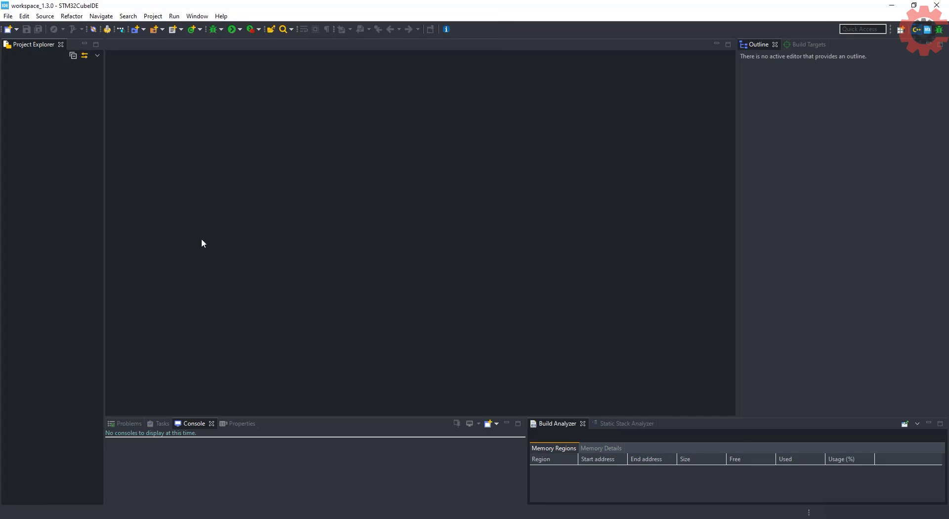
Step: Start a new STM32 project for part 46RE, named TUT_ESP_WEBS_SEND_RECEIVE_F4
left_click(8, 16)
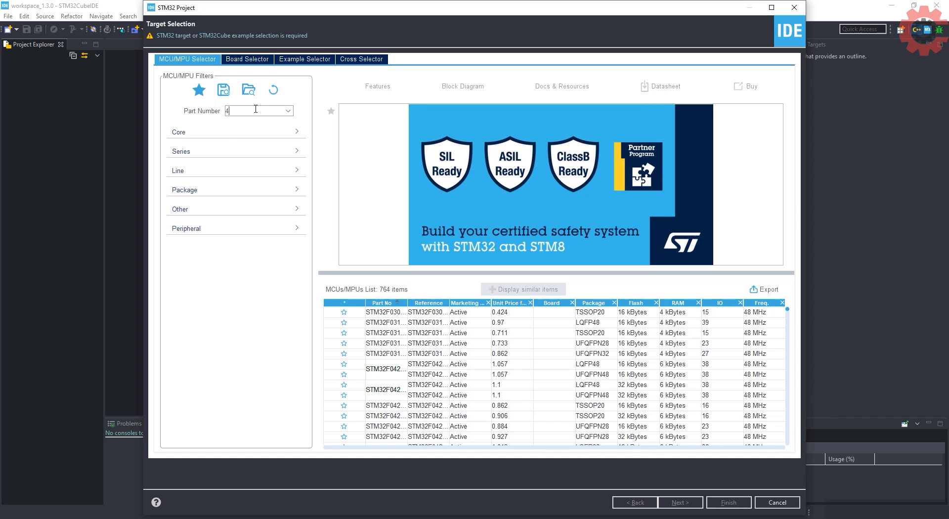
type("46re")
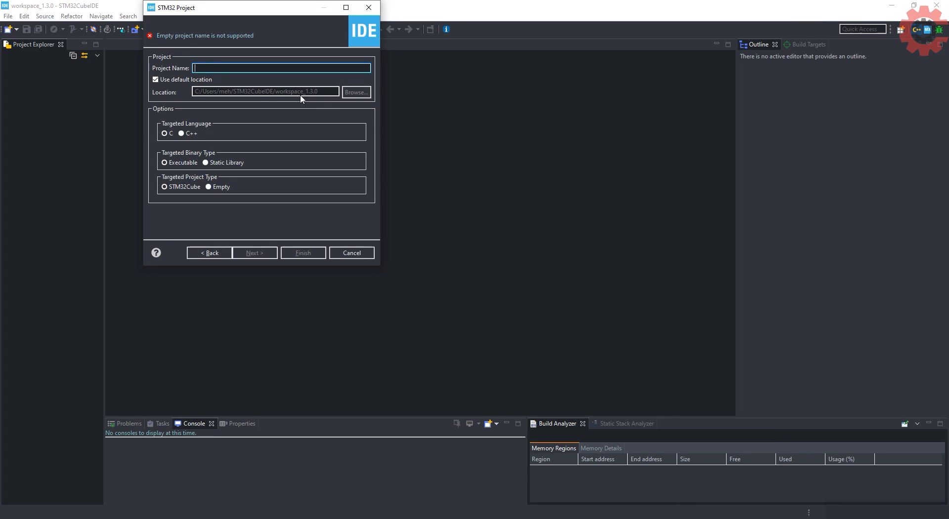
type("TUT_ESP_WEBS_SEND_RECEIVE_F4")
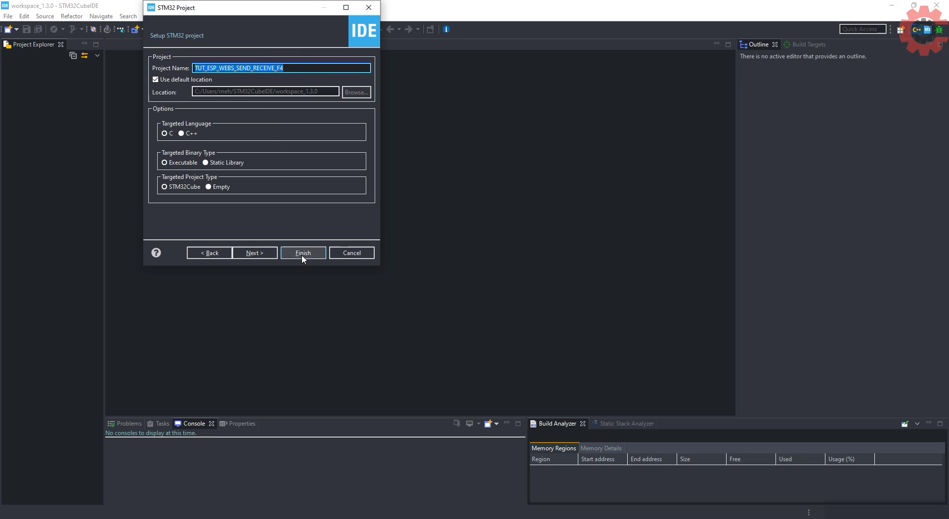
Step: Finish creating the project and set the RCC HSE to Crystal/Ceramic Resonator
left_click(302, 253)
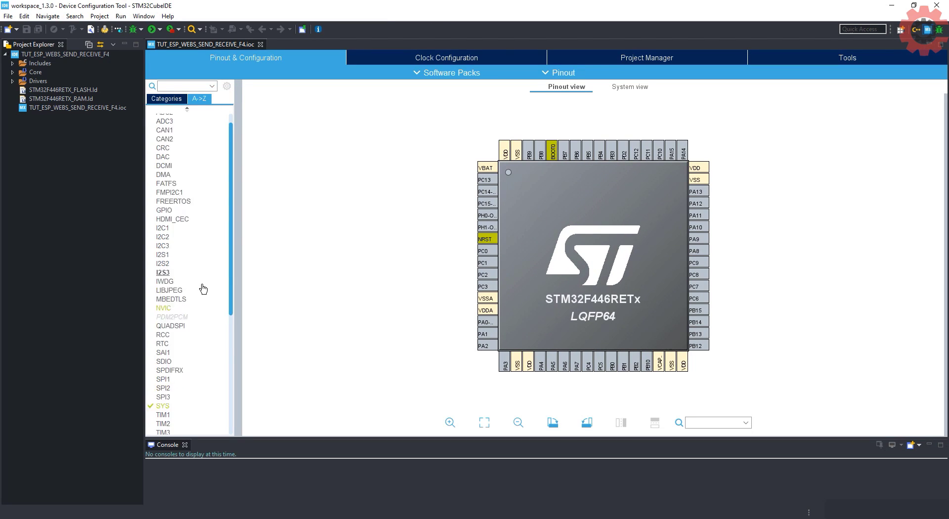
left_click(162, 246)
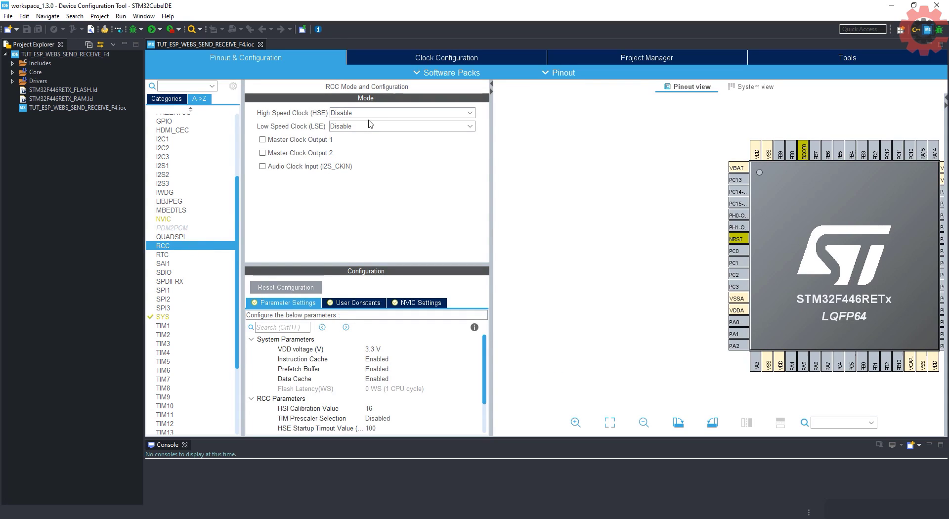
left_click(399, 113)
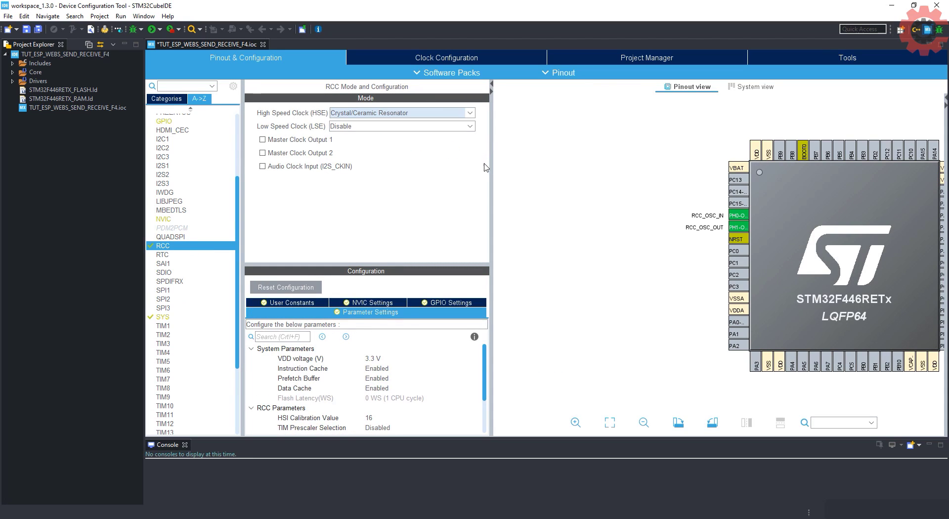
mouse_move(163, 308)
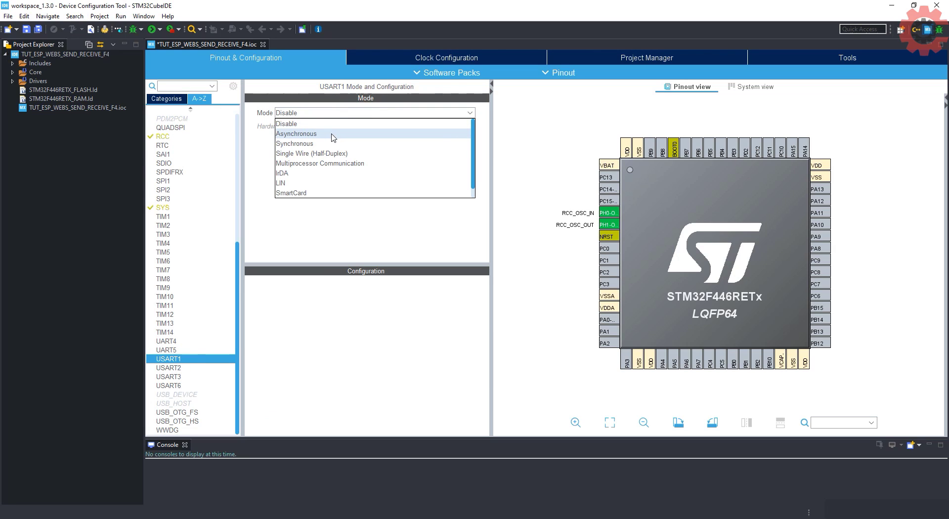
Step: Set USART1 to Asynchronous mode with its global interrupt enabled
left_click(296, 133)
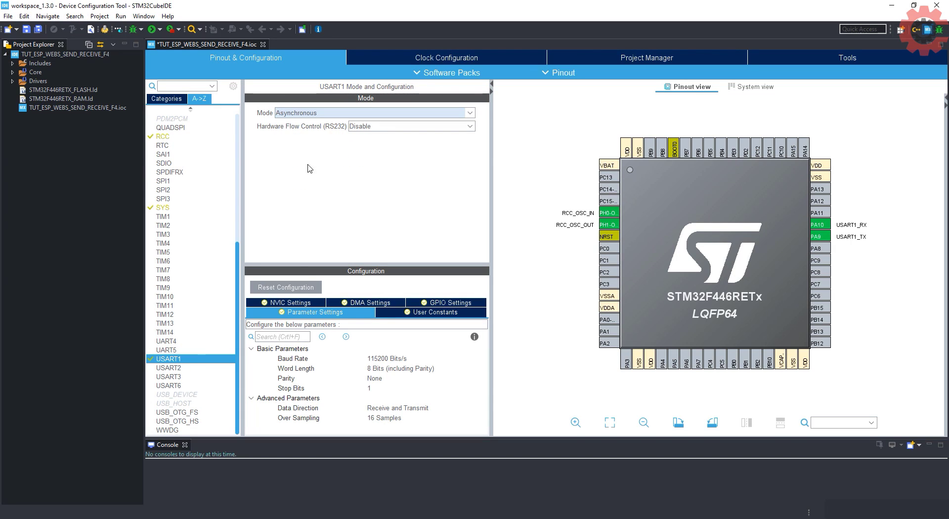
mouse_move(353, 363)
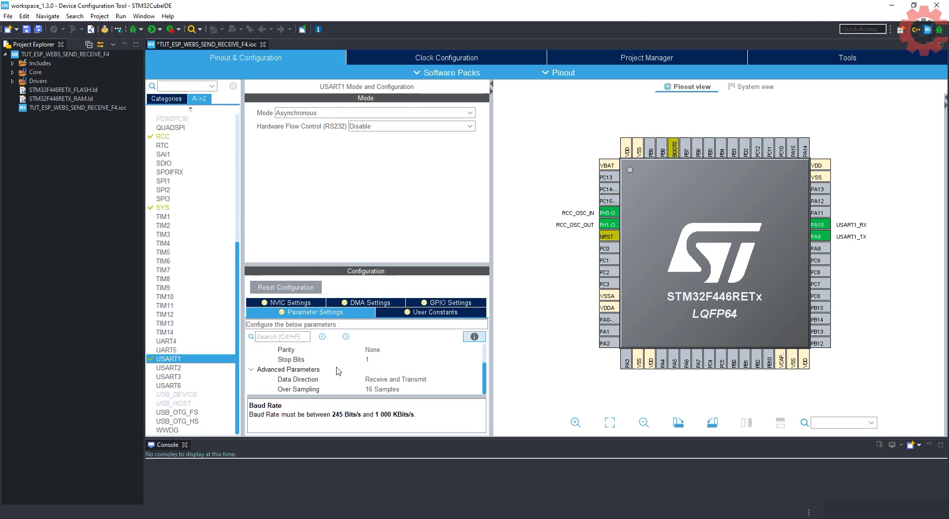
left_click(285, 302)
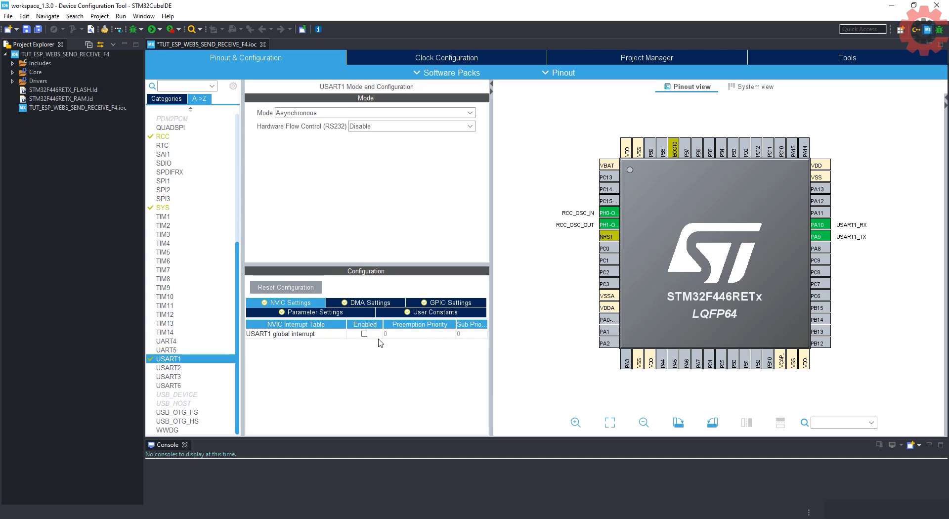
left_click(364, 333)
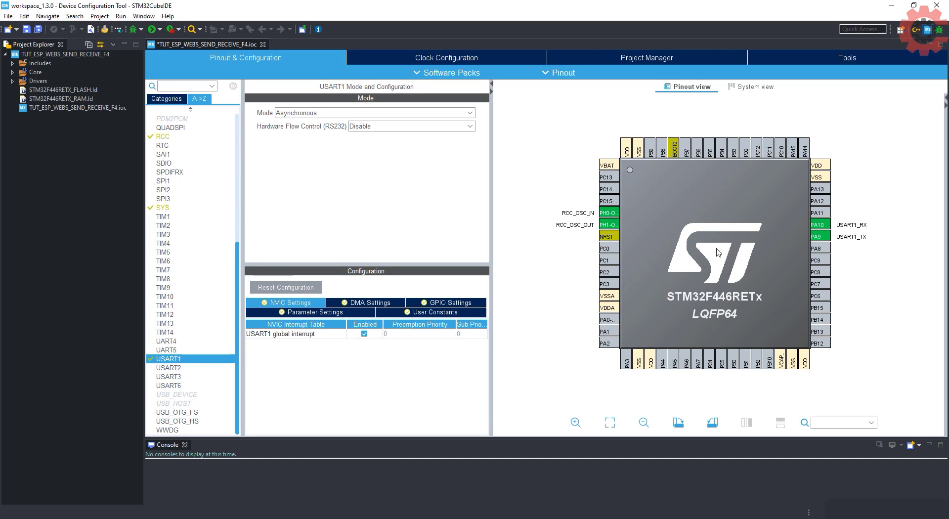
mouse_move(750, 234)
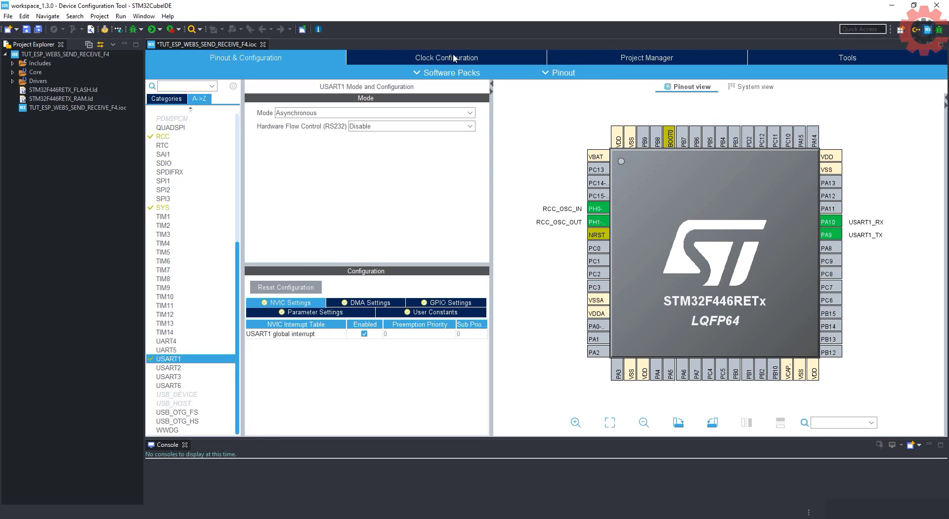
Step: Review the clock tree settings before generating the project code
left_click(446, 57)
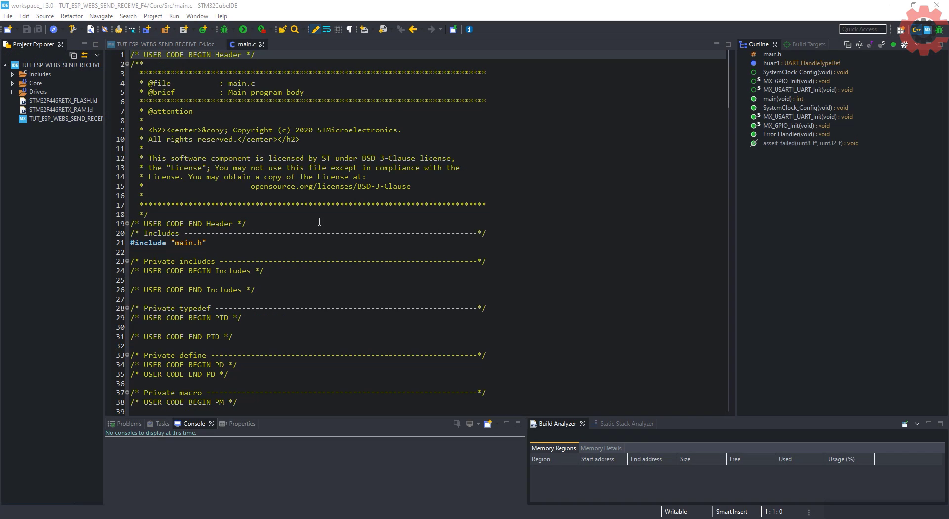
Step: Copy the ESP_DATA_HANDLER, UartRingbuffer and HTML_USED.html desktop files into Core Src and Inc
scroll("down", 3)
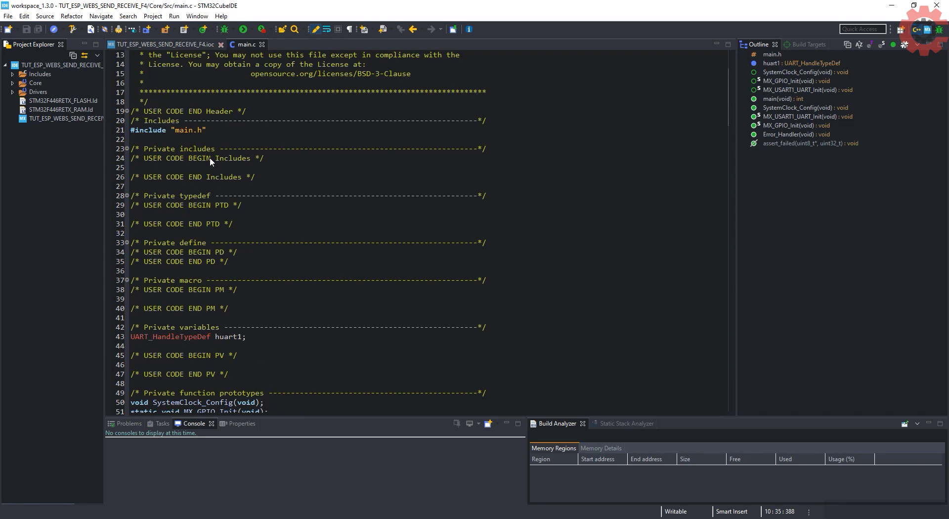
left_click(12, 83)
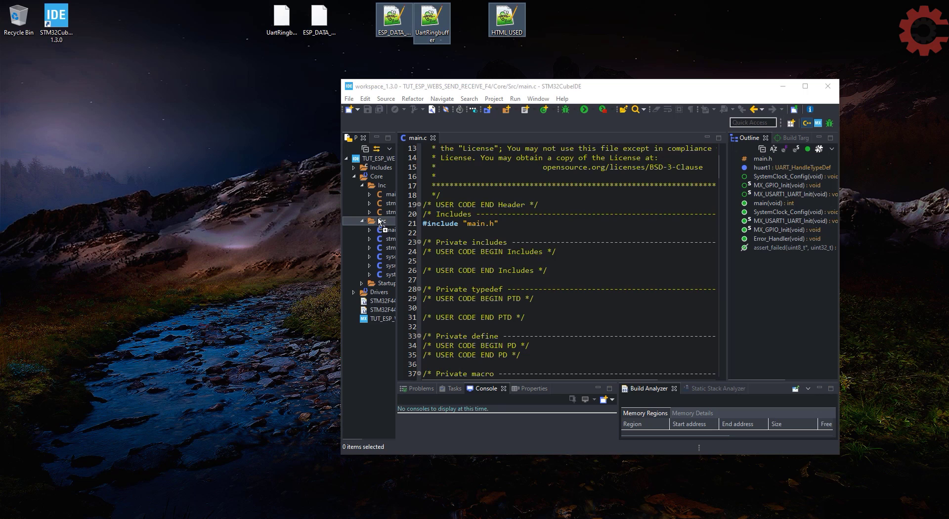
left_click_drag(432, 24, 381, 221)
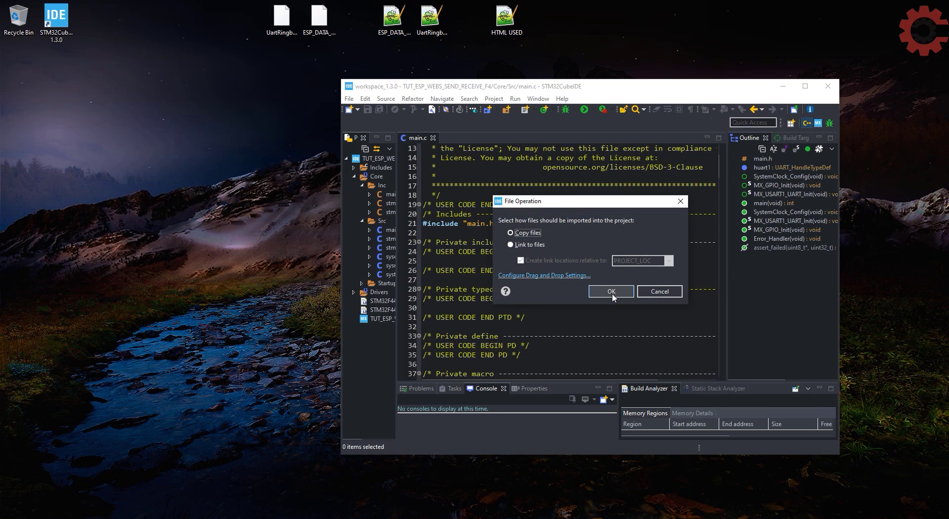
left_click(610, 292)
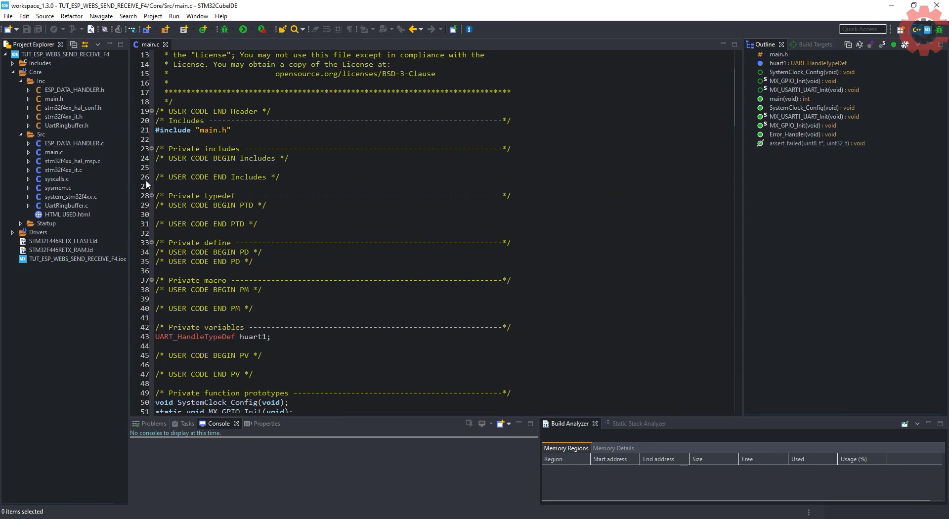
Step: Open ESP_DATA_HANDLER.c and UartRingbuffer.c in the editor for review
left_click(74, 143)
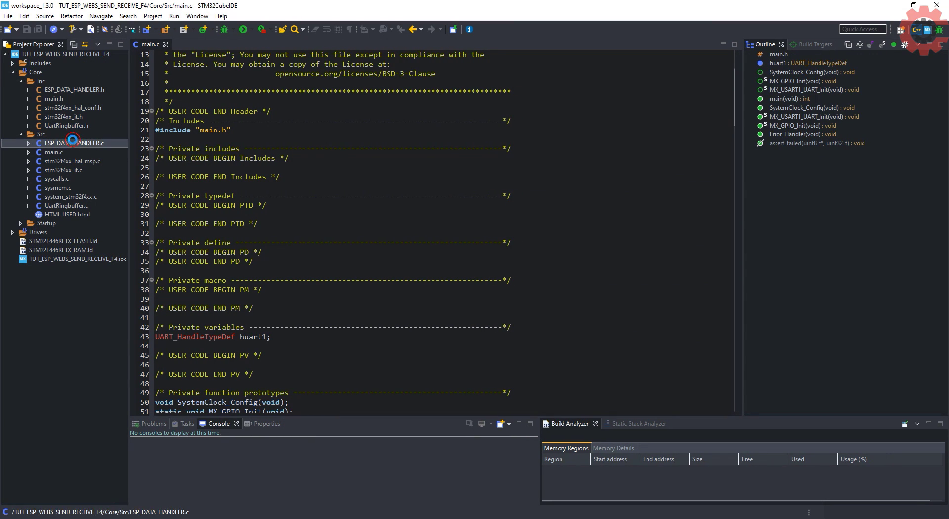
double_click(71, 142)
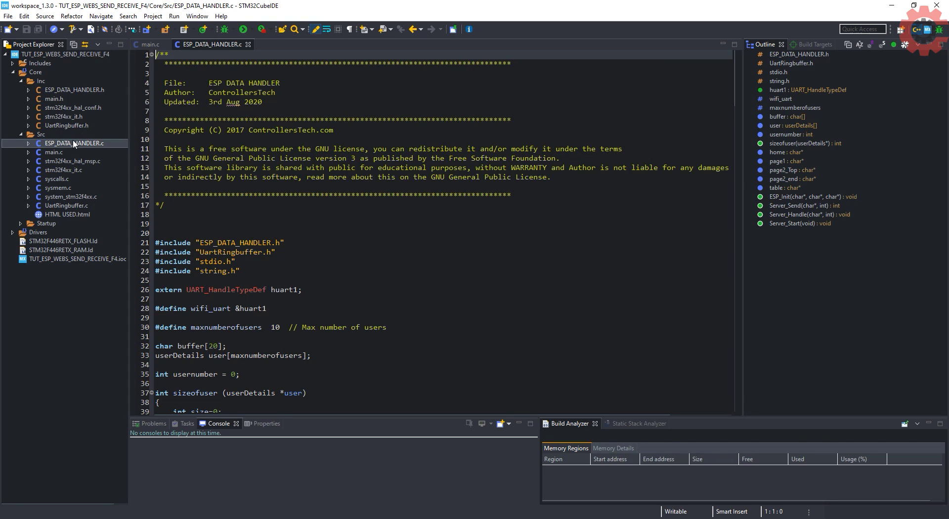
left_click(65, 205)
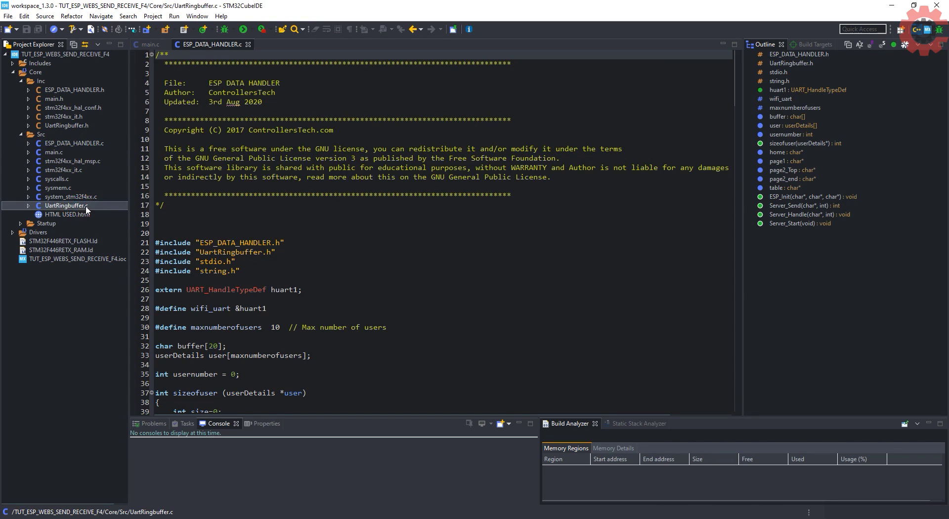
double_click(65, 205)
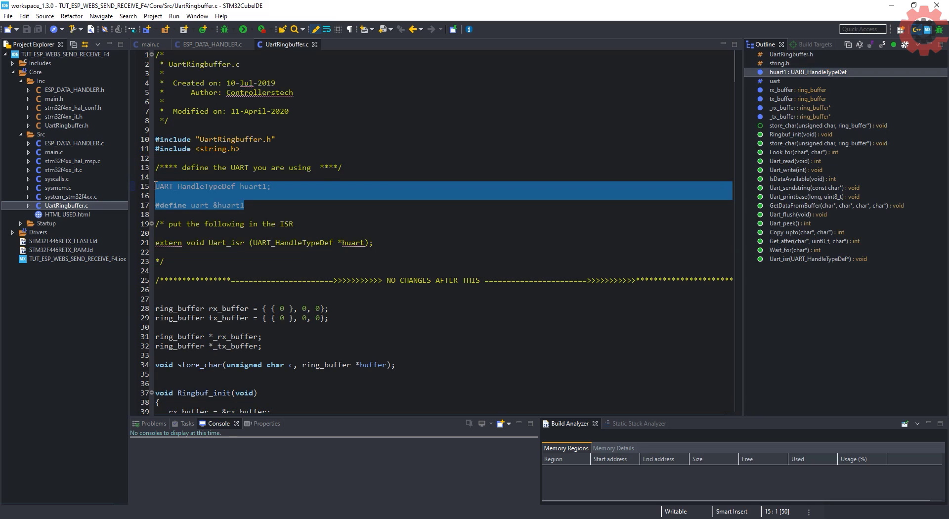
Step: Copy the extern Uart_isr line, then open stm32f4xx_it.c
left_click(279, 204)
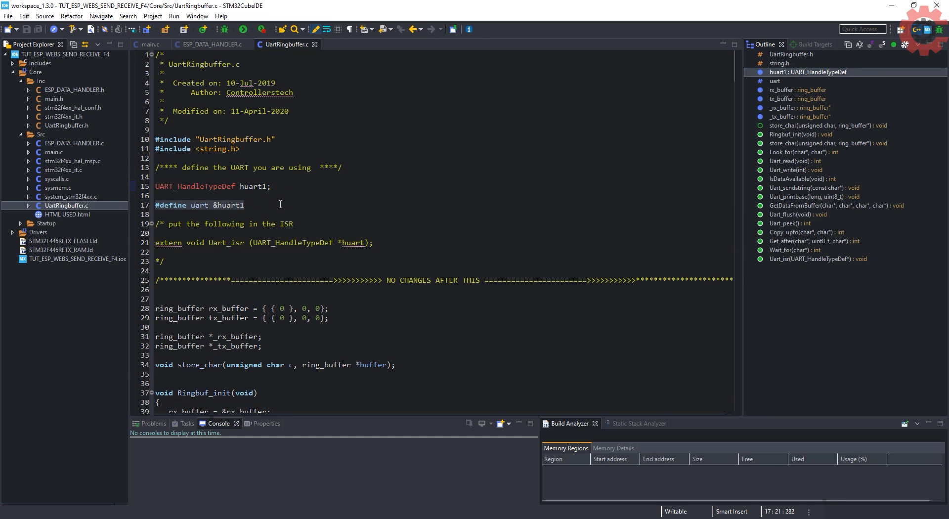
scroll("down", 3)
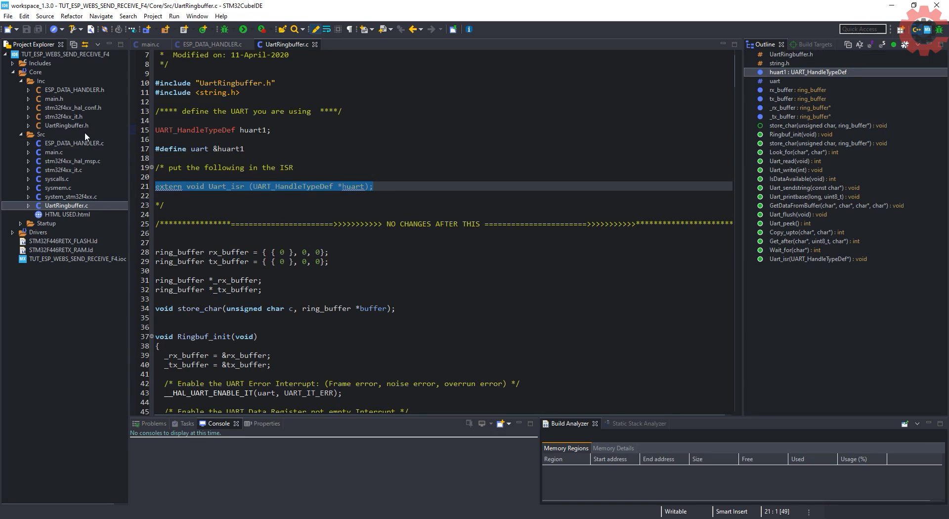
left_click(62, 170)
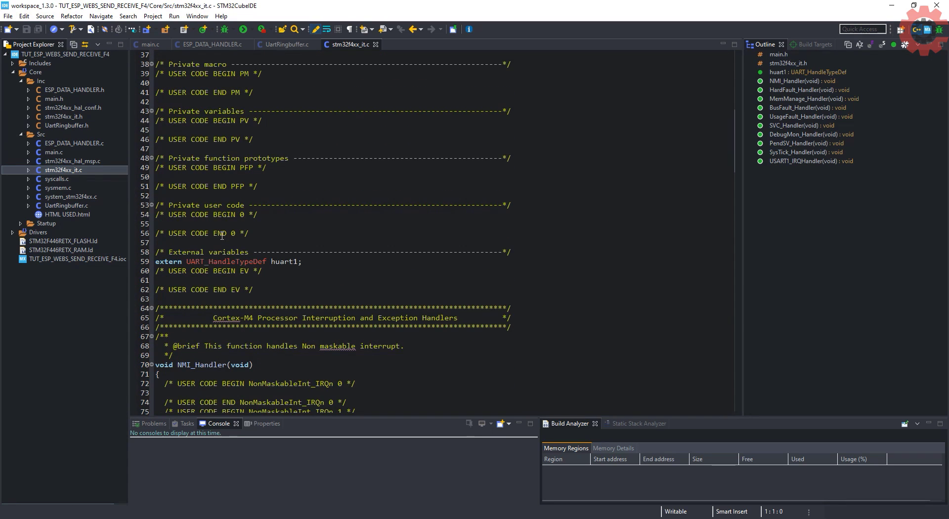
Step: Declare extern void Uart_isr (UART_HandleTypeDef *huart); in stm32f4xx_it.c
type("extern void Uart_isr (UART_HandleTypeDef *huart);")
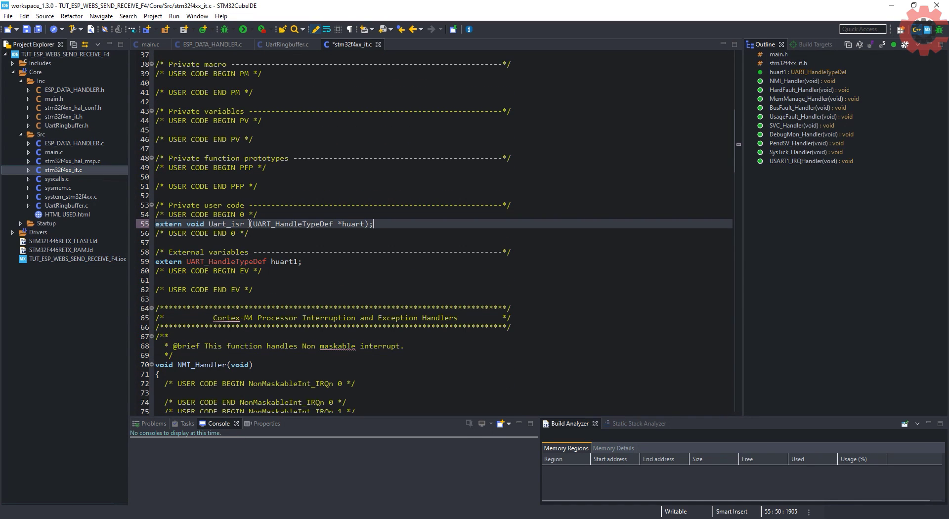
scroll("down", 3)
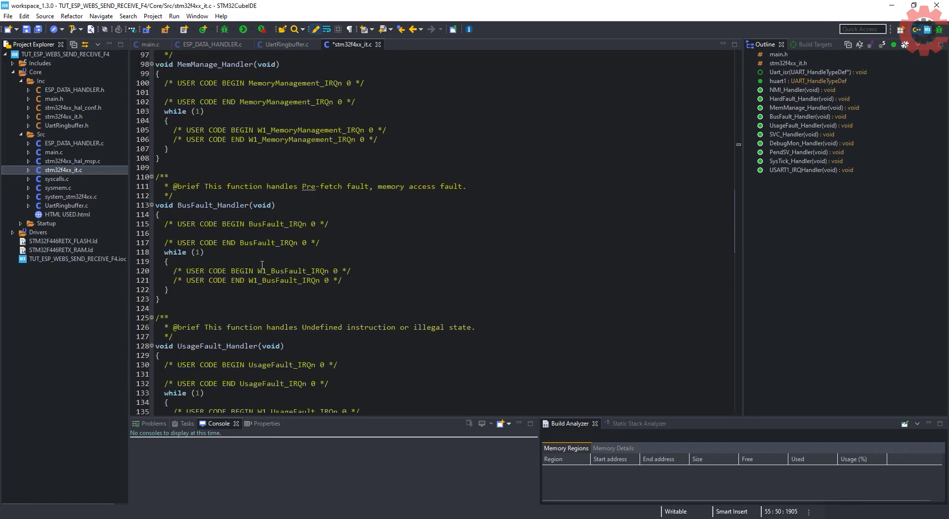
scroll("down", 3)
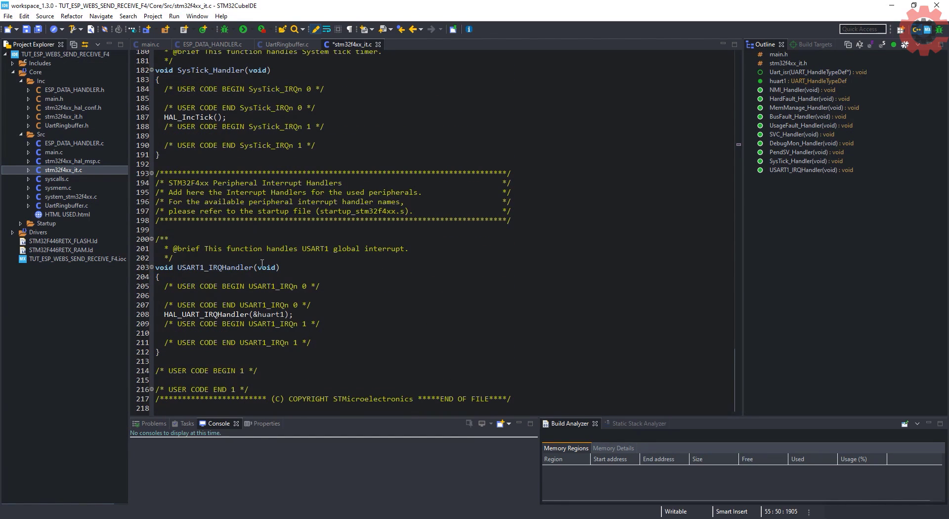
Step: In USART1_IRQHandler, comment out HAL_UART_IRQHandler and call Uart_isr(&huart1)
left_click(218, 314)
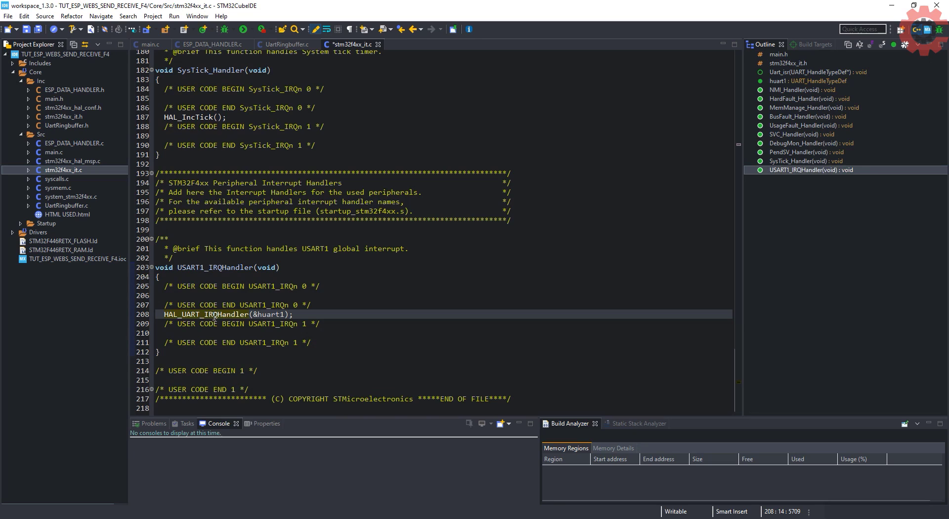
key("Ctrl+/")
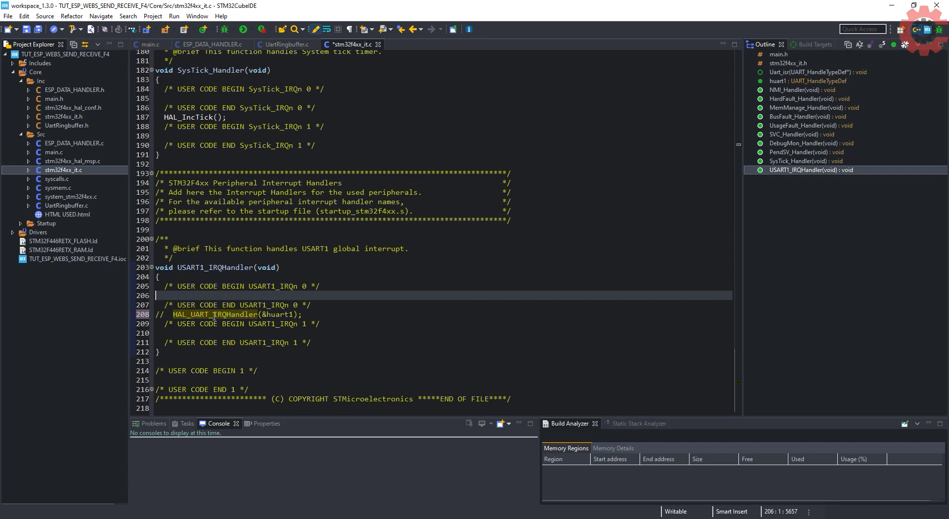
type("uart")
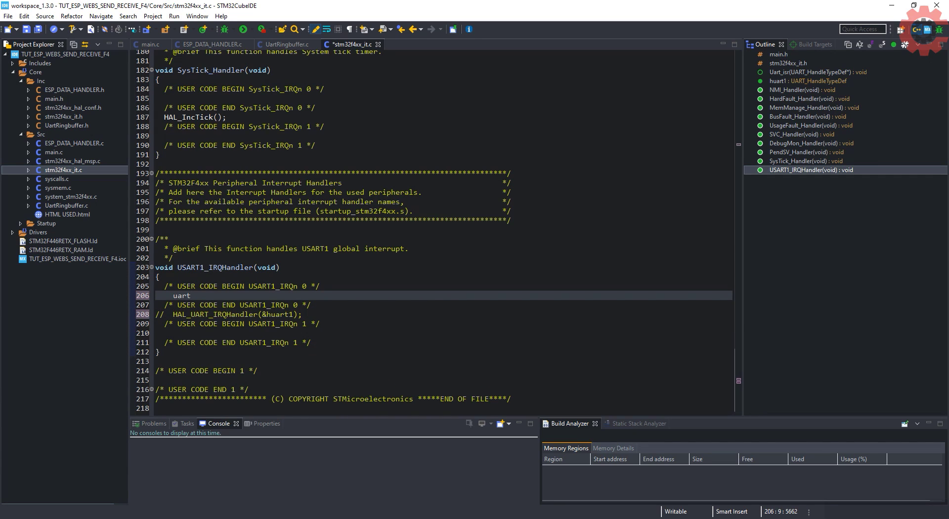
type("_")
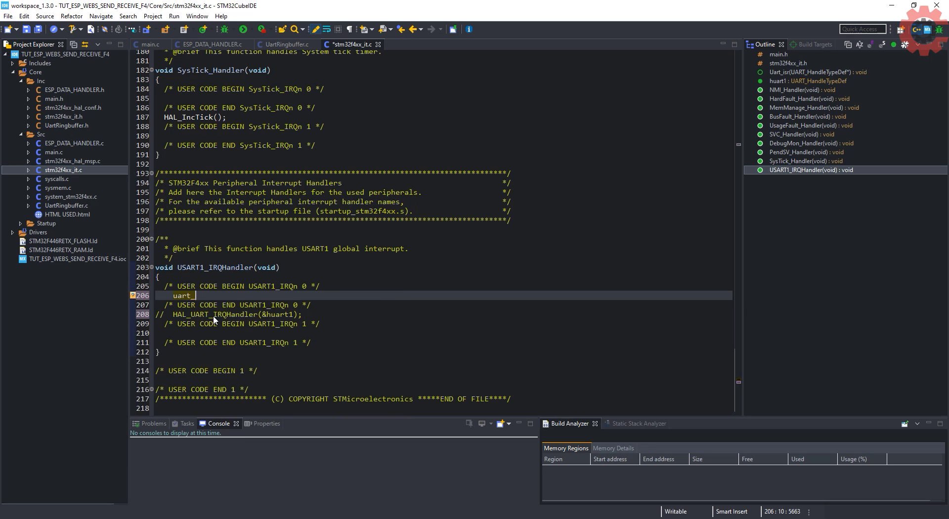
type("Uart_isr(&huart1)")
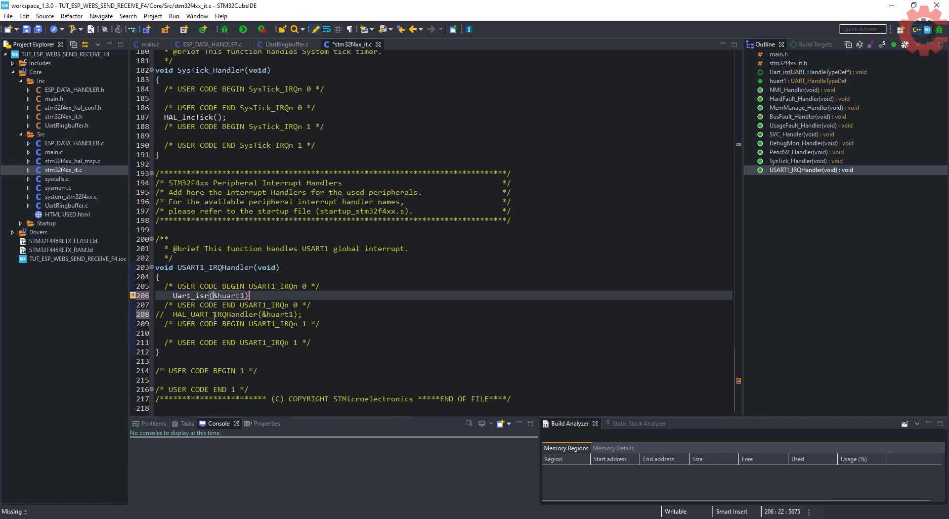
type(";")
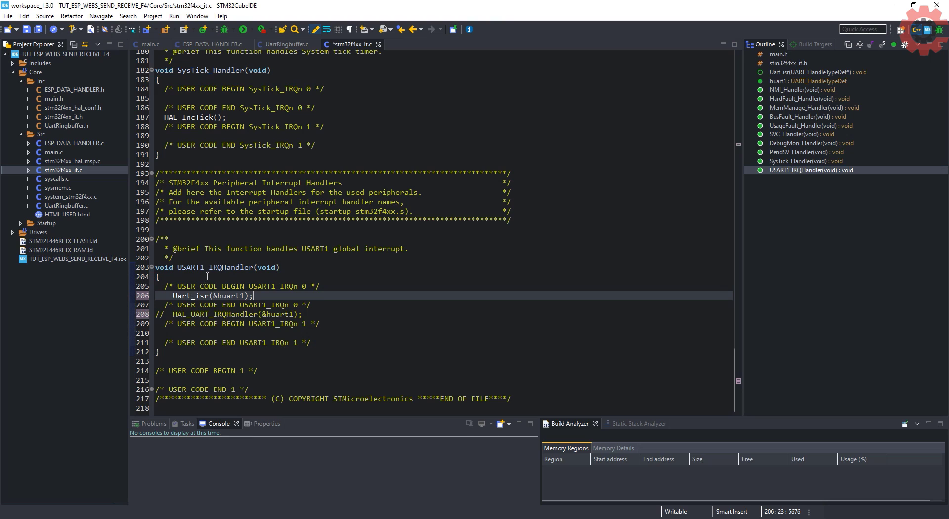
mouse_move(304, 147)
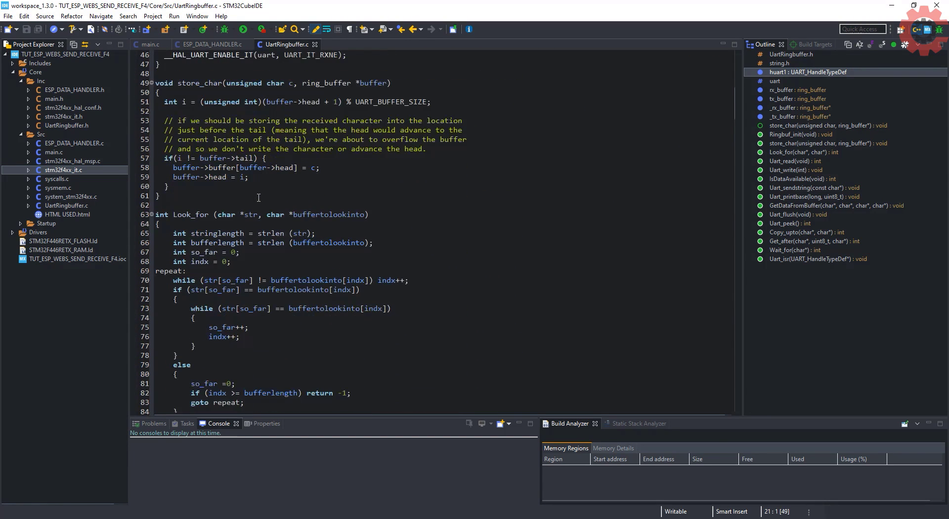
Step: Scroll UartRingbuffer.c to the GetDataFromBuffer function, then open UartRingbuffer.h
scroll("down", 3)
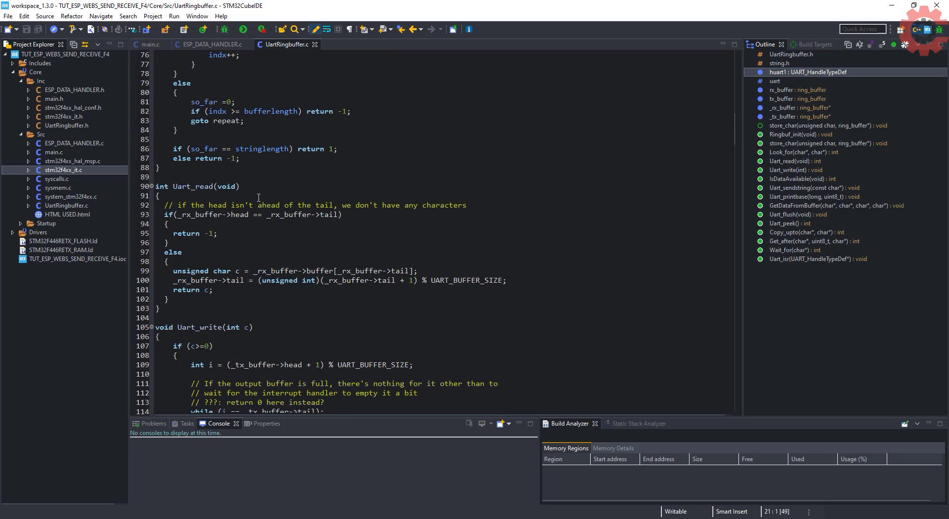
scroll("down", 3)
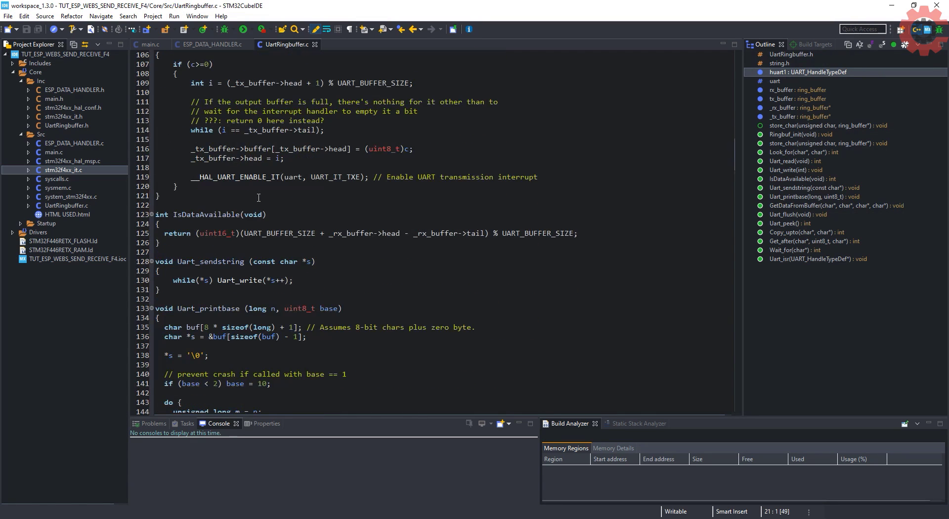
scroll("down", 3)
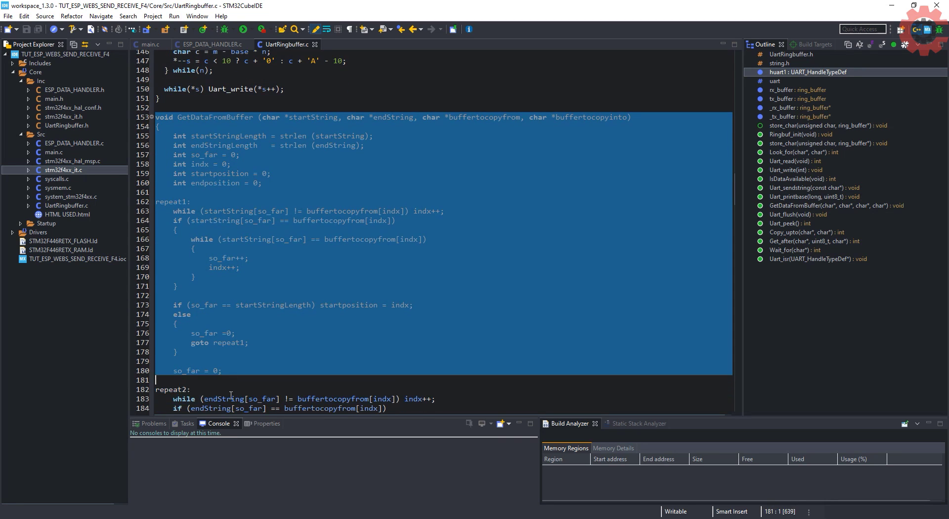
scroll("down", 3)
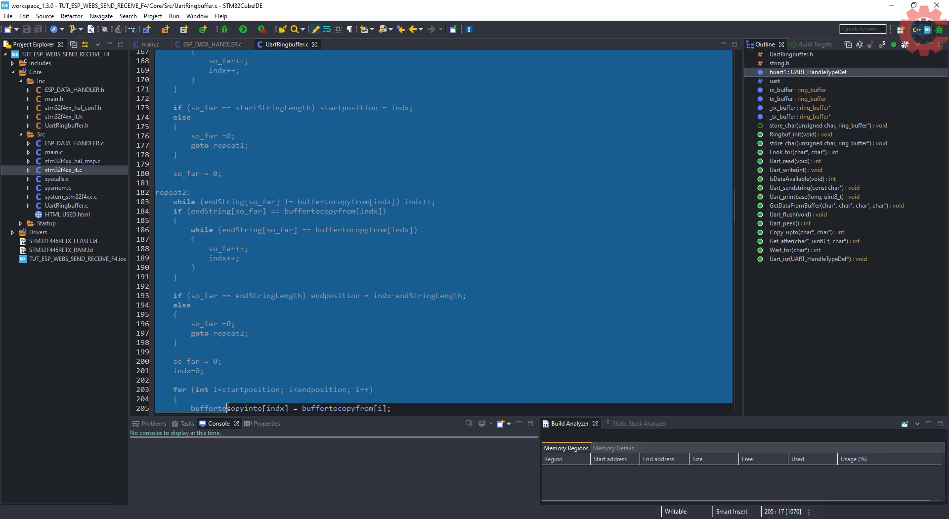
scroll("down", 3)
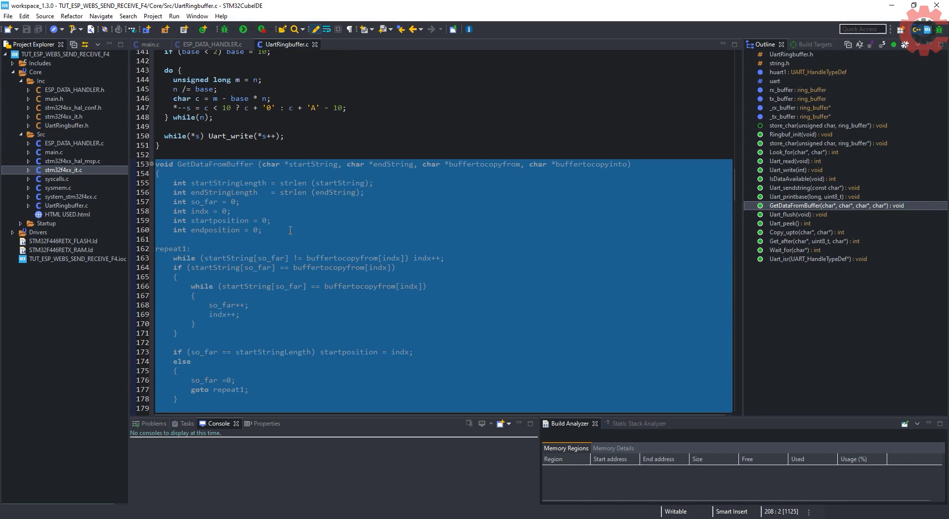
double_click(215, 164)
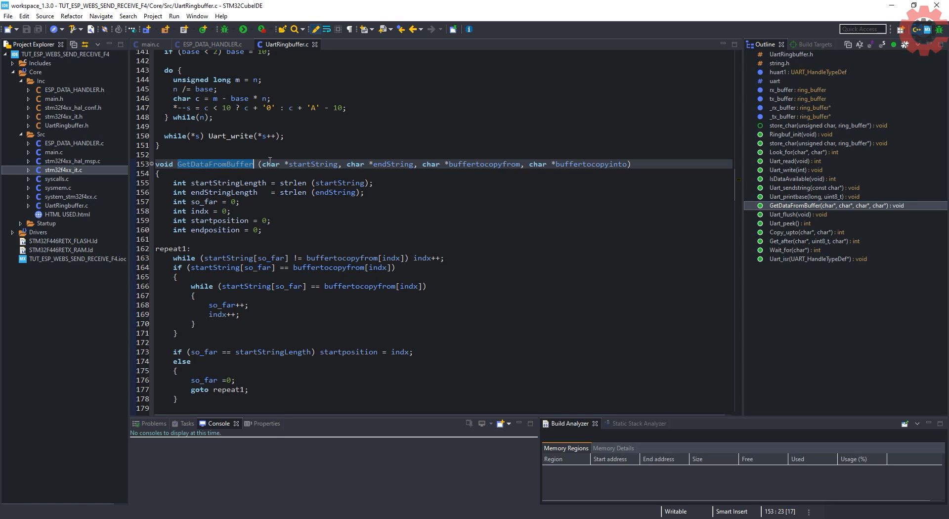
left_click(66, 125)
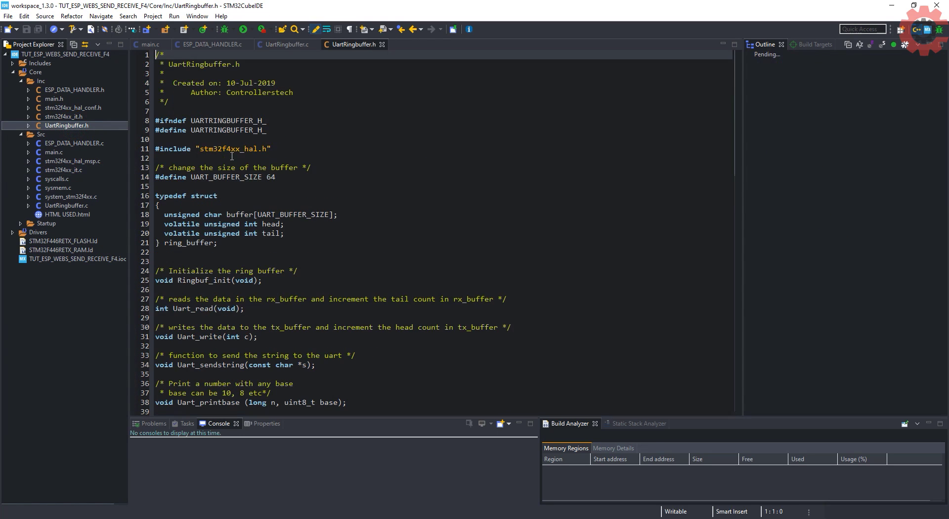
Step: Highlight GetDataFromBuffer's startString, buffertocopyfrom and buffertocopyinto parameter notes in UartRingbuffer.h
scroll("down", 3)
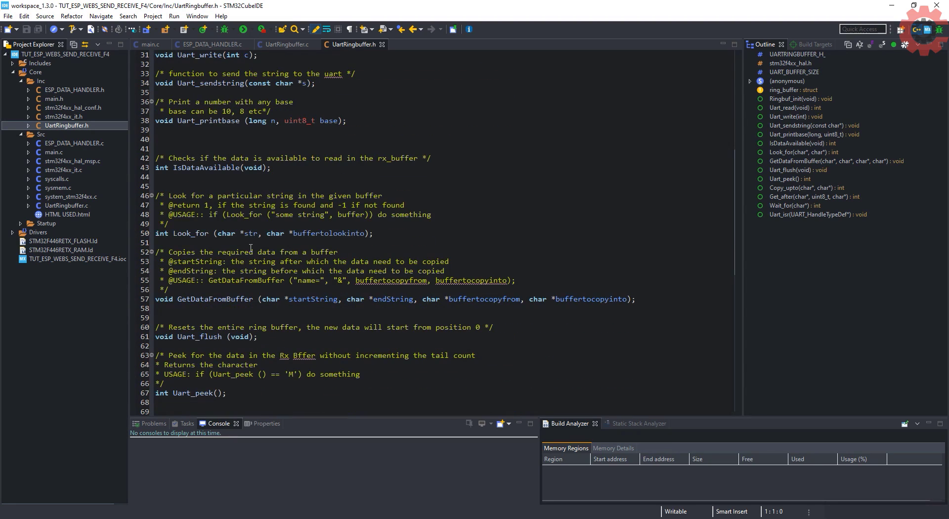
double_click(215, 186)
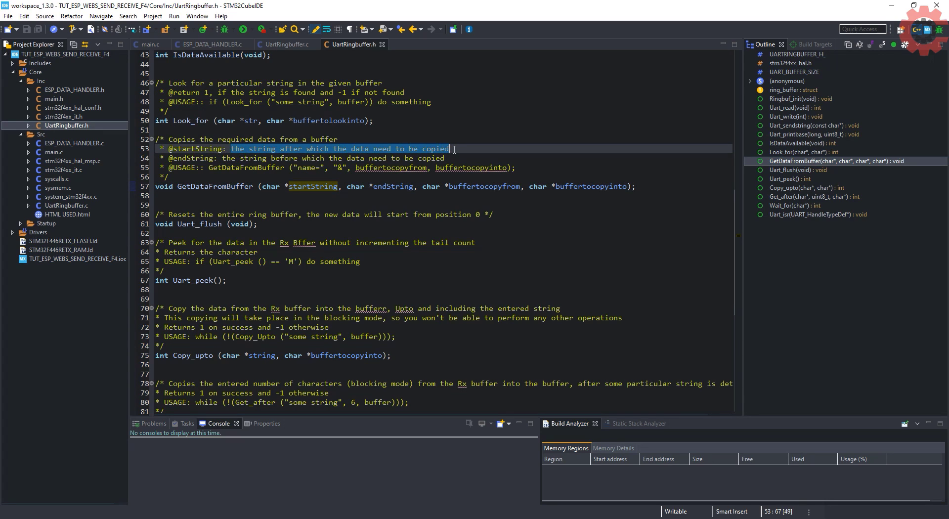
double_click(392, 186)
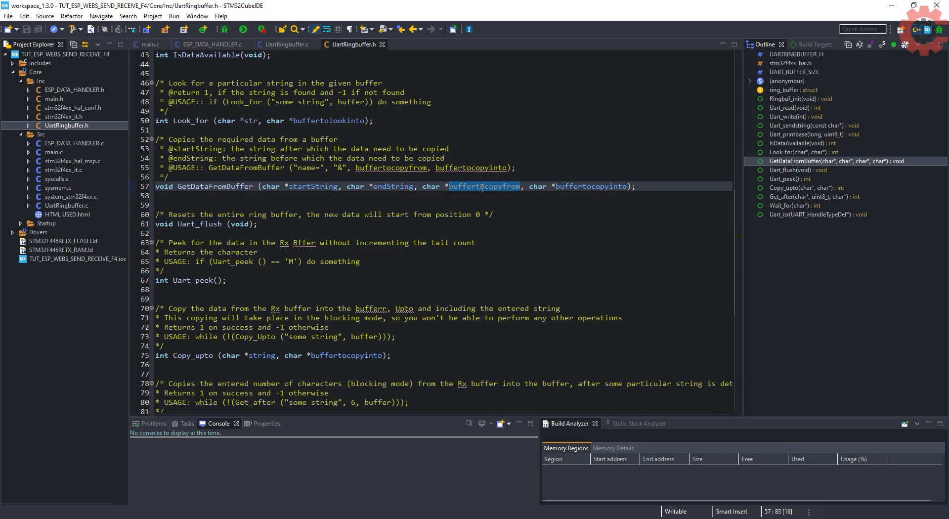
left_click(592, 187)
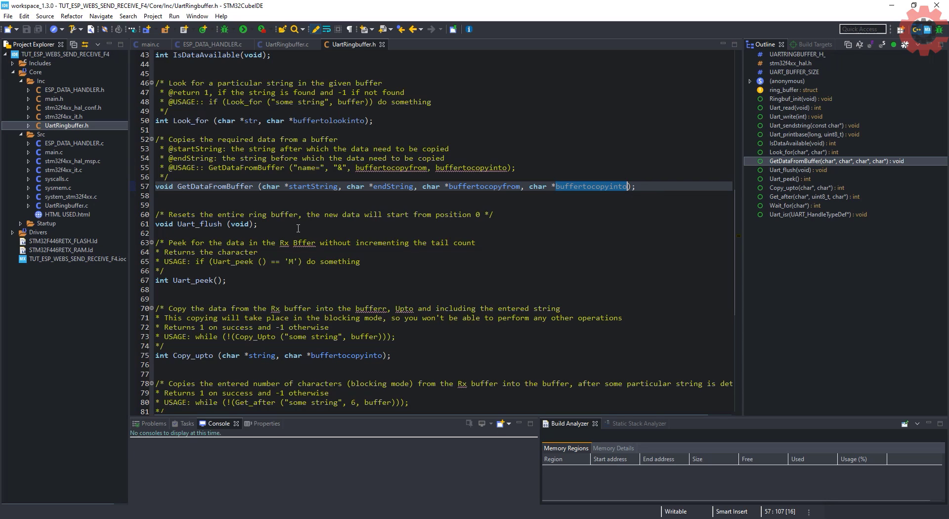
mouse_move(308, 5)
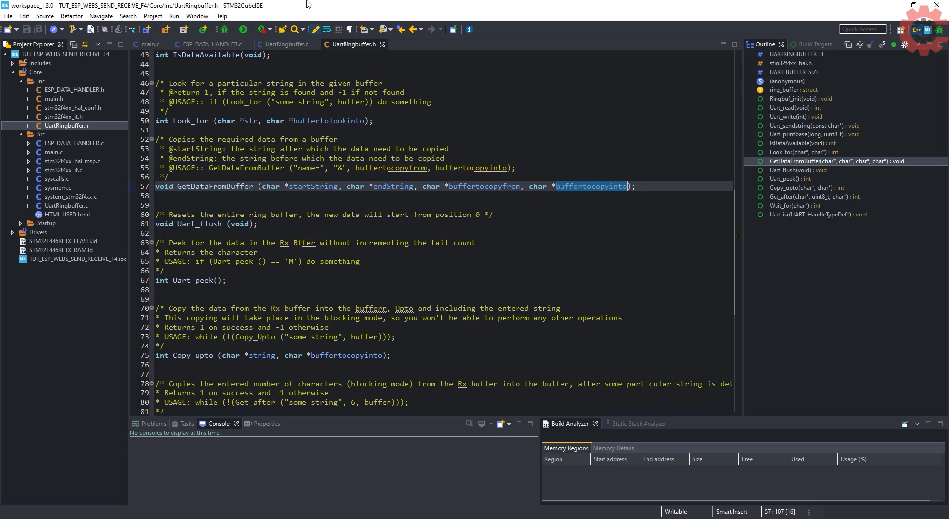
mouse_move(382, 45)
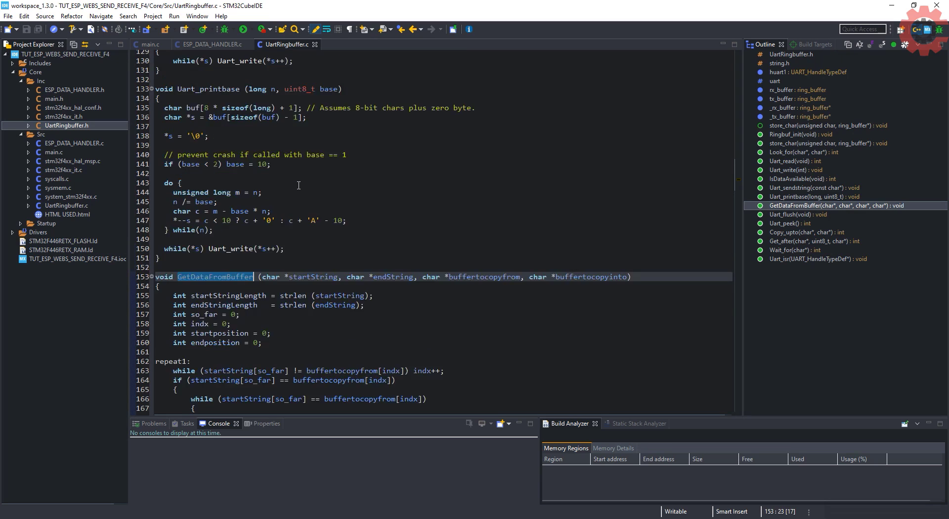
Step: Open ESP_DATA_HANDLER.c and highlight maxnumberofusers, the 10-user limit
left_click(211, 44)
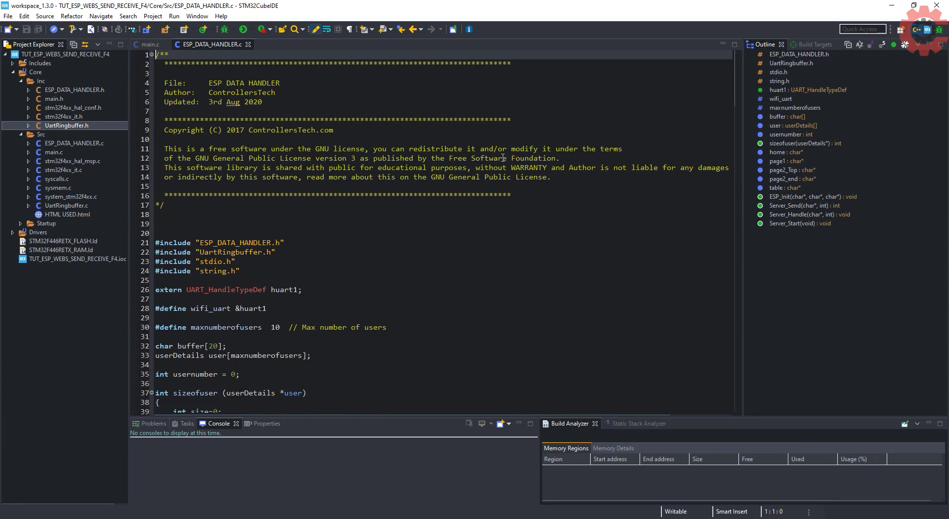
scroll("down", 3)
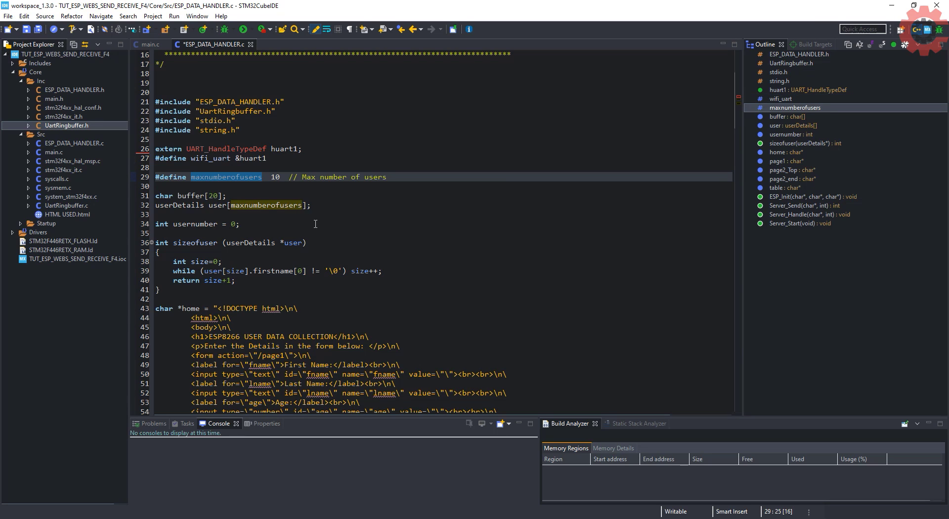
double_click(178, 186)
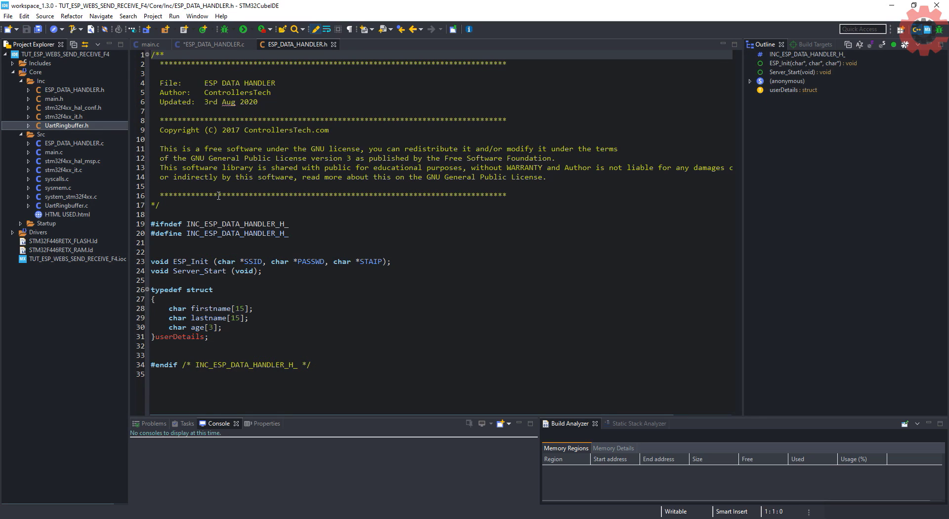
Step: Inspect the userDetails struct's firstname, lastname and age fields in ESP_DATA_HANDLER.h
left_click_drag(153, 289, 209, 336)
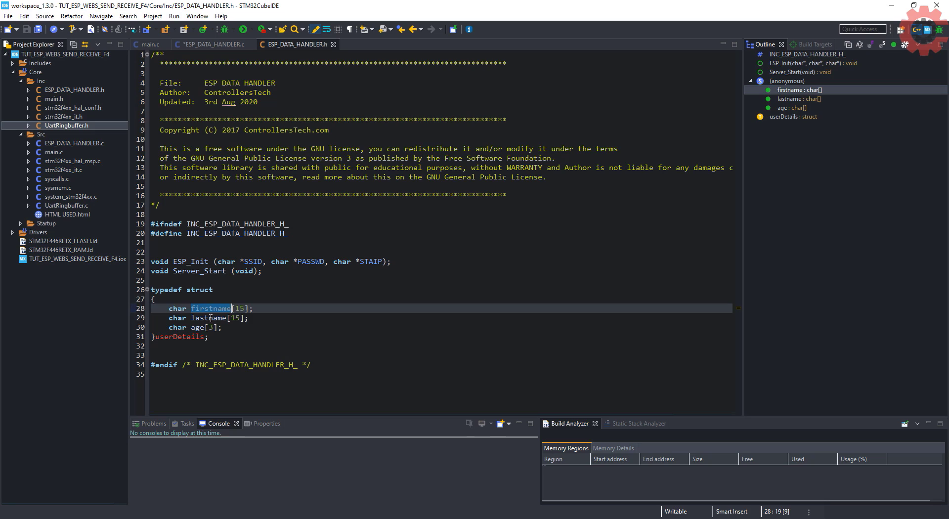
left_click(215, 327)
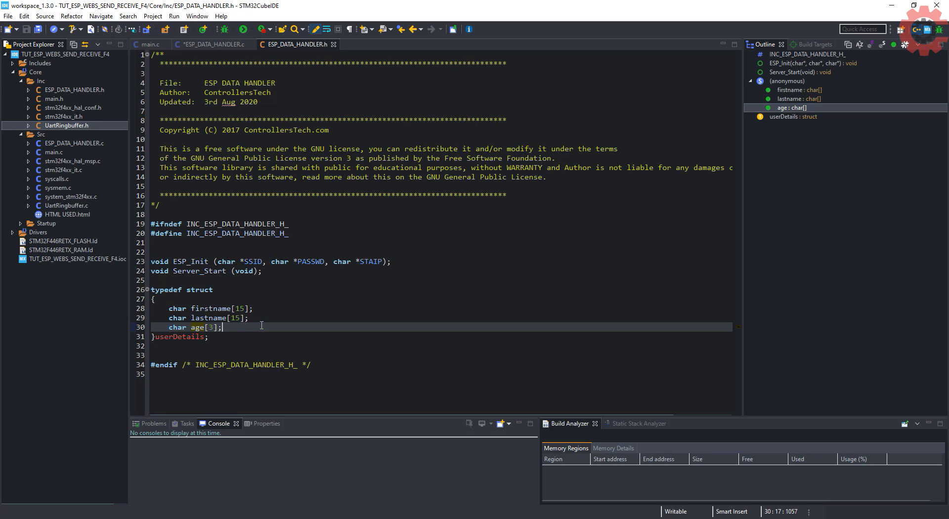
mouse_move(212, 44)
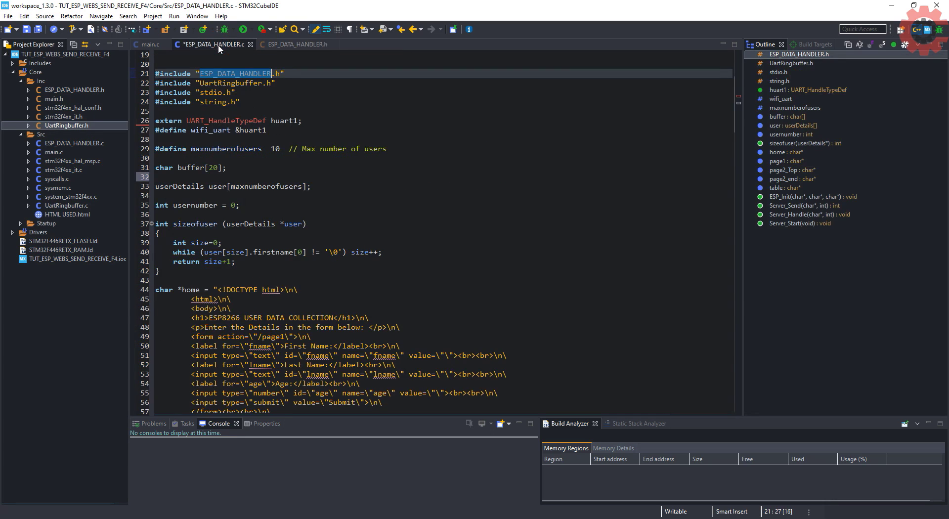
Step: Inspect sizeofuser and the home HTML string, then open HTML USED.html in Notepad++
scroll("down", 3)
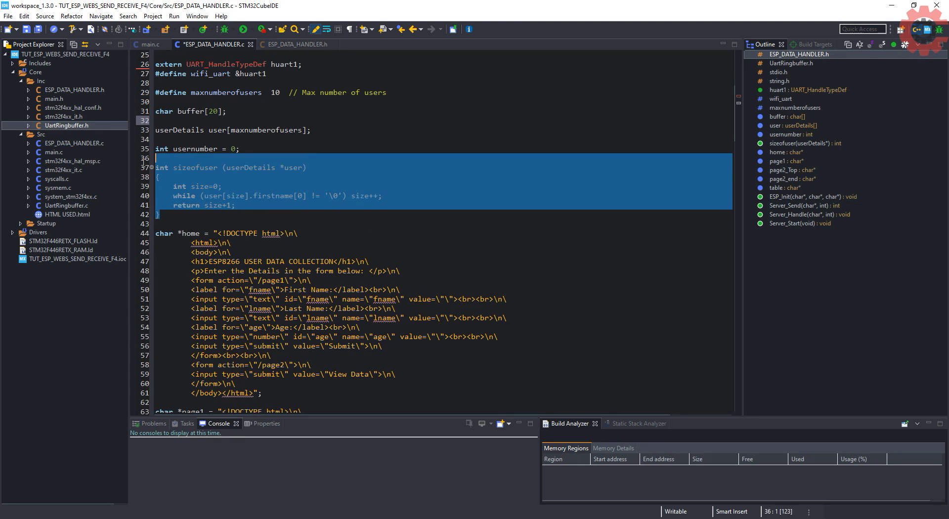
left_click(222, 186)
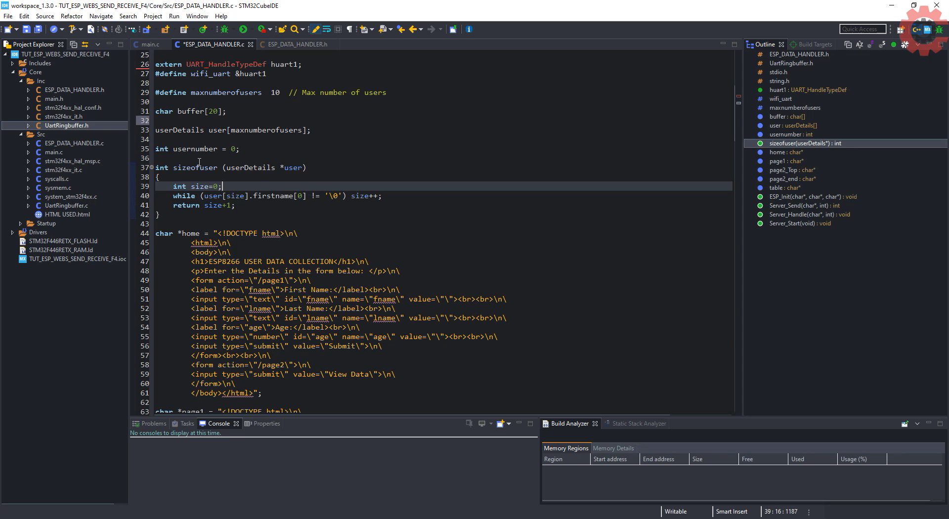
scroll("down", 3)
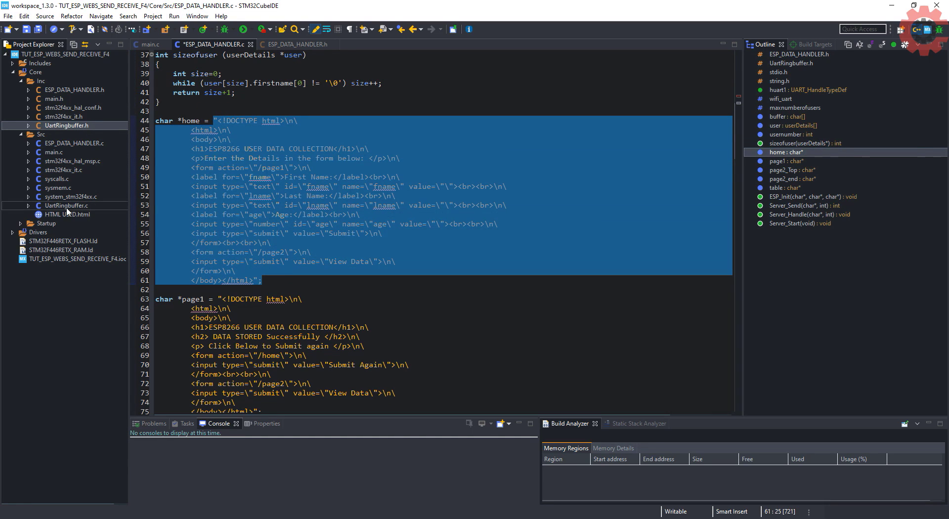
left_click(68, 214)
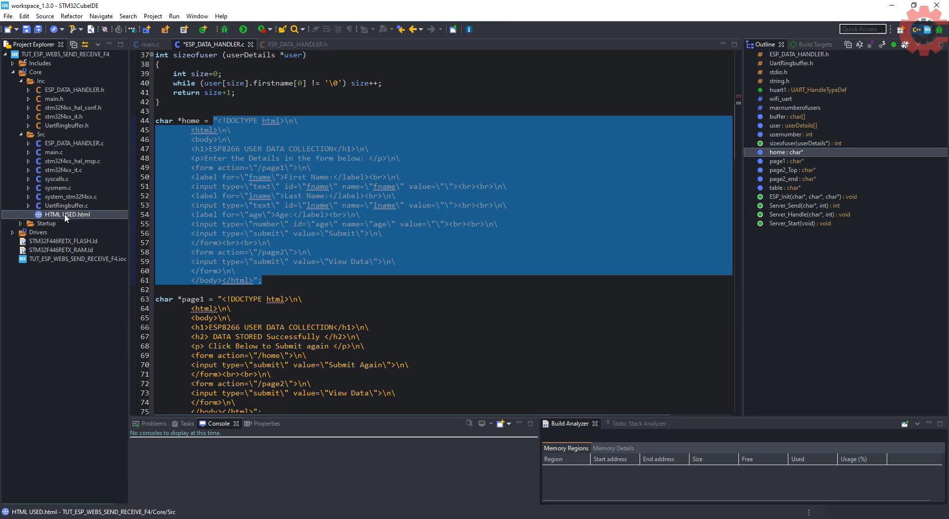
double_click(68, 214)
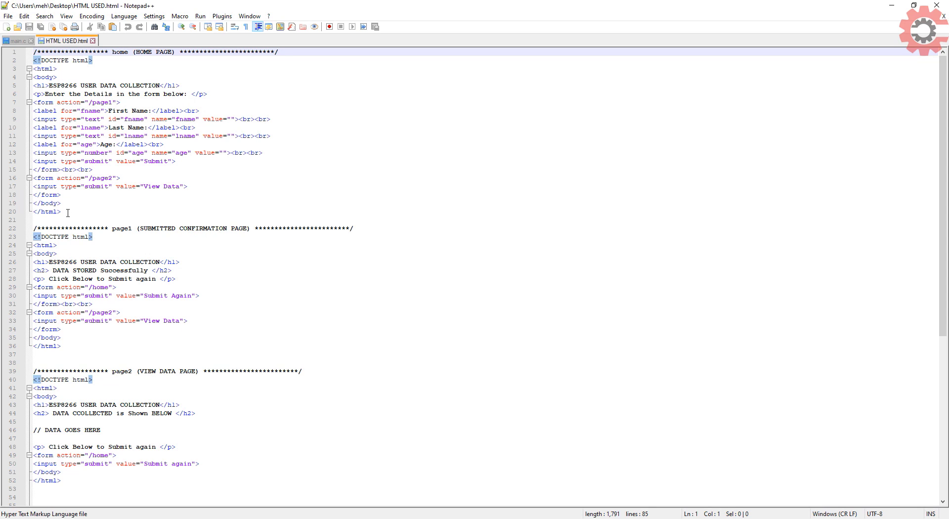
Step: Walk through the home, page1, page2 markup and table style, then close Notepad++
left_click(59, 211)
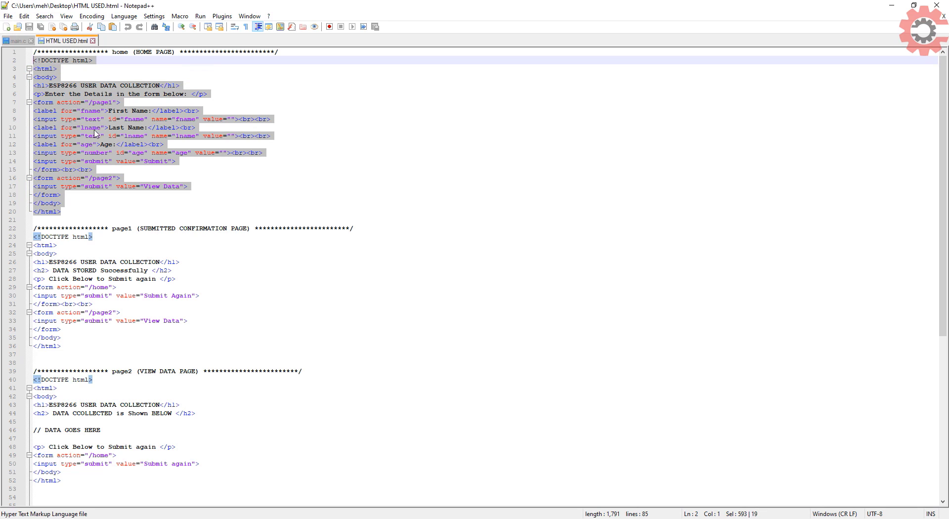
left_click(113, 136)
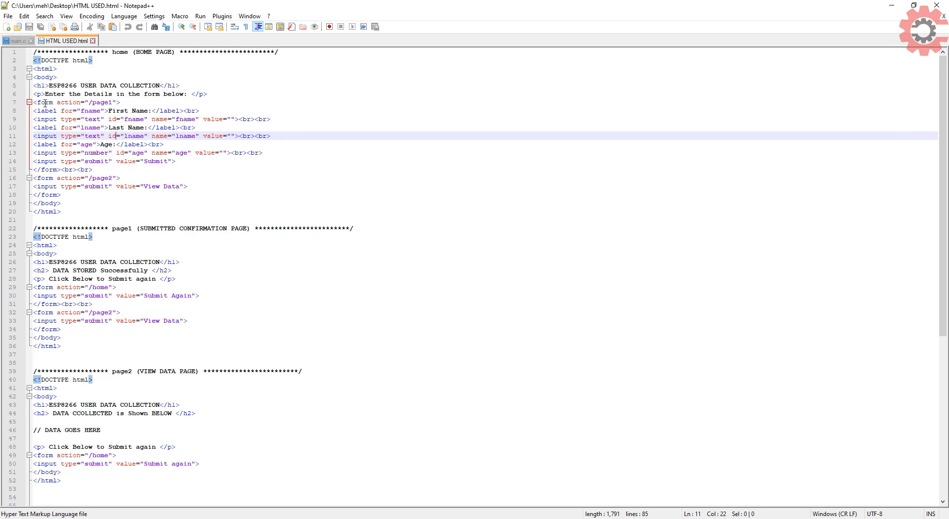
scroll("down", 3)
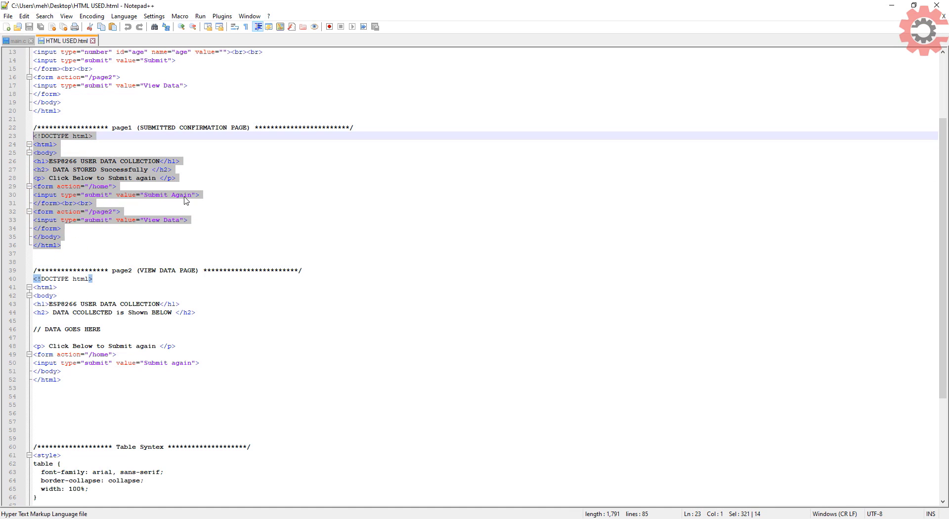
scroll("down", 3)
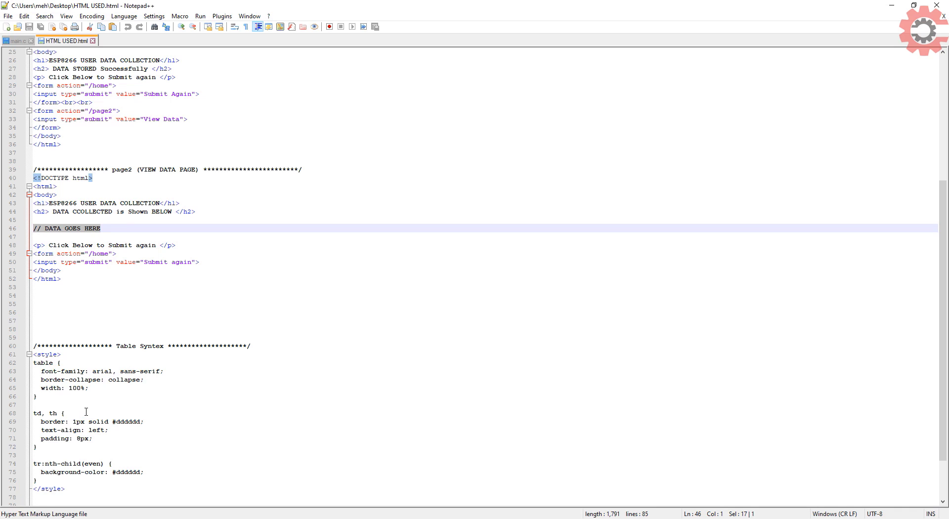
scroll("down", 3)
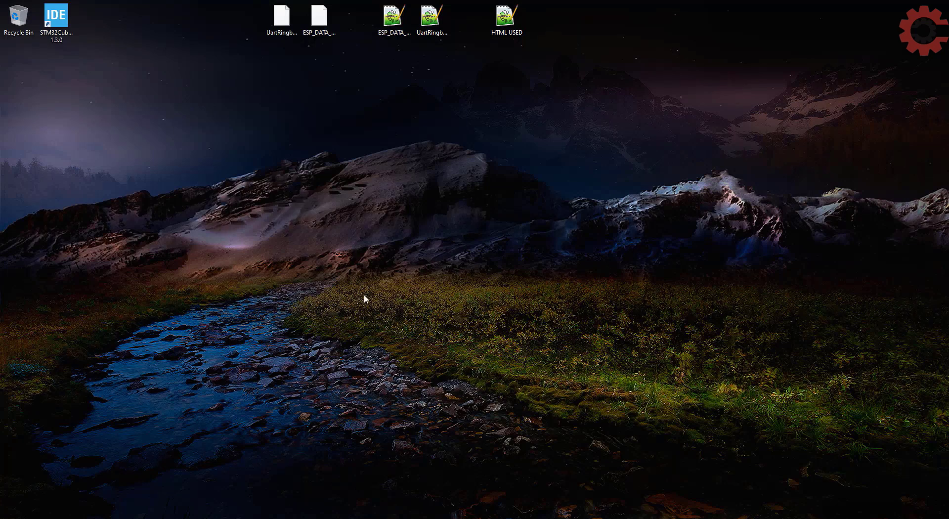
double_click(55, 14)
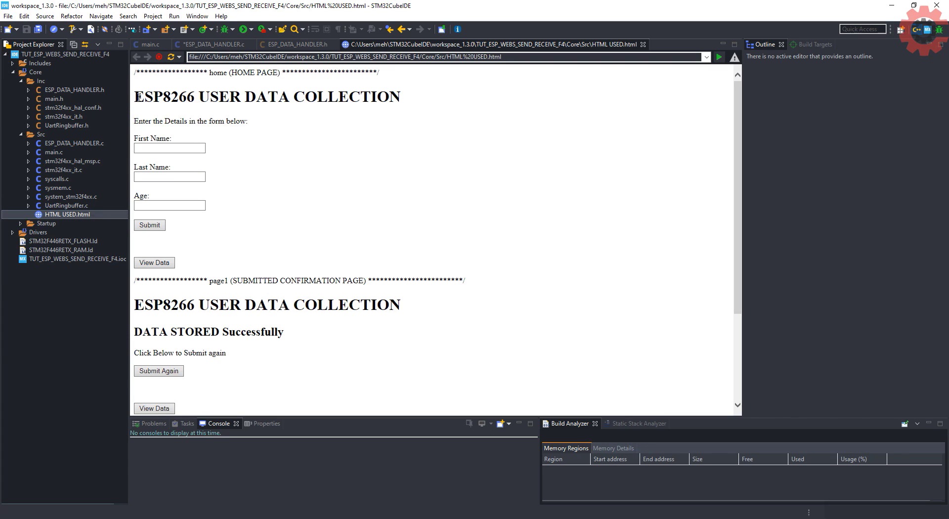
mouse_move(255, 266)
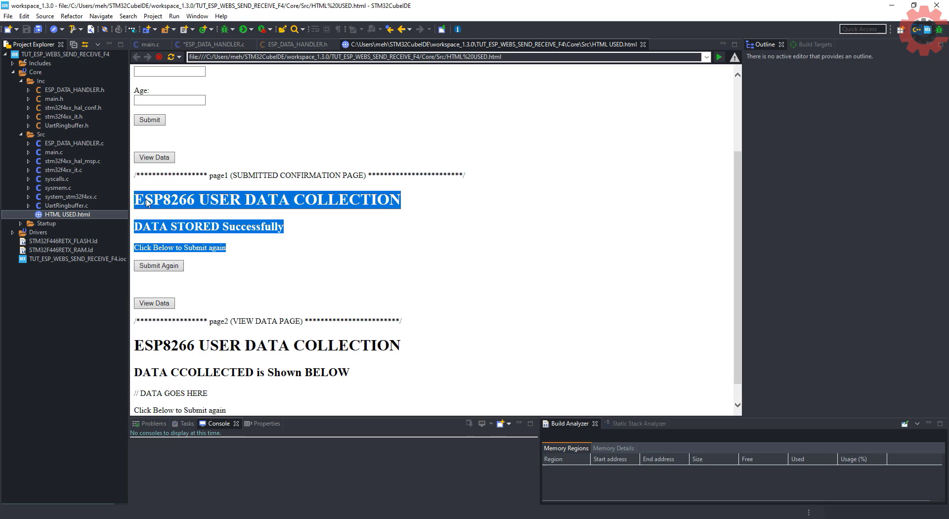
Step: View the rendered confirmation and view-data pages, then return to ESP_DATA_HANDLER.c
left_click(272, 245)
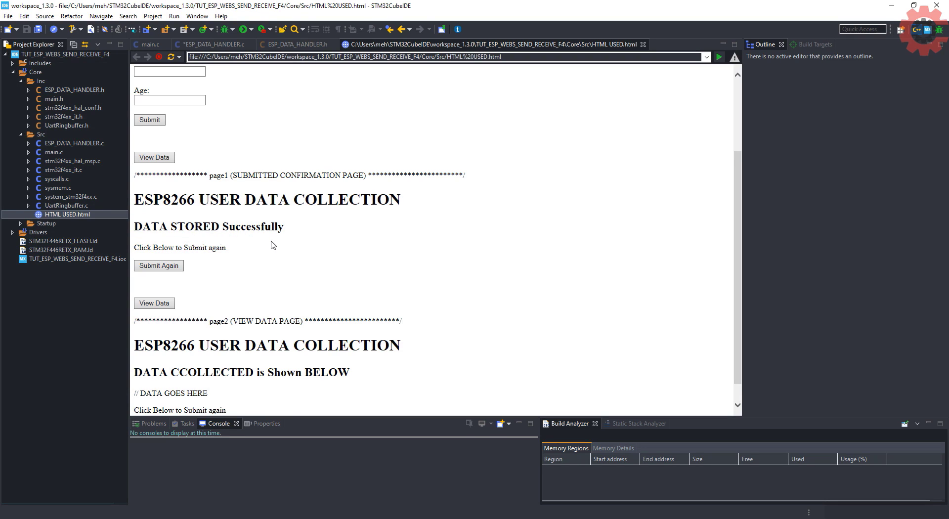
scroll("down", 3)
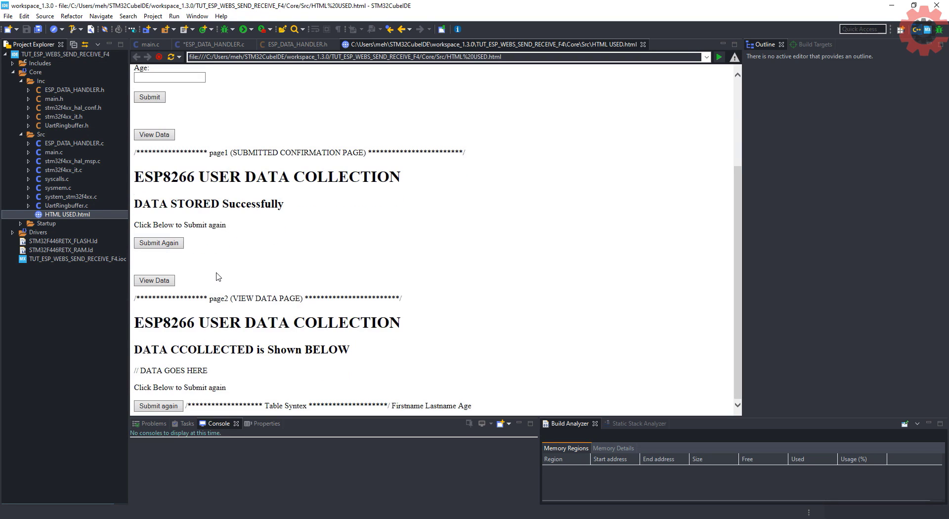
double_click(149, 322)
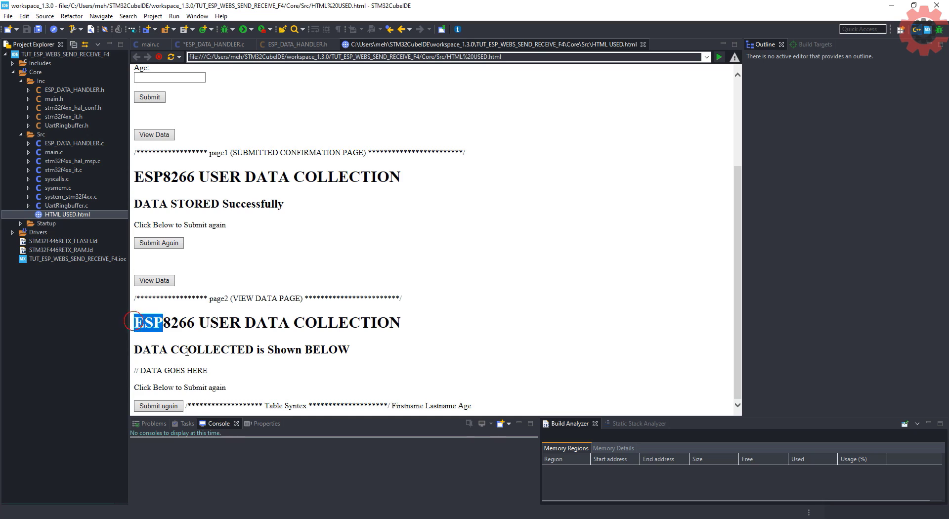
left_click(213, 44)
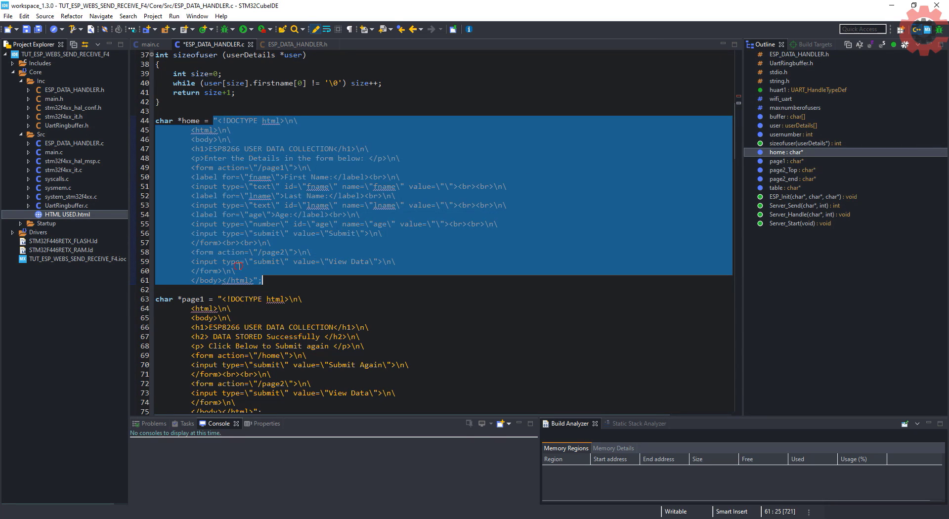
scroll("down", 3)
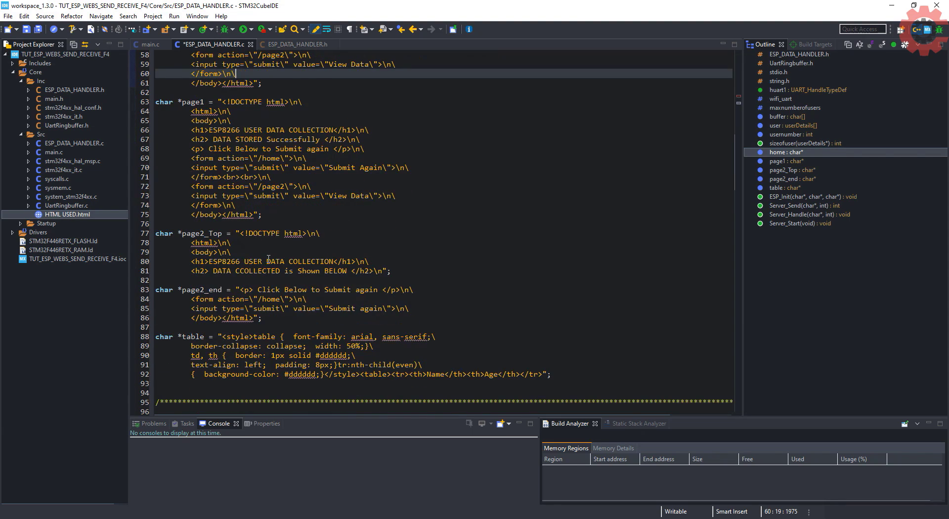
scroll("down", 3)
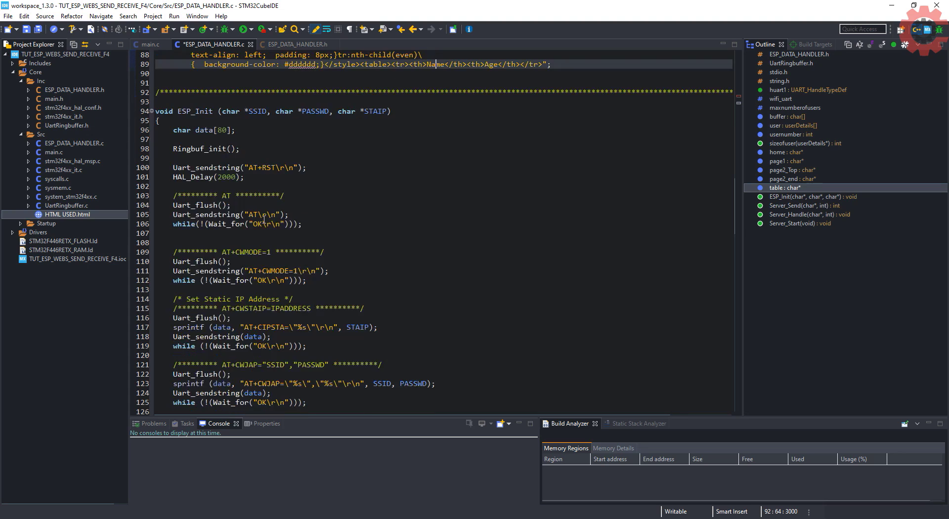
scroll("down", 3)
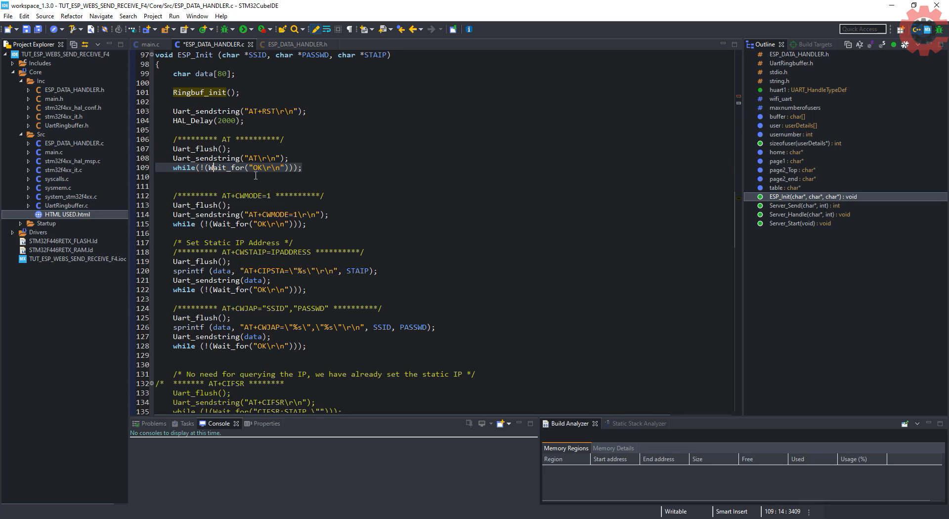
scroll("down", 3)
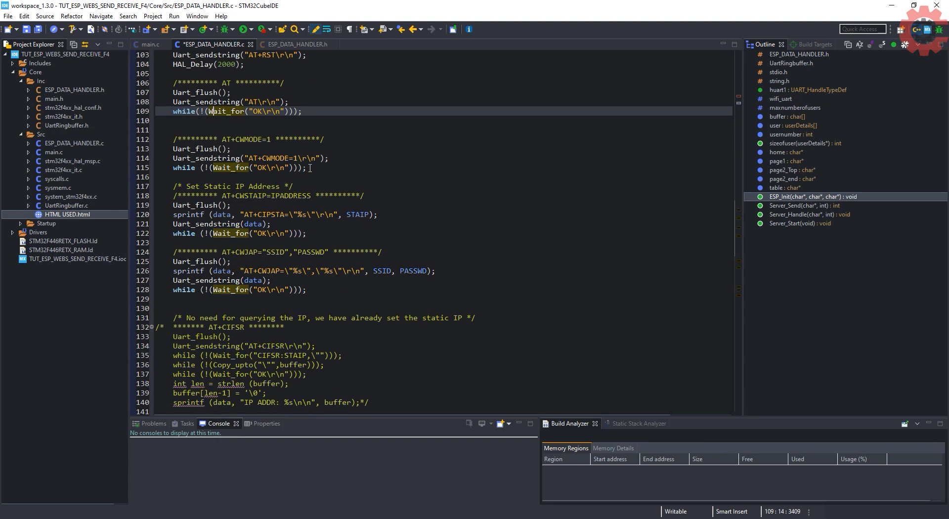
left_click(258, 158)
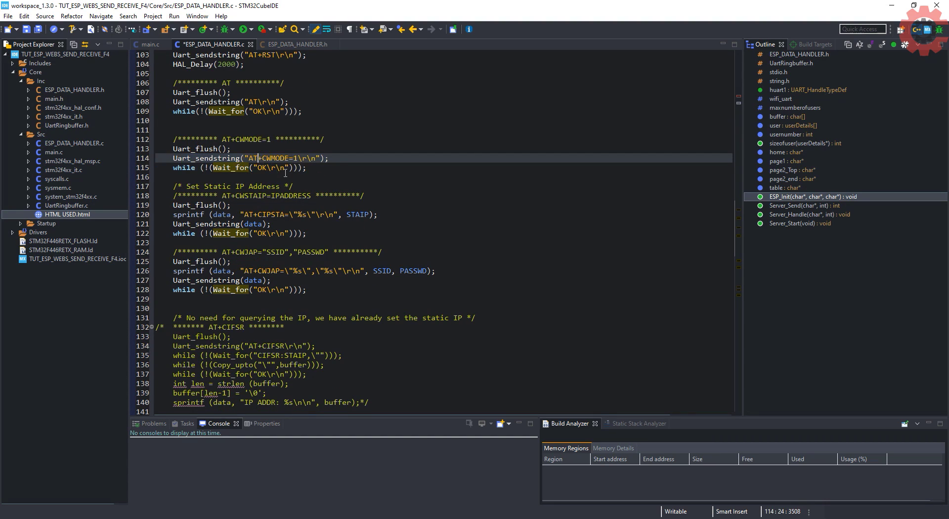
scroll("down", 3)
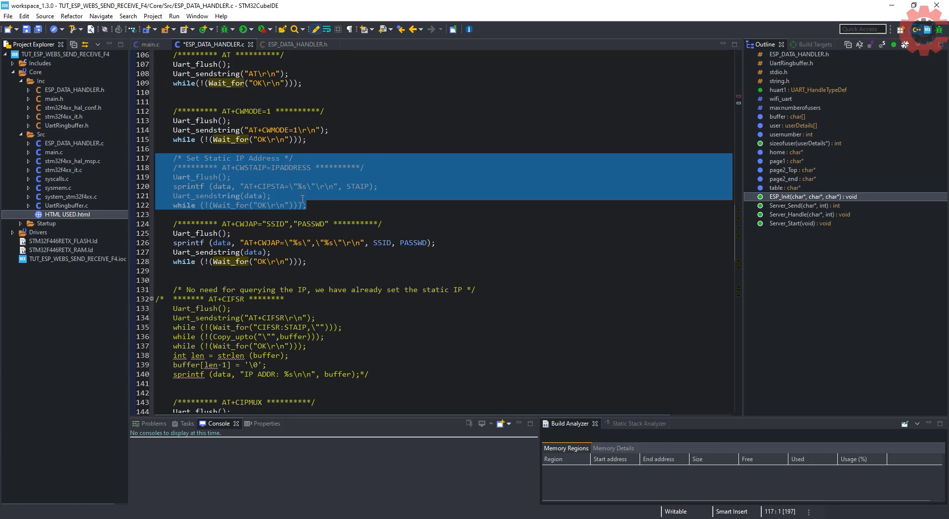
left_click(325, 205)
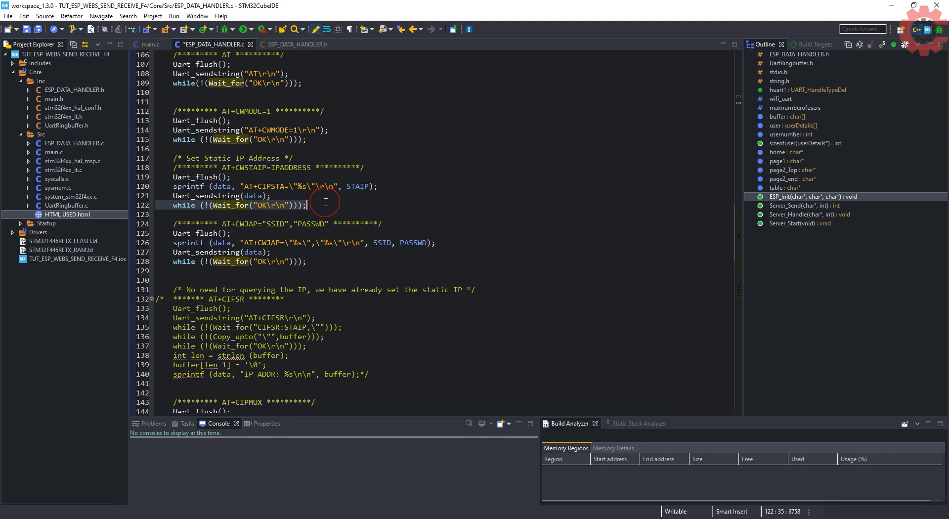
scroll("down", 3)
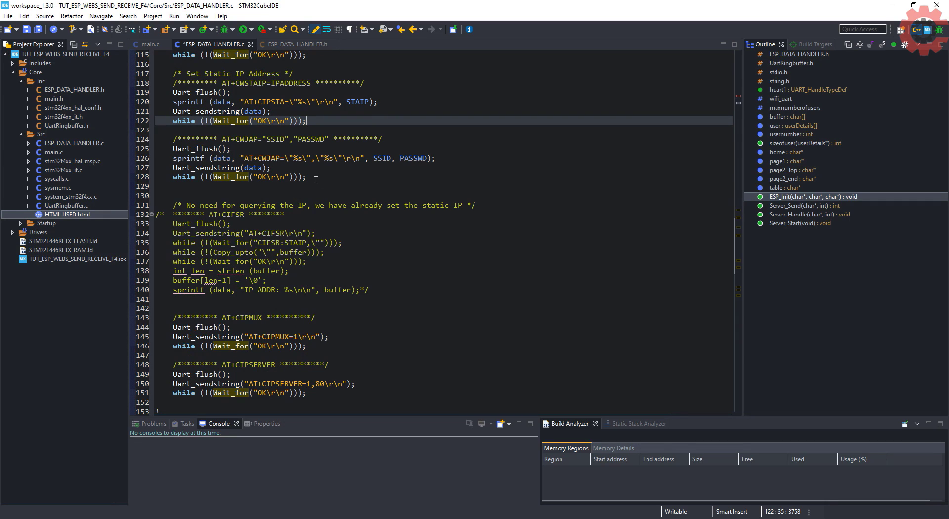
left_click_drag(173, 158, 307, 176)
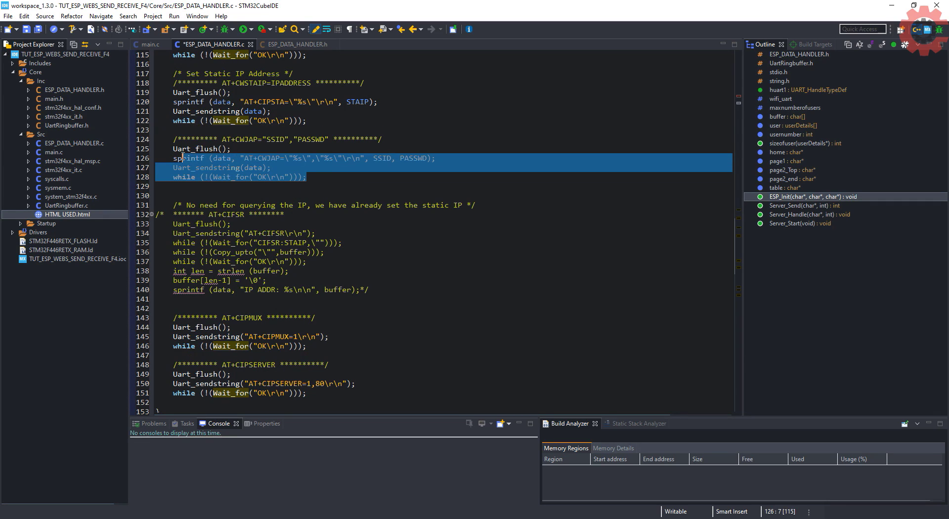
left_click(184, 158)
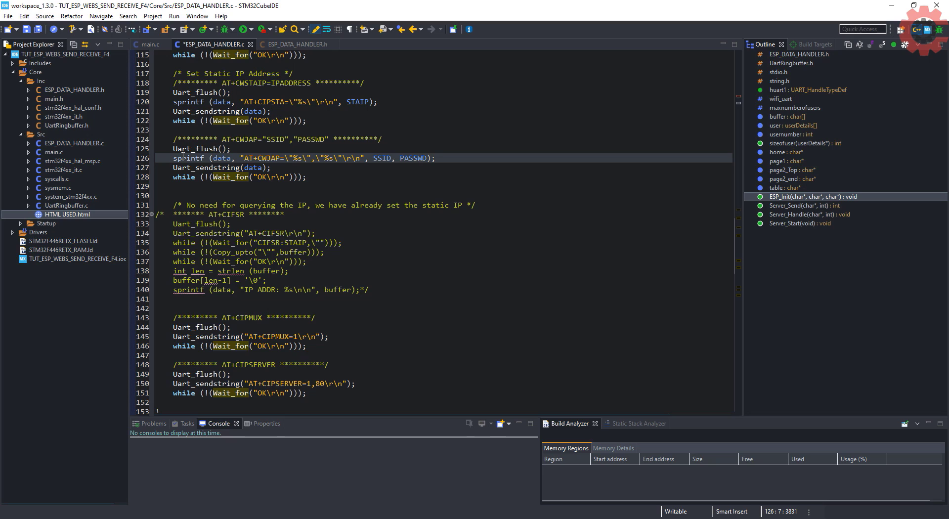
scroll("down", 3)
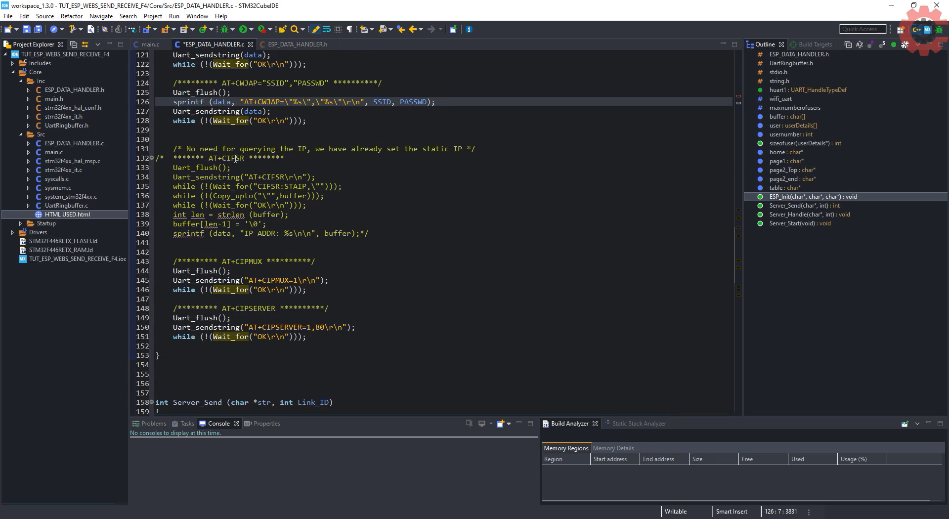
left_click(362, 214)
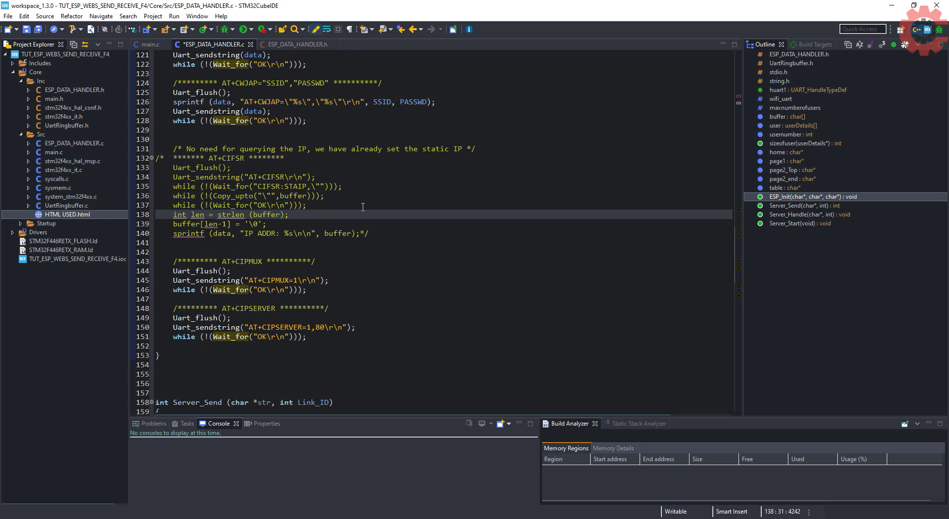
scroll("down", 3)
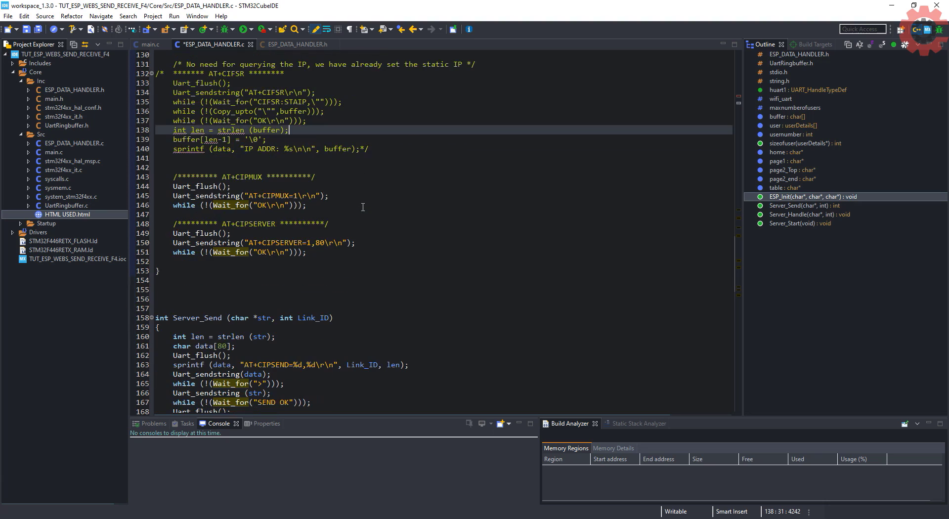
scroll("down", 3)
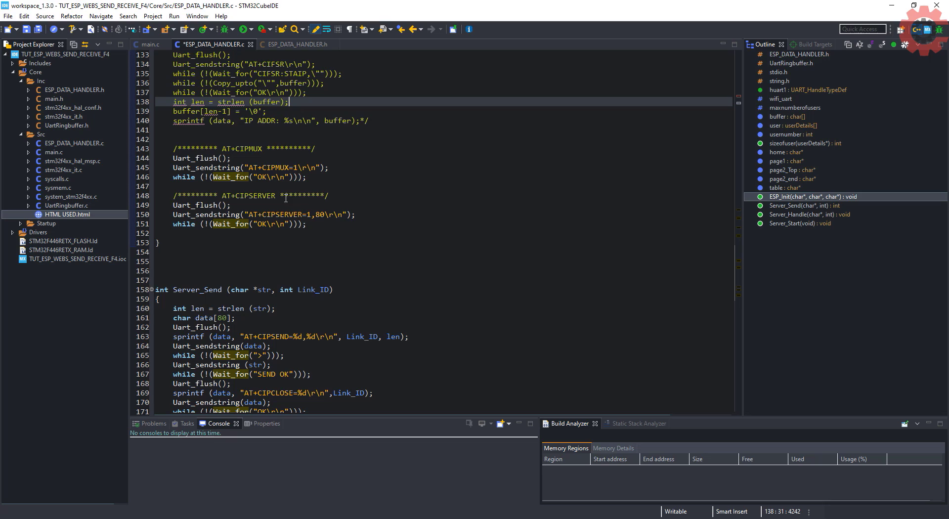
left_click_drag(254, 168, 307, 177)
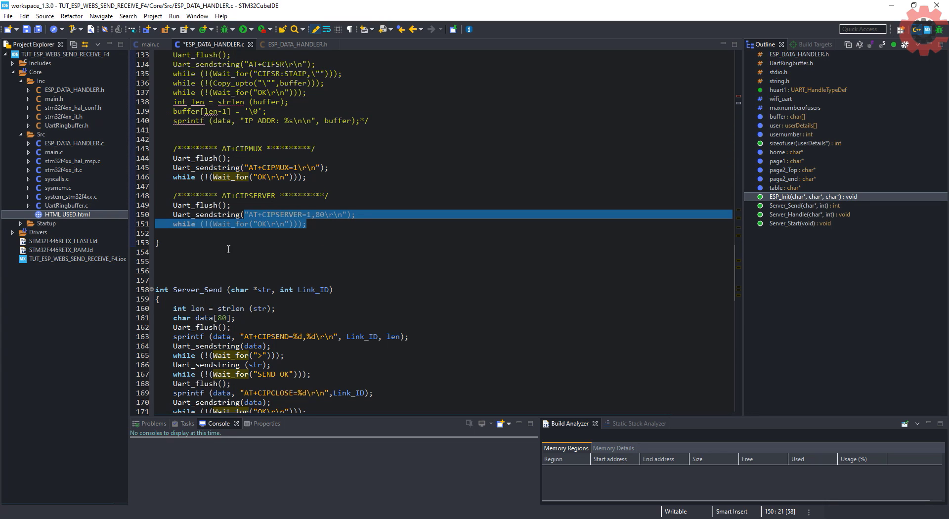
scroll("down", 3)
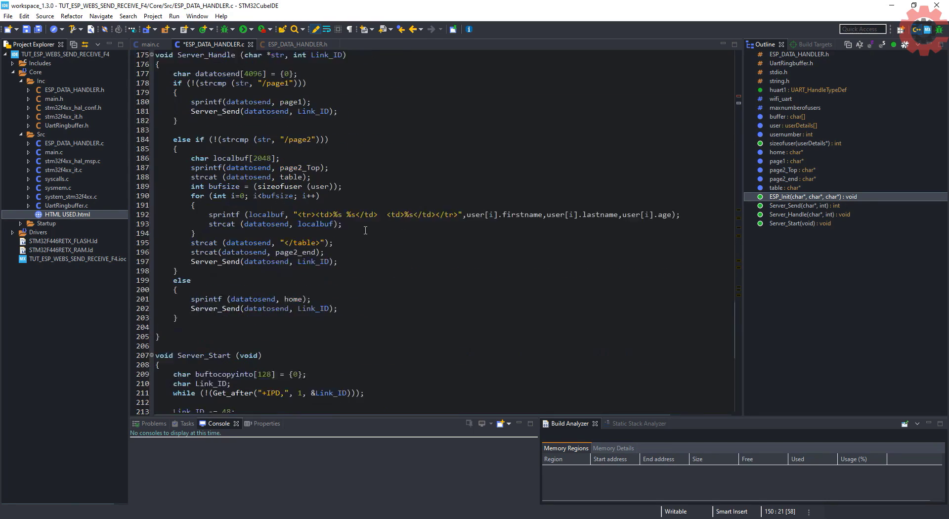
scroll("down", 3)
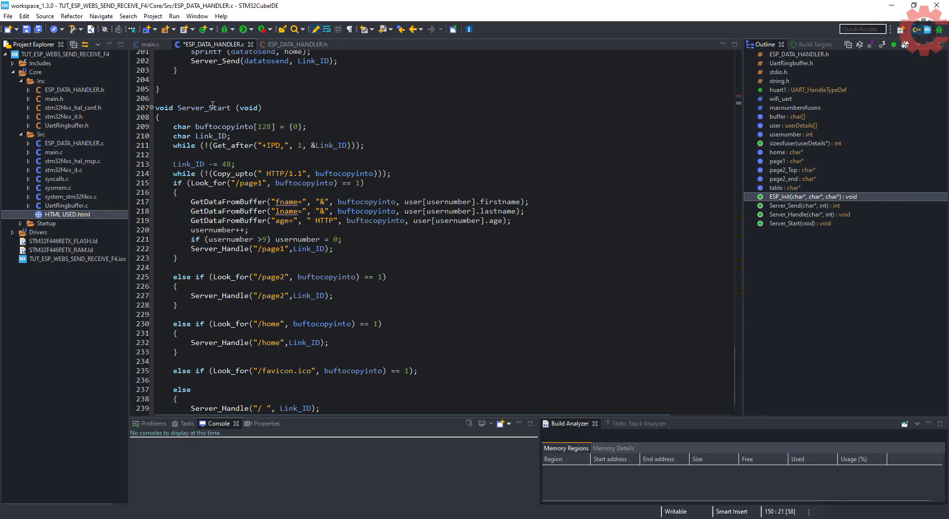
left_click(205, 108)
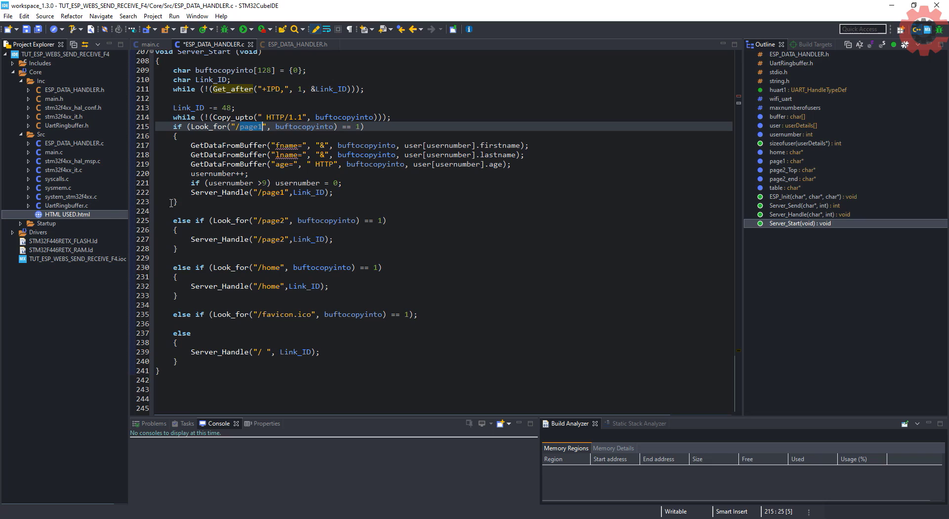
double_click(67, 214)
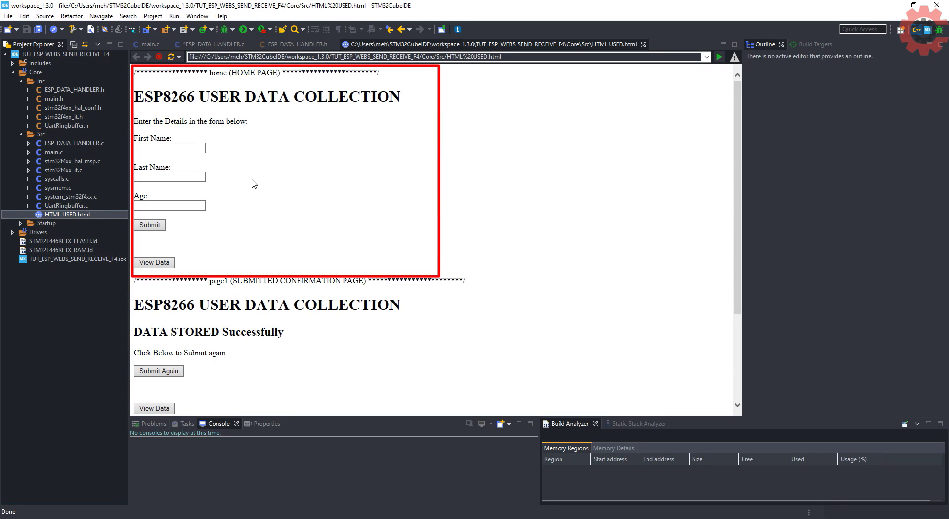
left_click(213, 44)
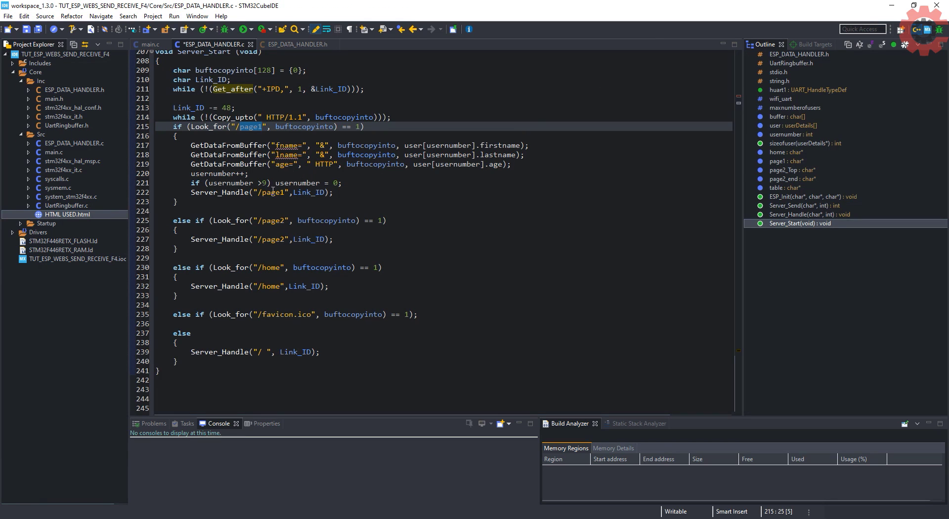
left_click_drag(180, 127, 180, 202)
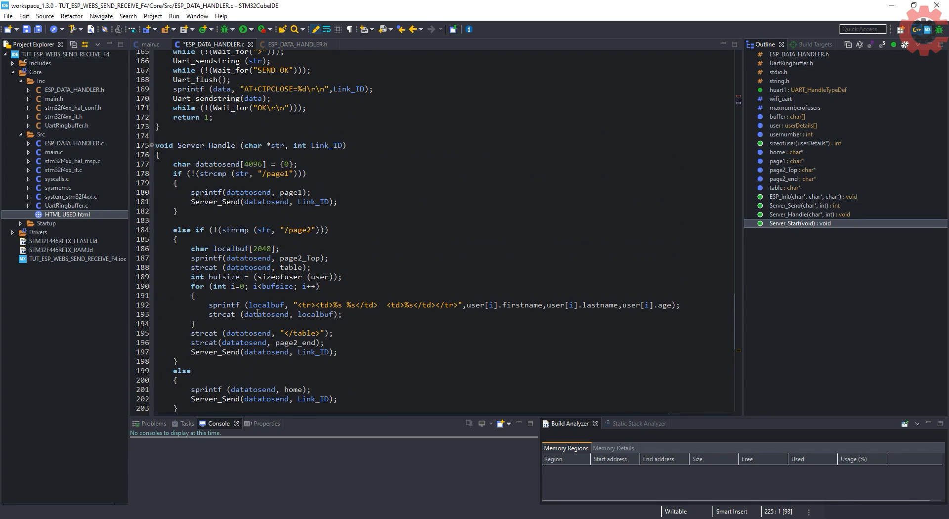
mouse_move(347, 203)
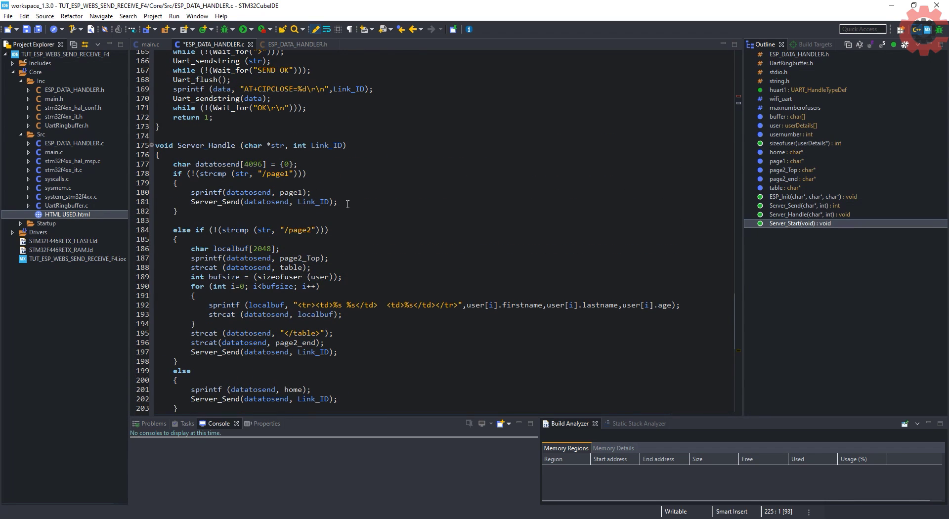
scroll("down", 3)
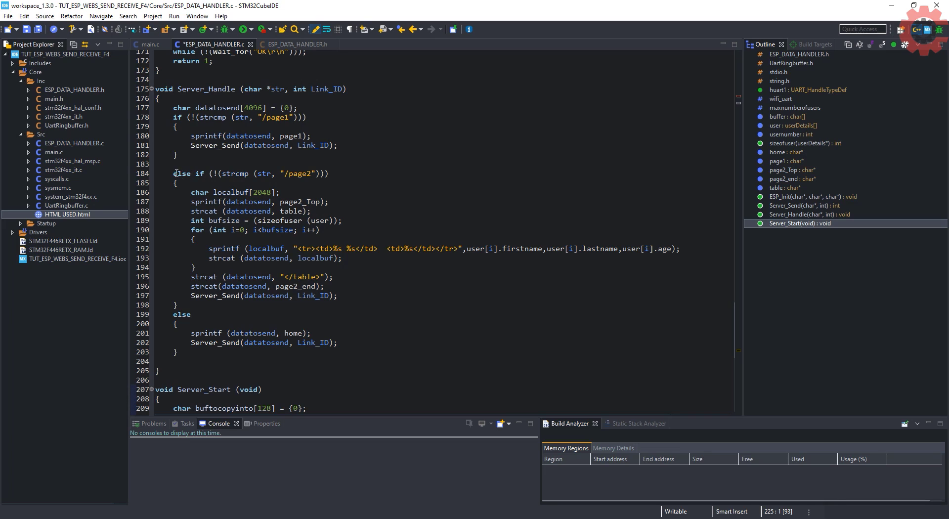
left_click(253, 220)
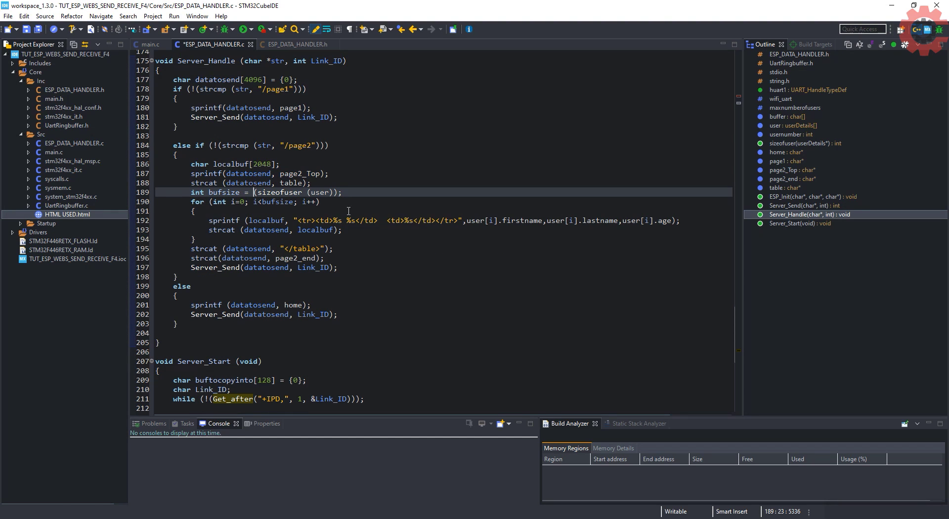
triple_click(266, 192)
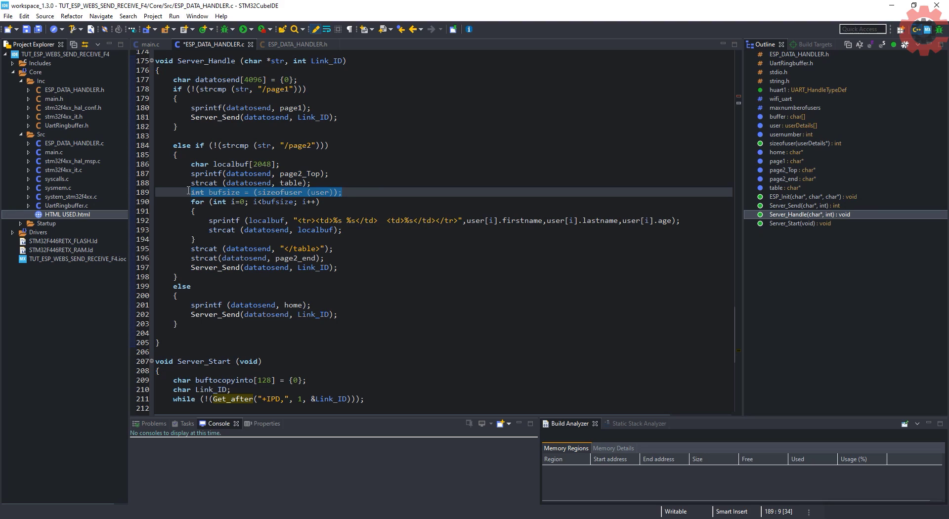
left_click_drag(189, 192, 194, 238)
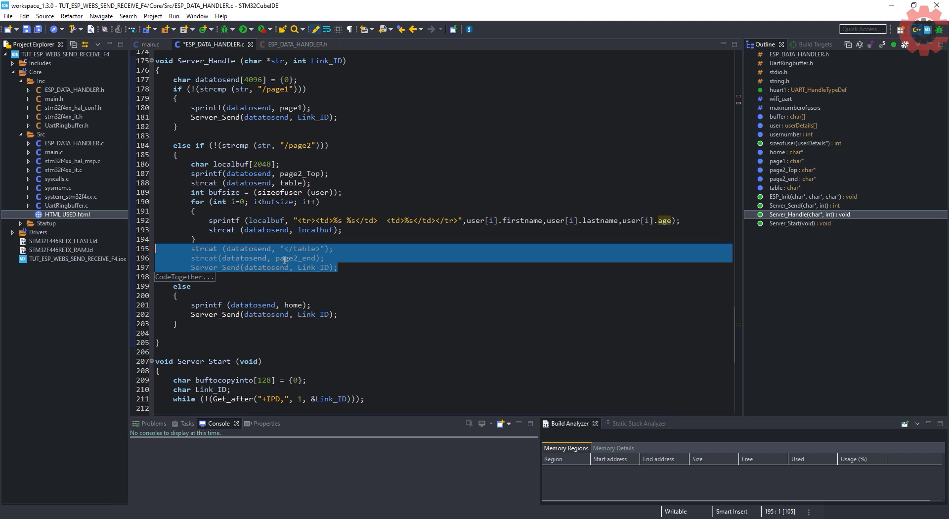
scroll("down", 3)
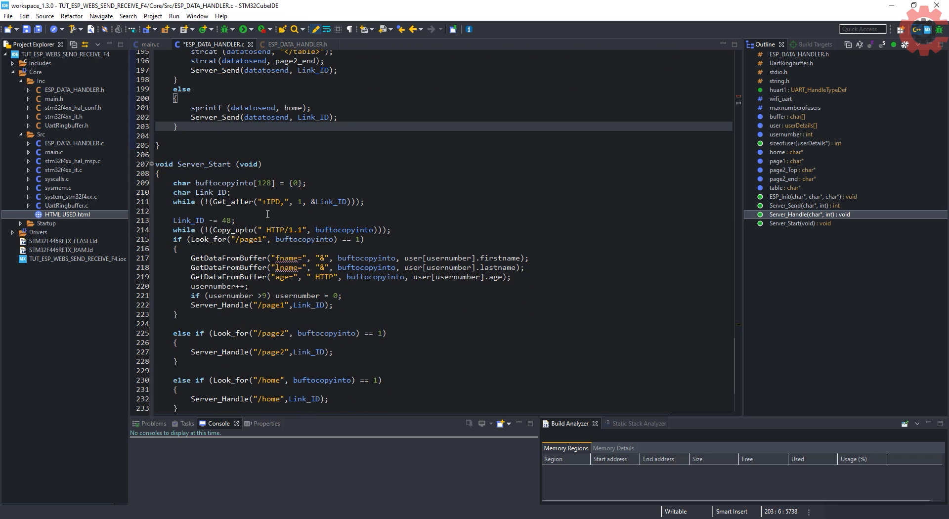
scroll("down", 3)
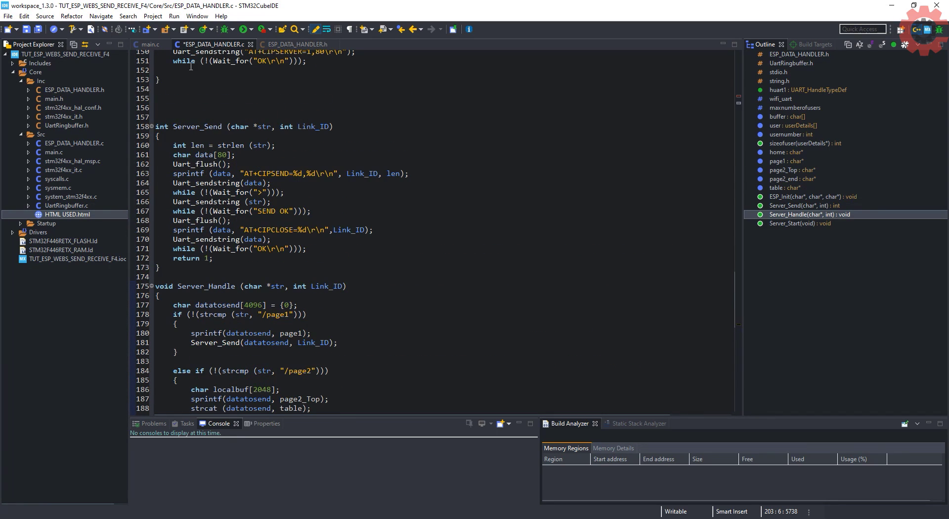
Step: Include ESP_DATA_HANDLER.h, call ESP_Init with Wi-Fi credentials and 192.168.0.102, then build
left_click(149, 44)
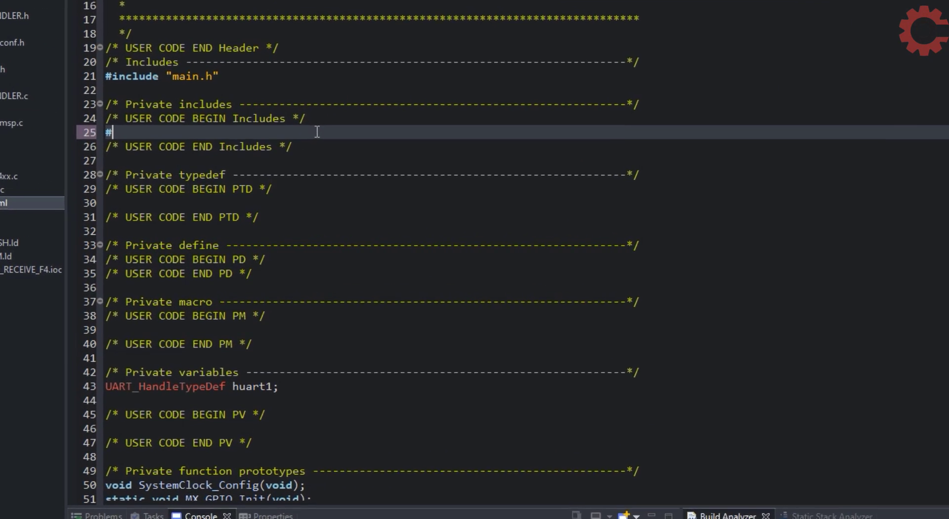
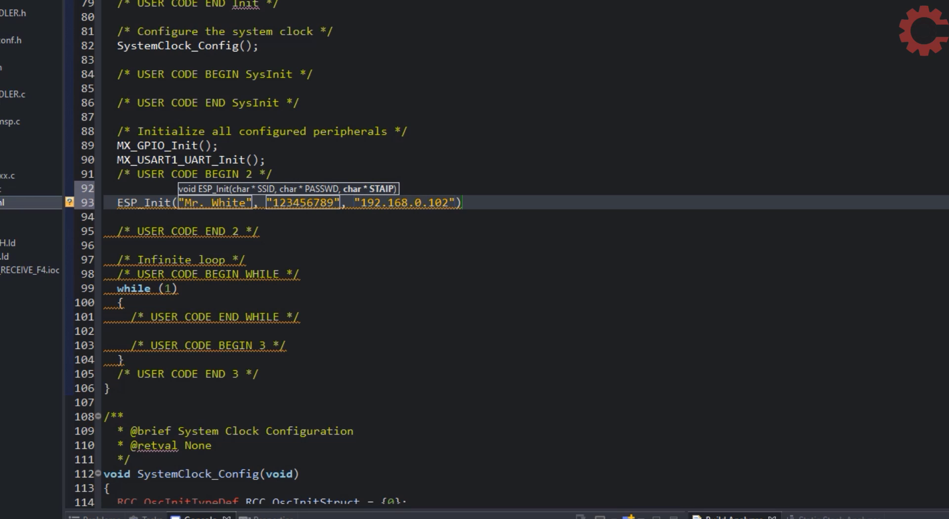
mouse_move(301, 175)
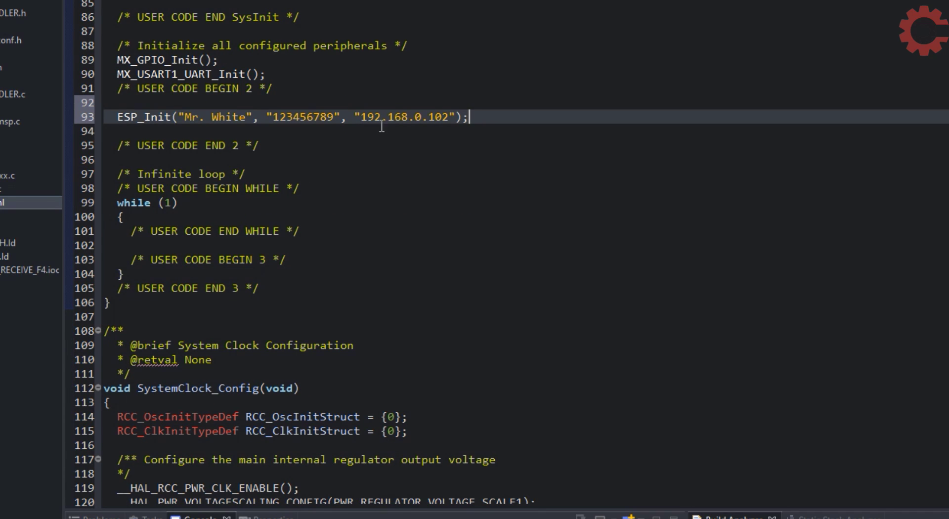
double_click(439, 116)
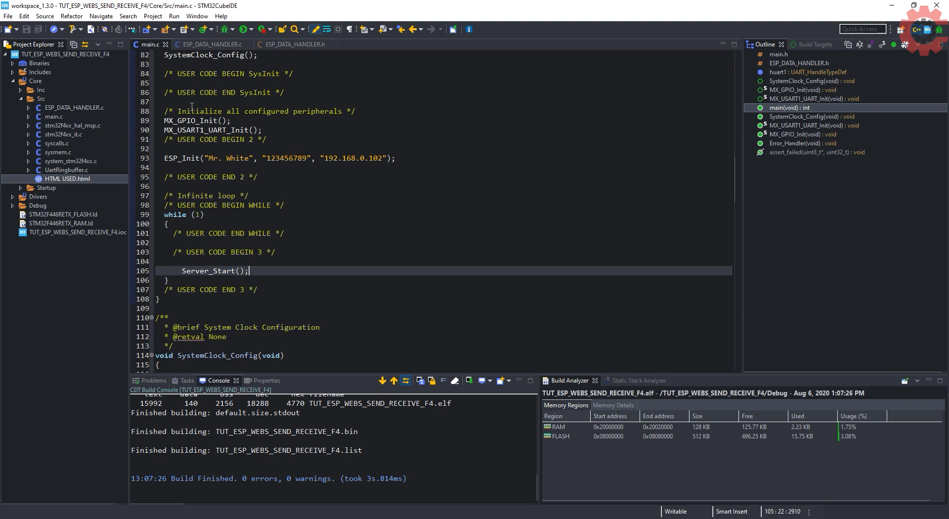
mouse_move(372, 225)
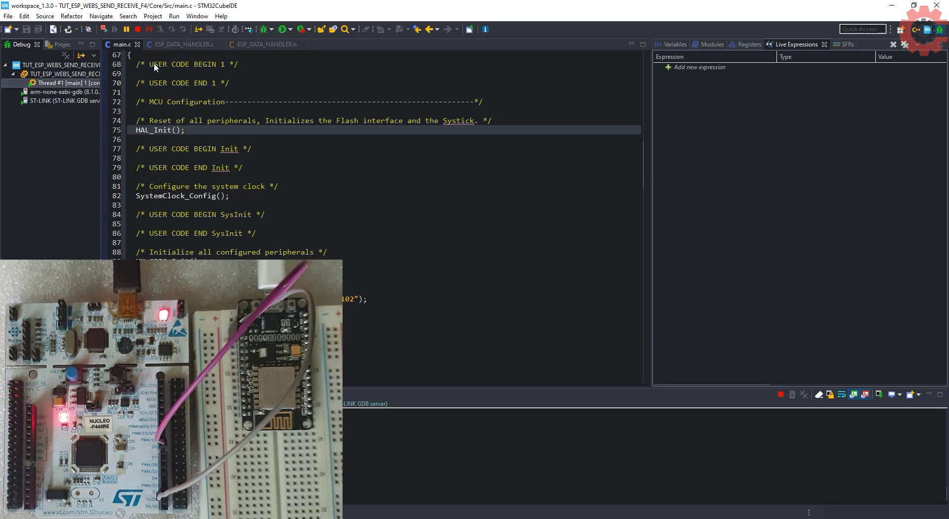
mouse_move(692, 73)
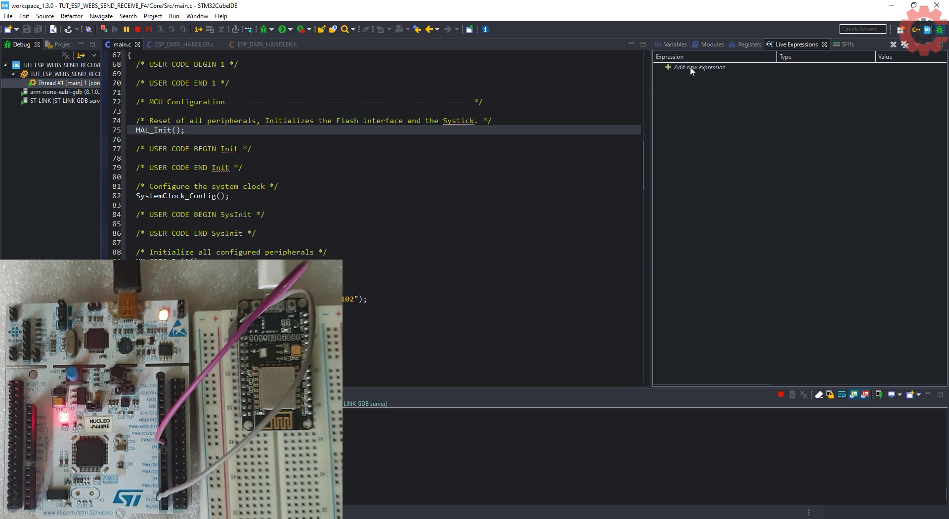
Step: Add _rx_buffer as a live expression and expand it down to its buffer array
left_click(696, 67)
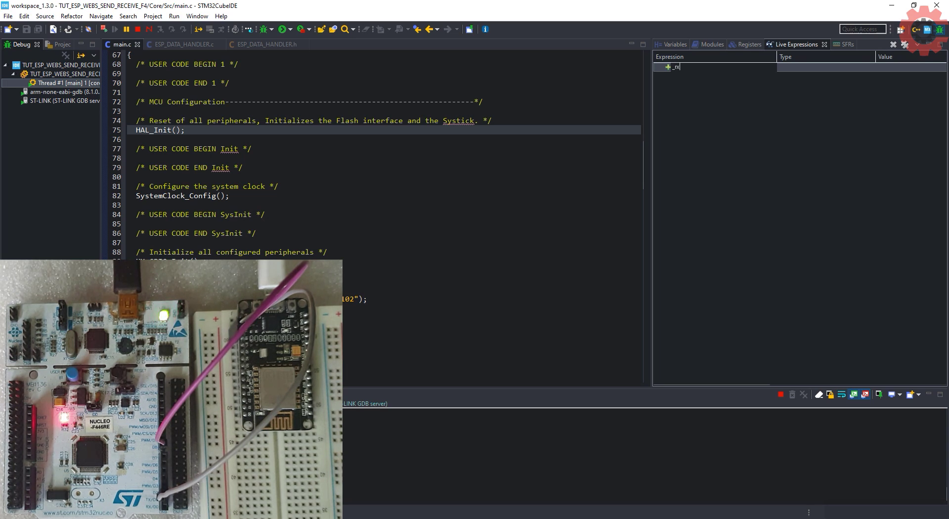
type("x_buffer")
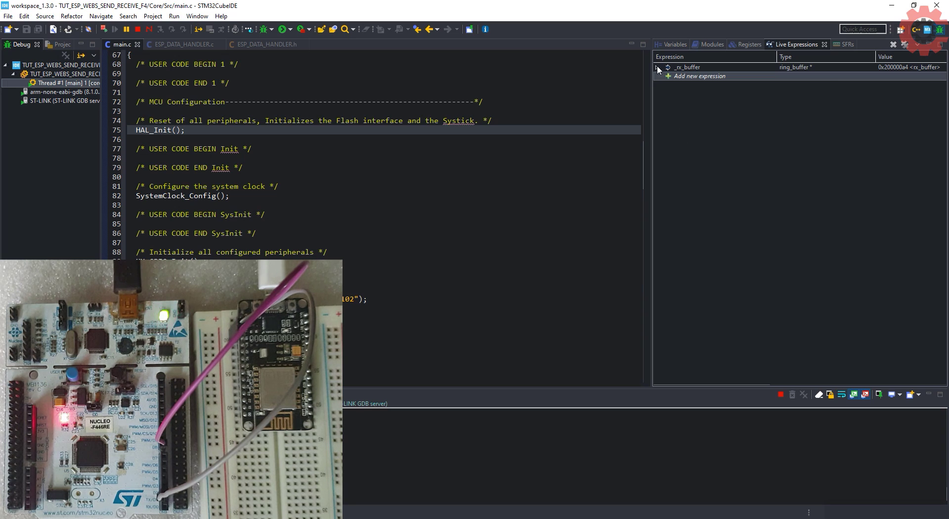
left_click(658, 67)
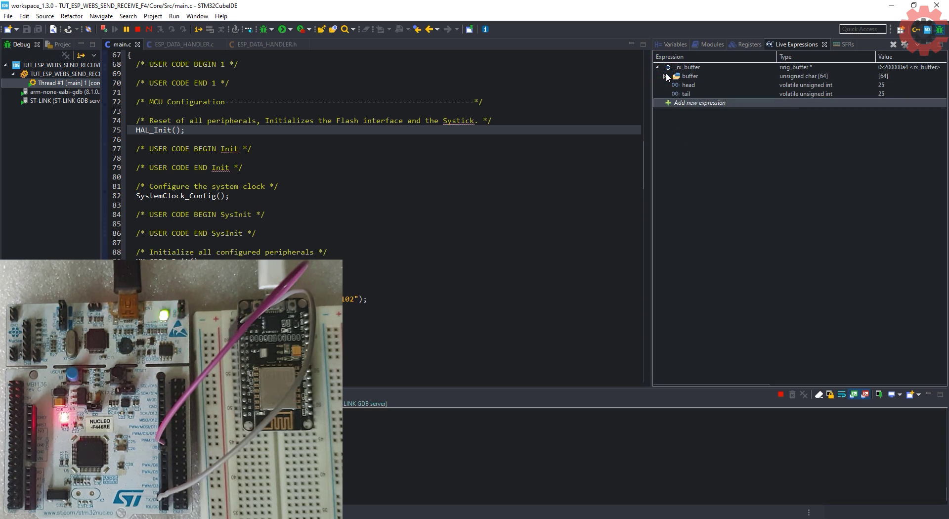
left_click(665, 75)
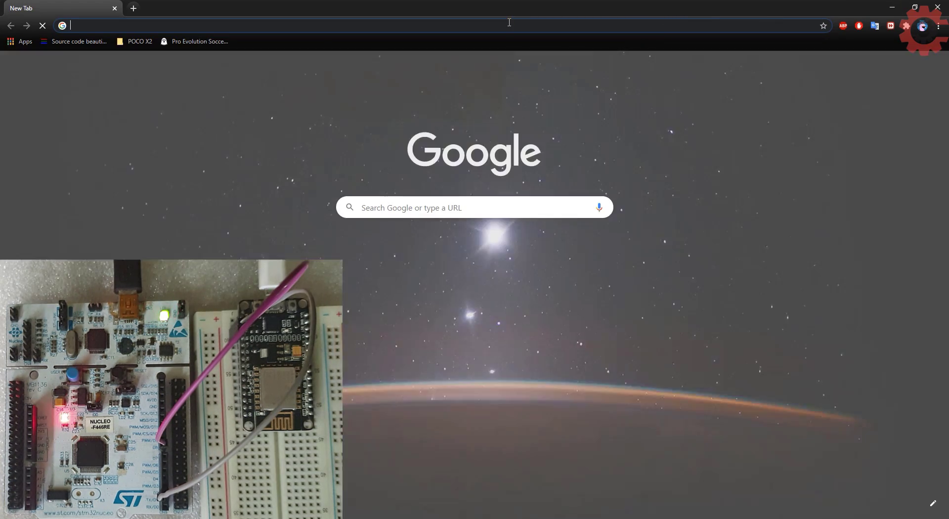
Step: Load 192.168.0.102 in Chrome, check the empty data table, and return to the form
type("192.168.0.103")
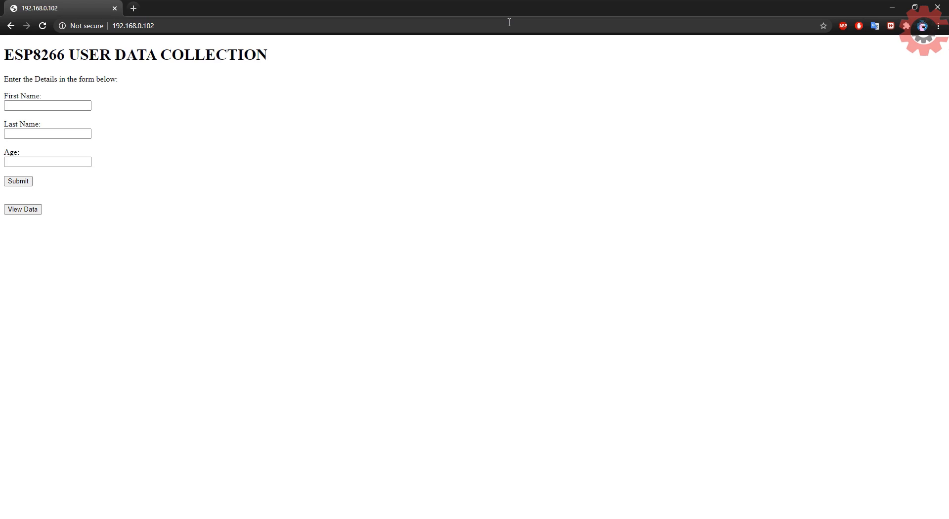
mouse_move(160, 136)
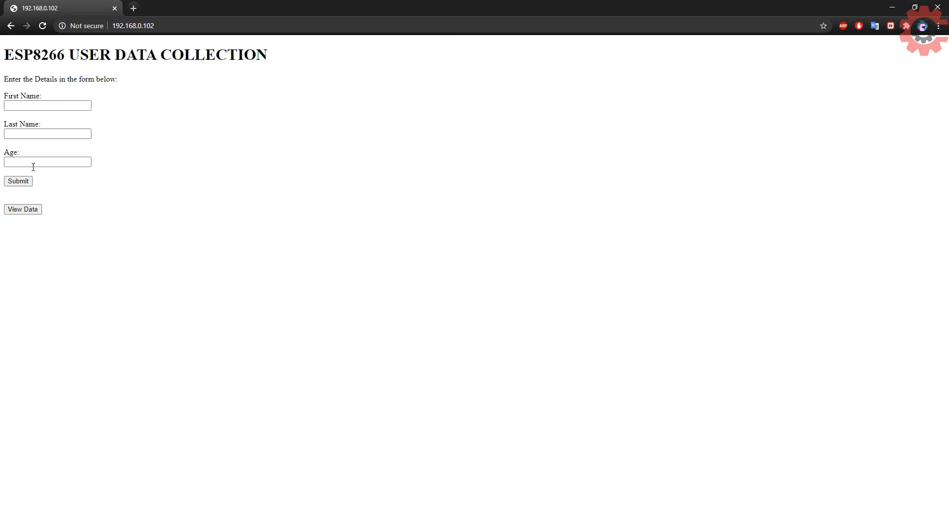
left_click(23, 209)
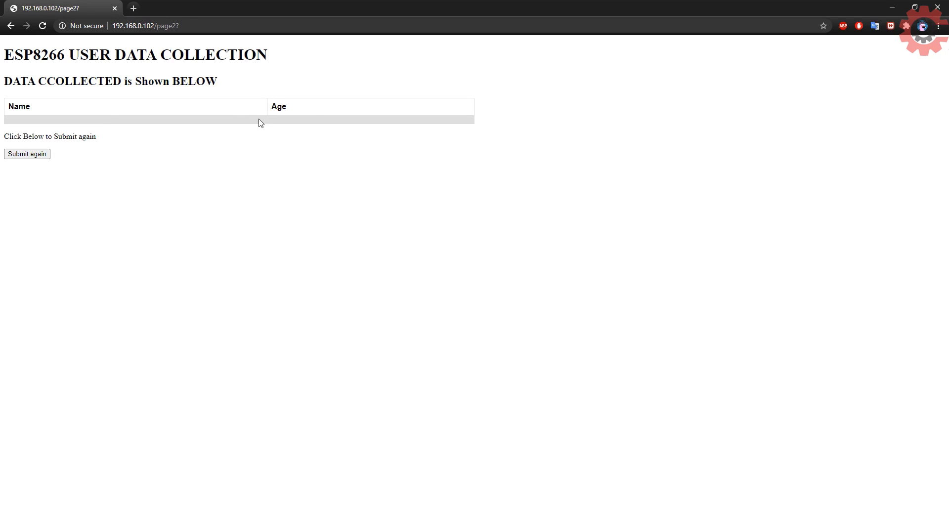
left_click(27, 154)
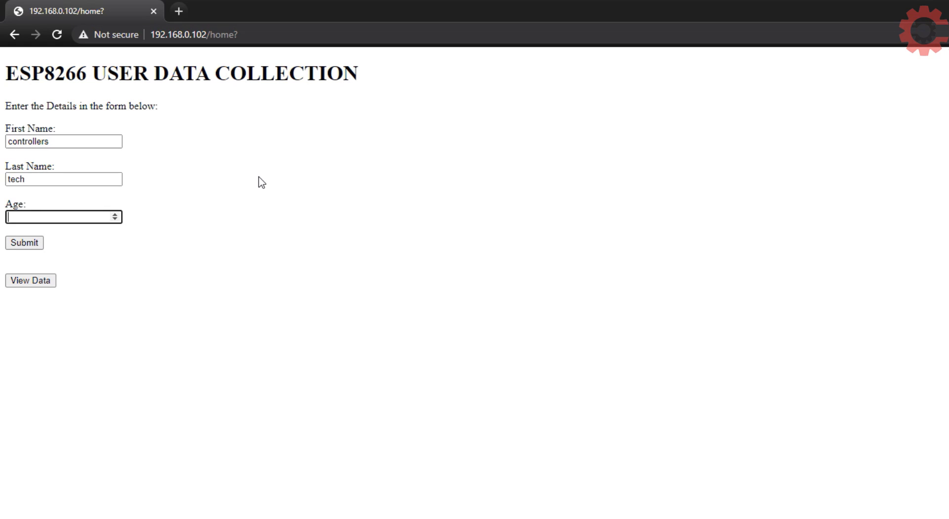
Step: Submit users controllers tech 29, name1 last1 12, name2 last2 23, name3 last3 34
type("29")
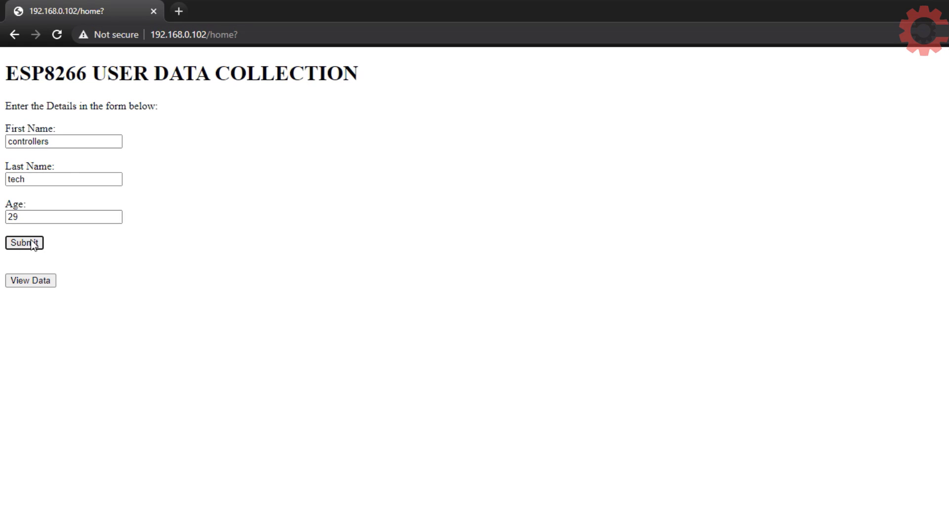
left_click(24, 242)
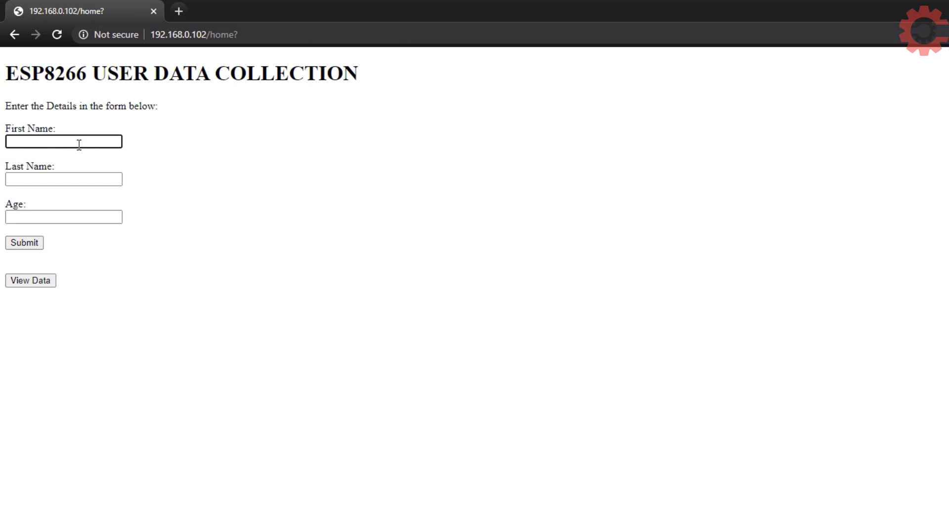
type("name1")
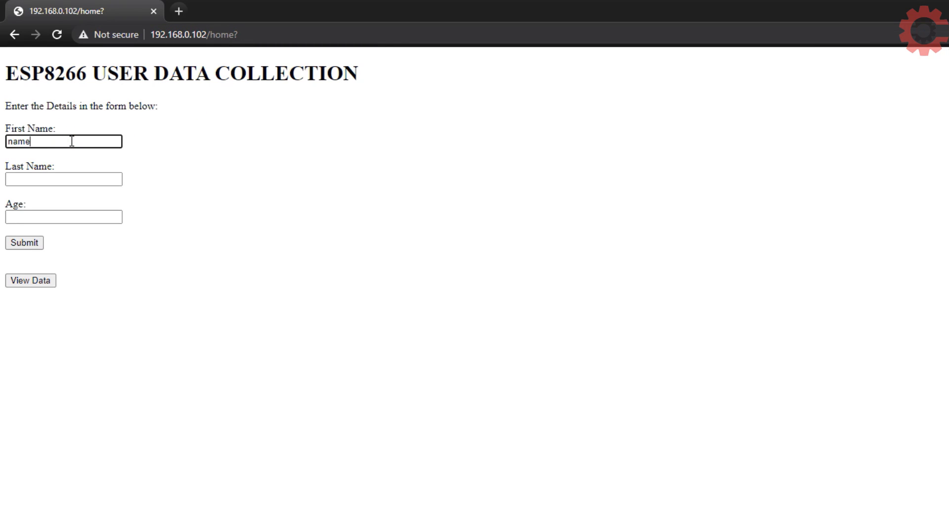
type("23")
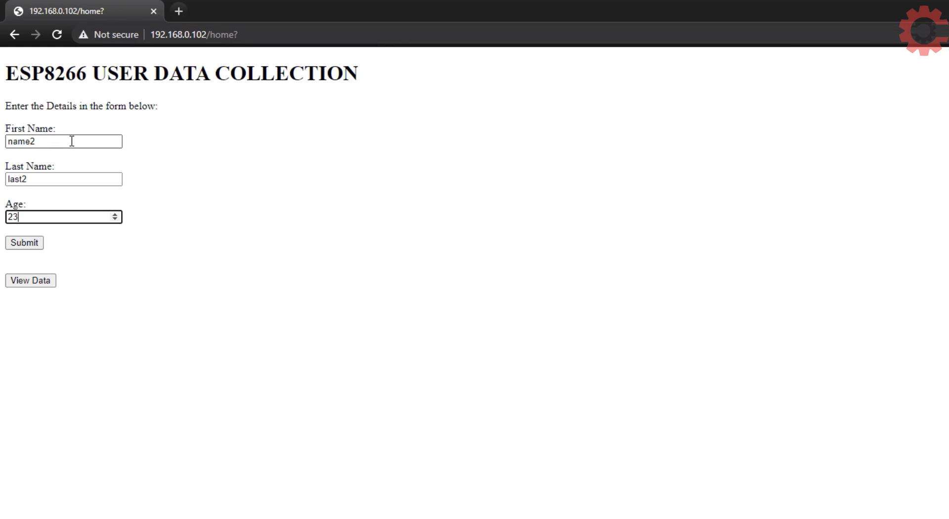
left_click(24, 243)
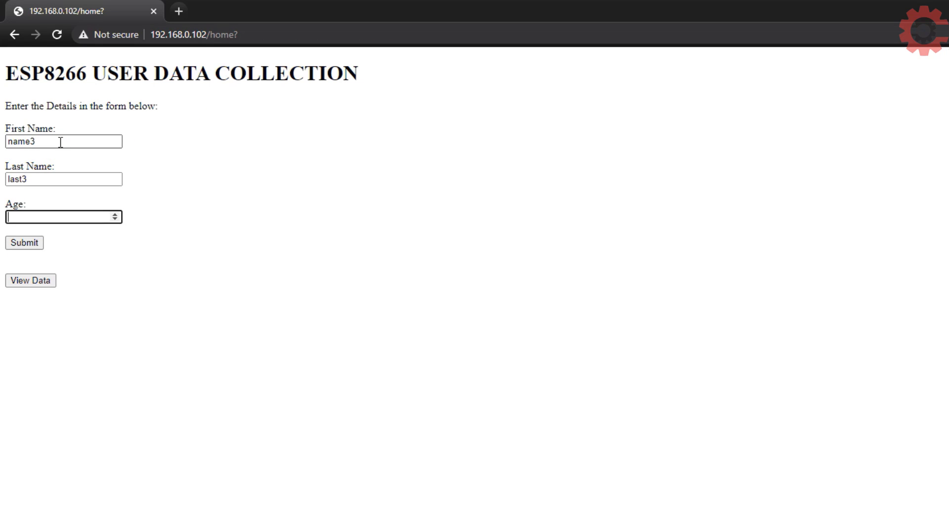
left_click(24, 242)
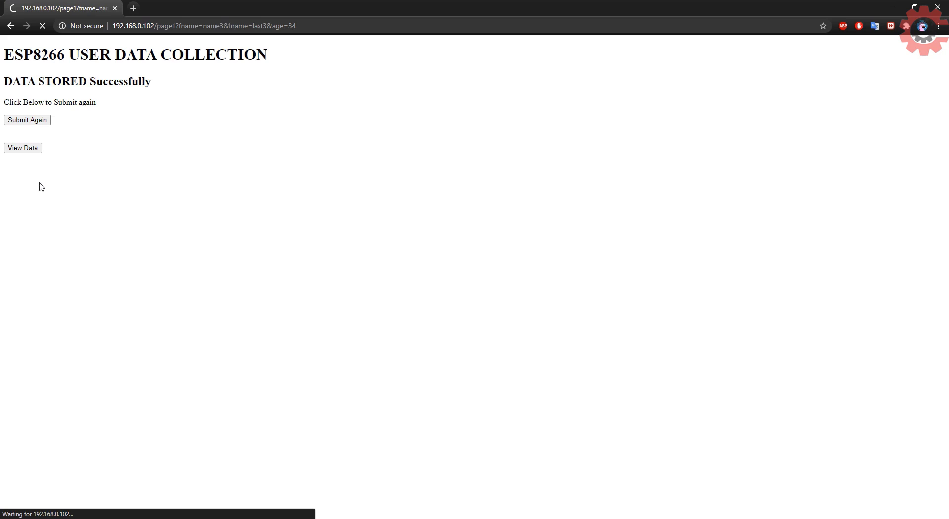
Step: Check the collected-data table listing the new users, then return to the blank form
left_click(22, 148)
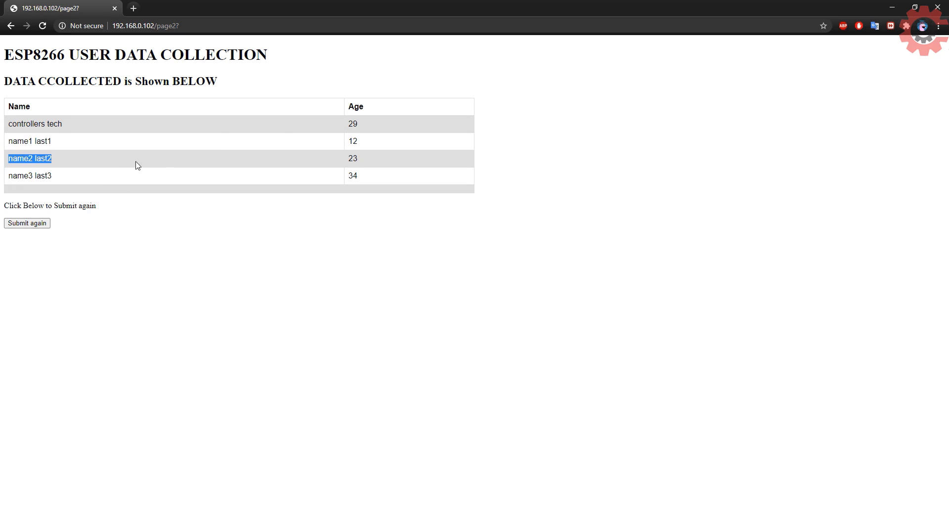
left_click(27, 222)
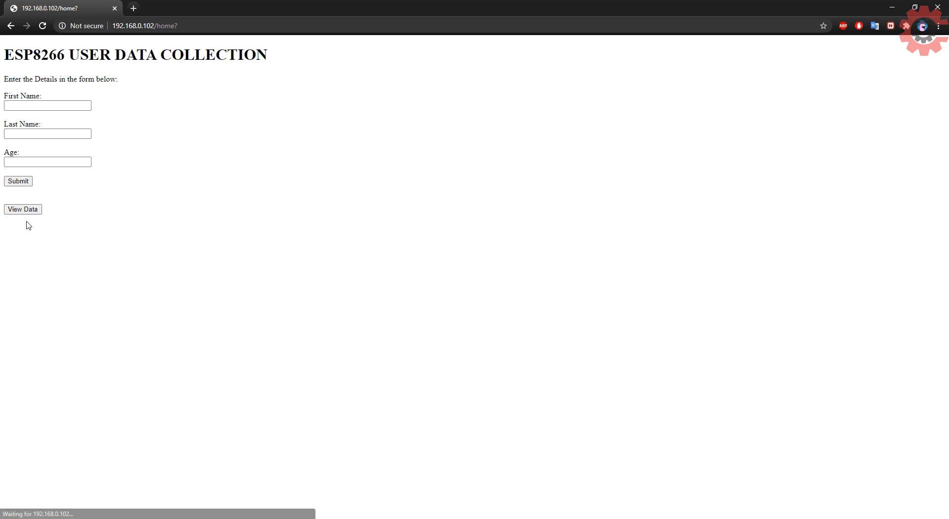
left_click(22, 209)
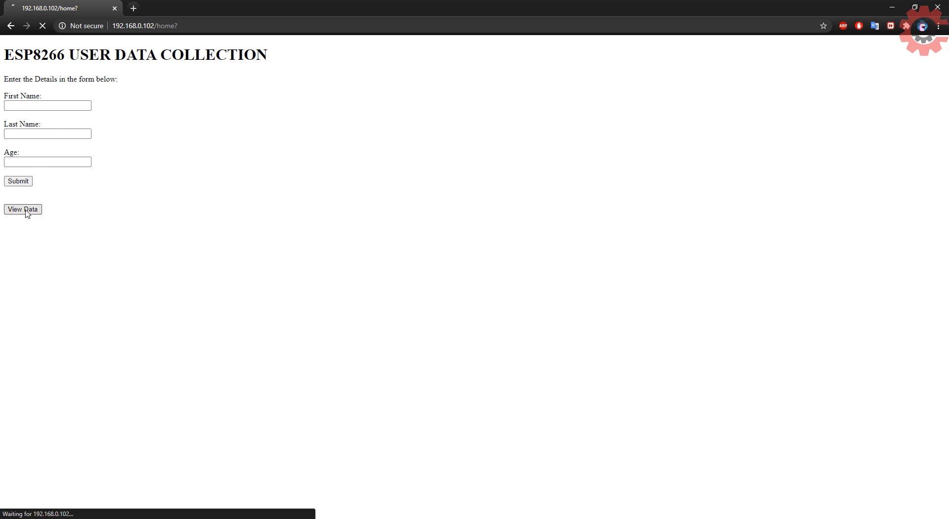
left_click(22, 209)
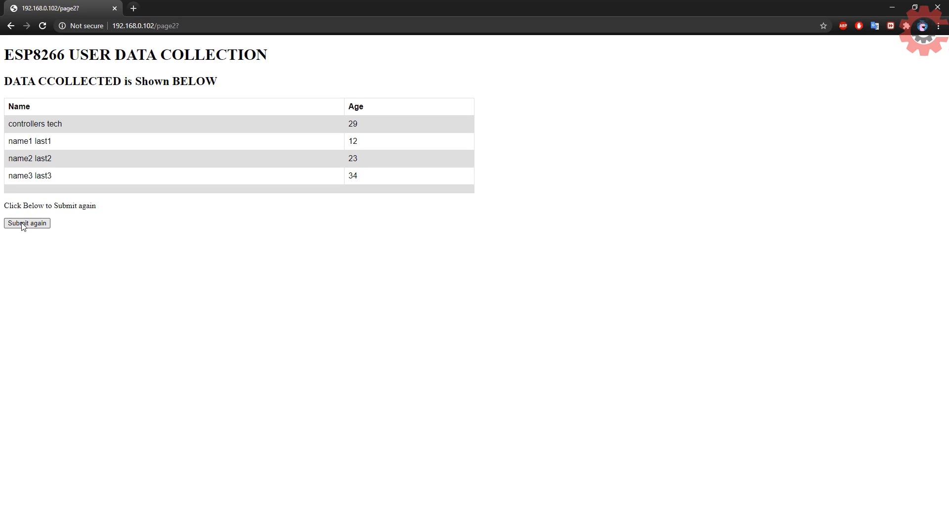
left_click(27, 223)
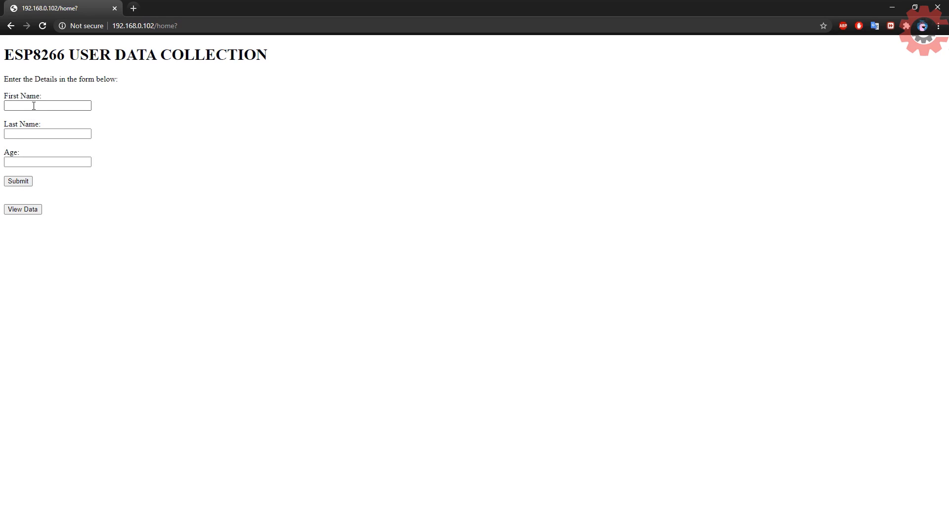
Step: Submit name4 last4, aged 45, and return to the entry form
type("name4")
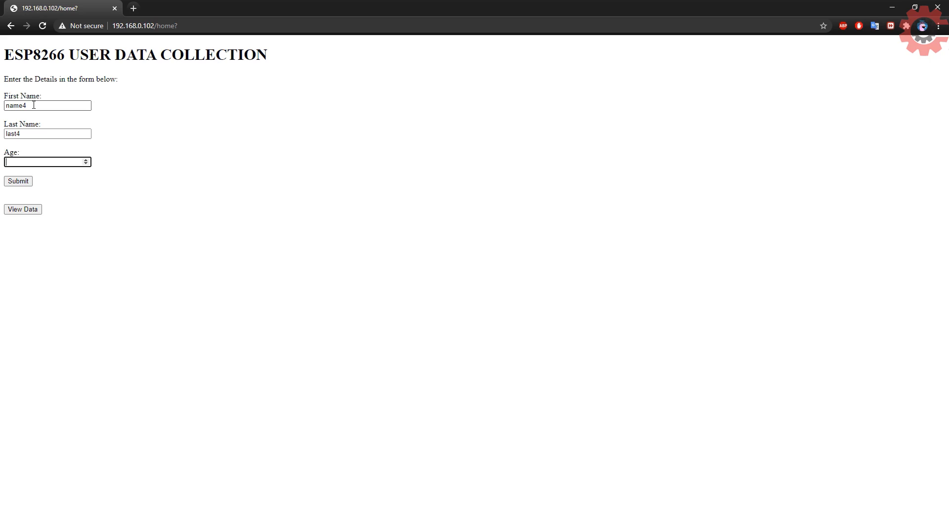
left_click(22, 209)
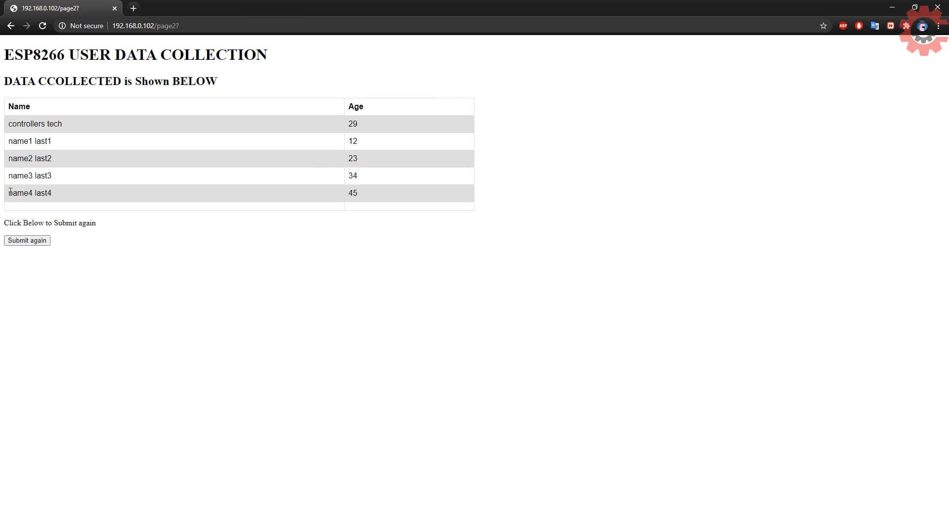
left_click(27, 240)
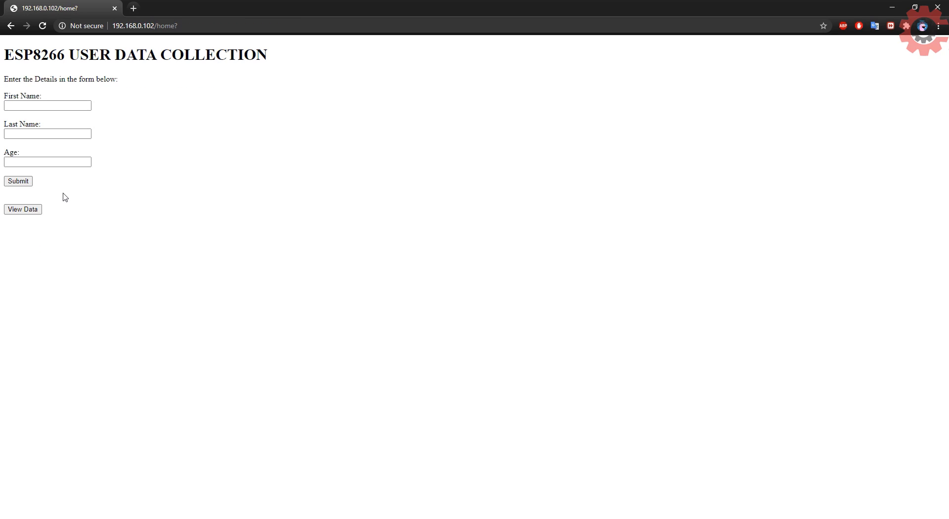
Step: Submit name5 last5, aged 123, and view the six-user data table
left_click(48, 105)
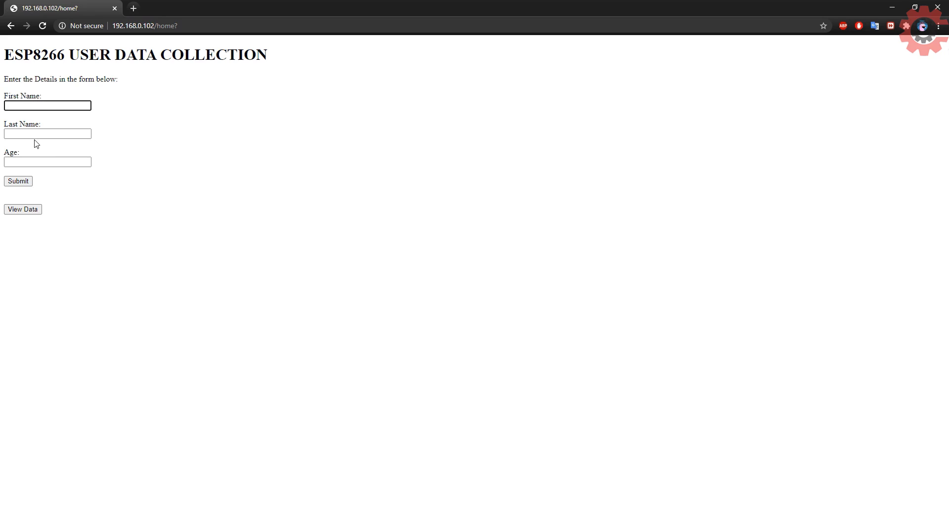
type("name5")
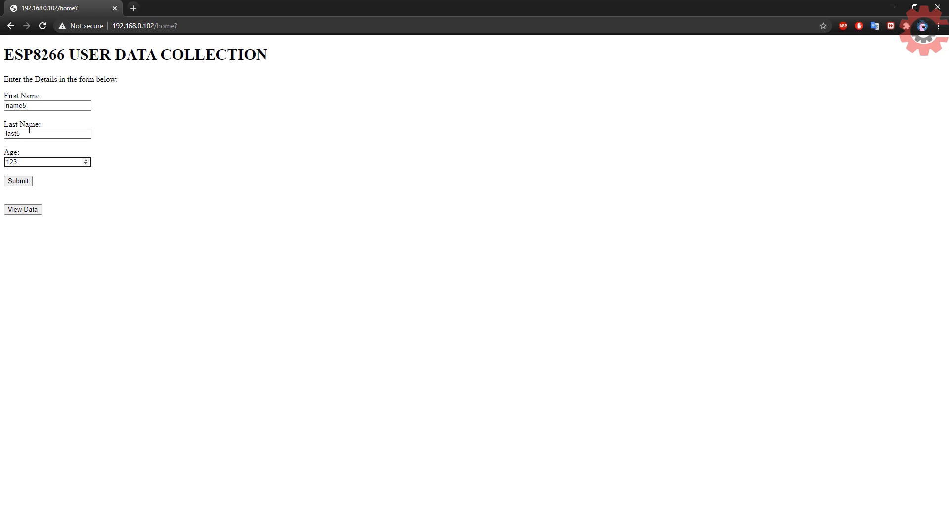
left_click(17, 181)
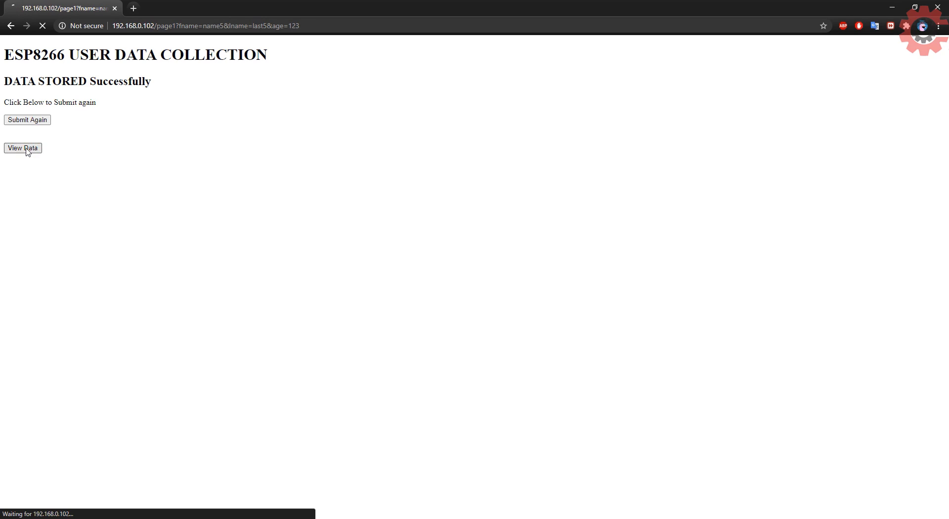
left_click(23, 148)
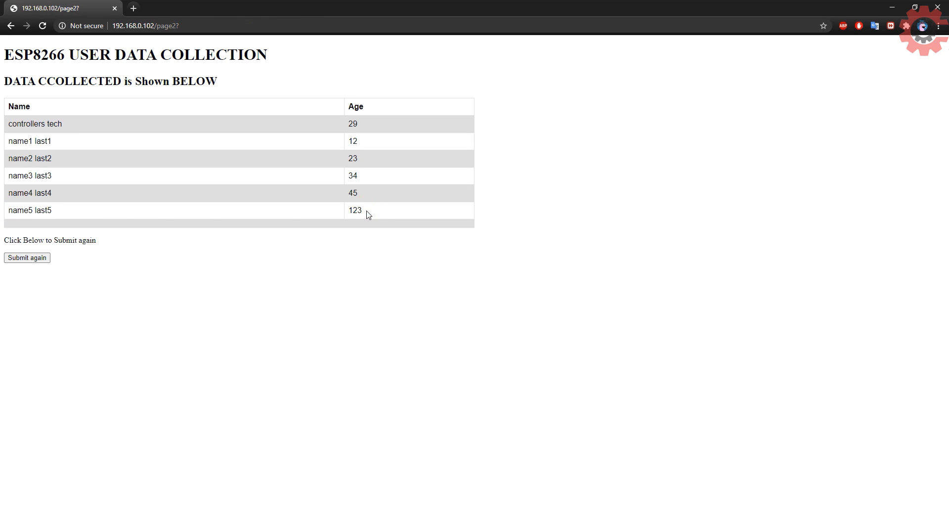
left_click(26, 257)
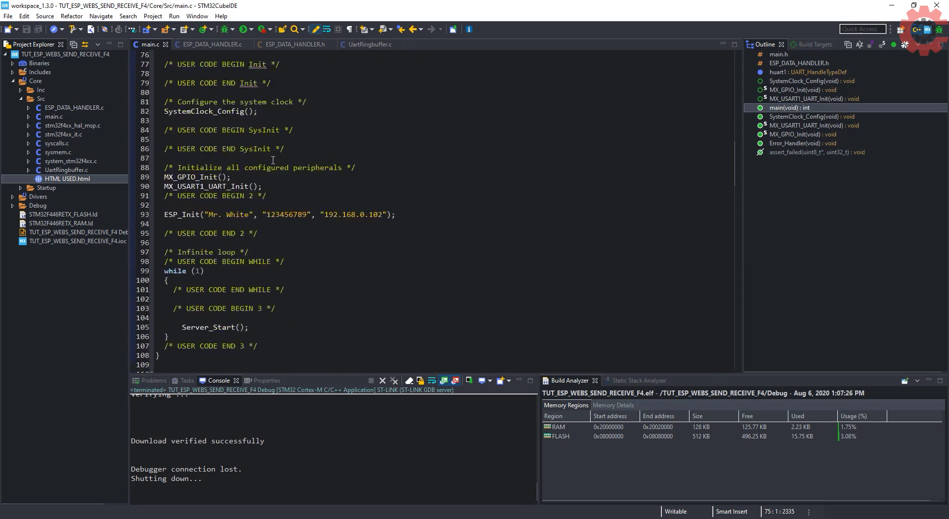
Step: Return to ESP_DATA_HANDLER.c and scroll through ESP_Init's Wi-Fi join, CIPMUX and CIPSERVER commands
scroll("down", 3)
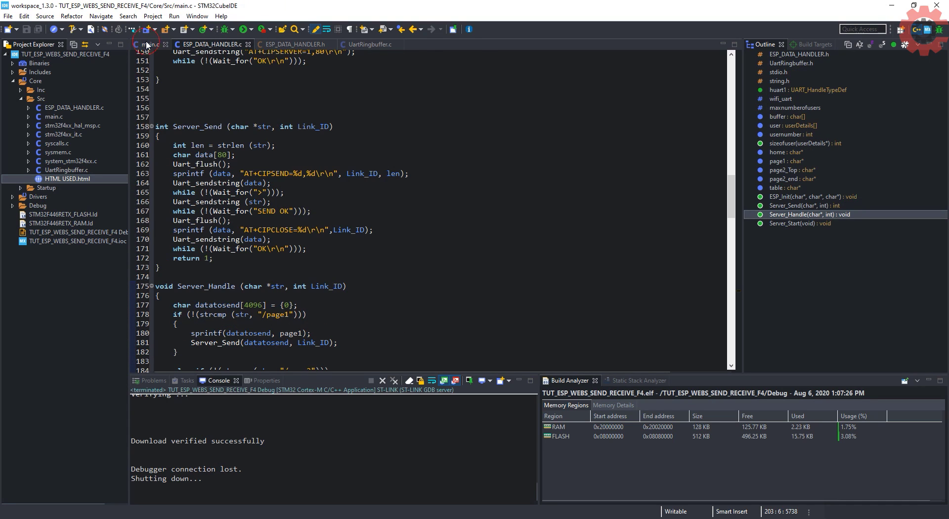
left_click(210, 44)
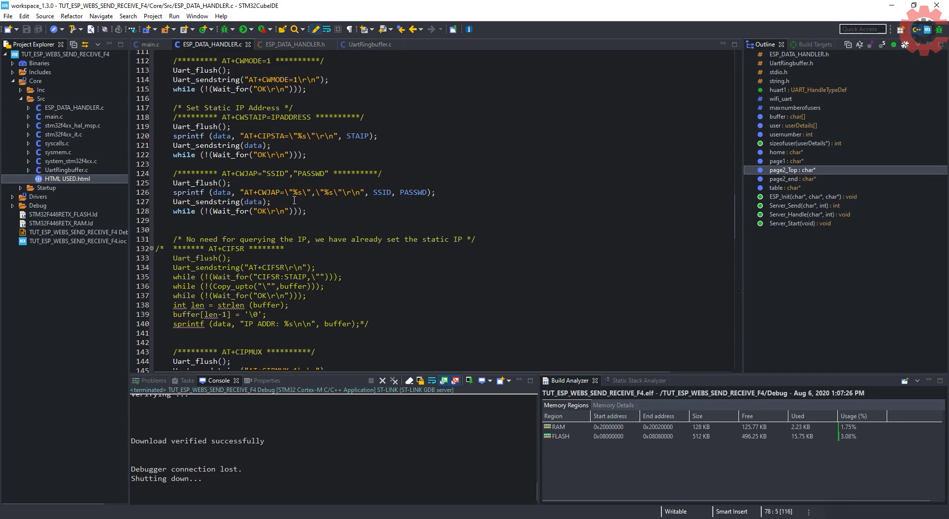
scroll("down", 3)
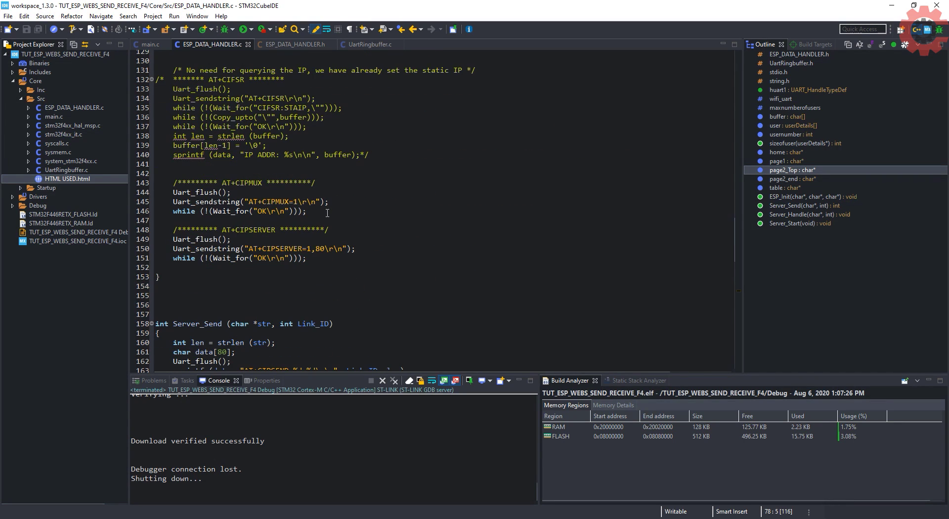